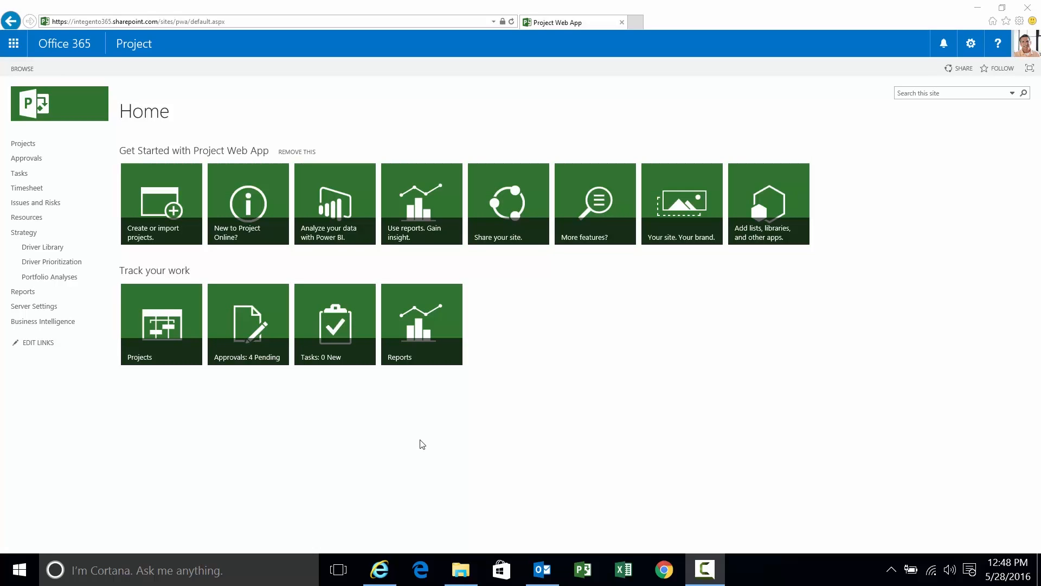
pyautogui.moveTo(432, 425)
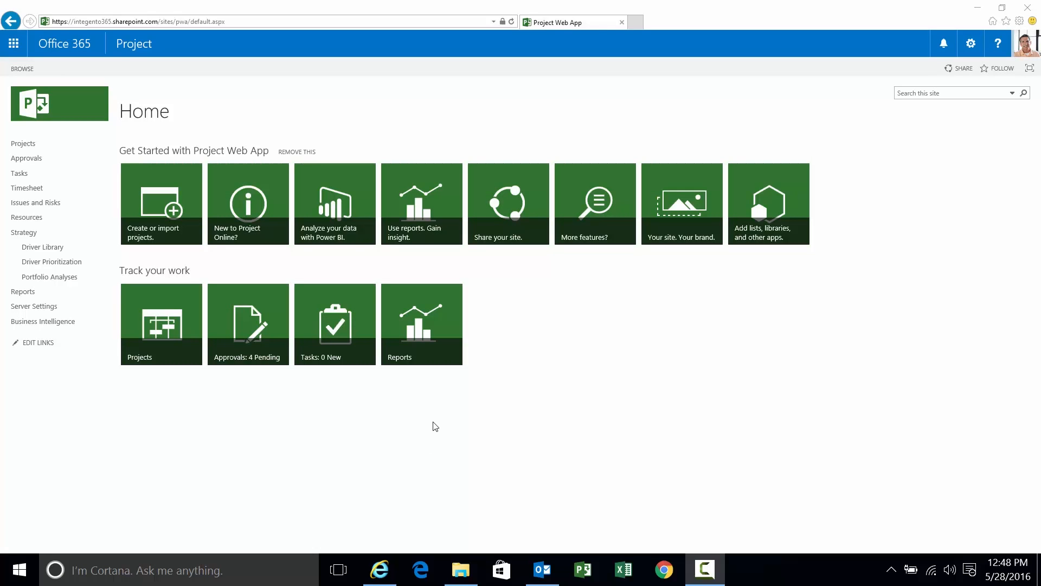
pyautogui.moveTo(226, 404)
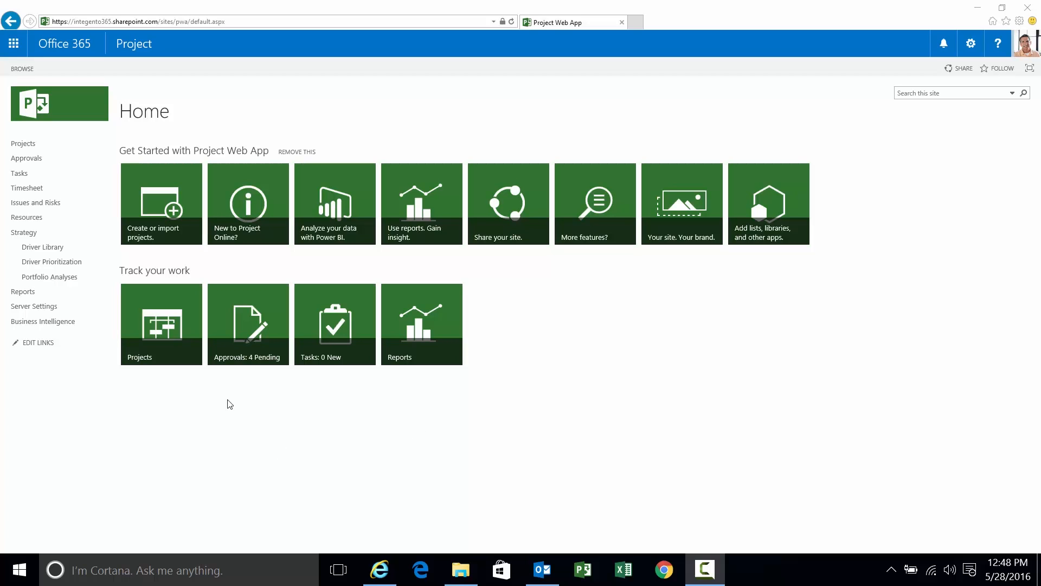
# Open the Project Center from the Projects tile on the PWA Home page
pyautogui.click(161, 325)
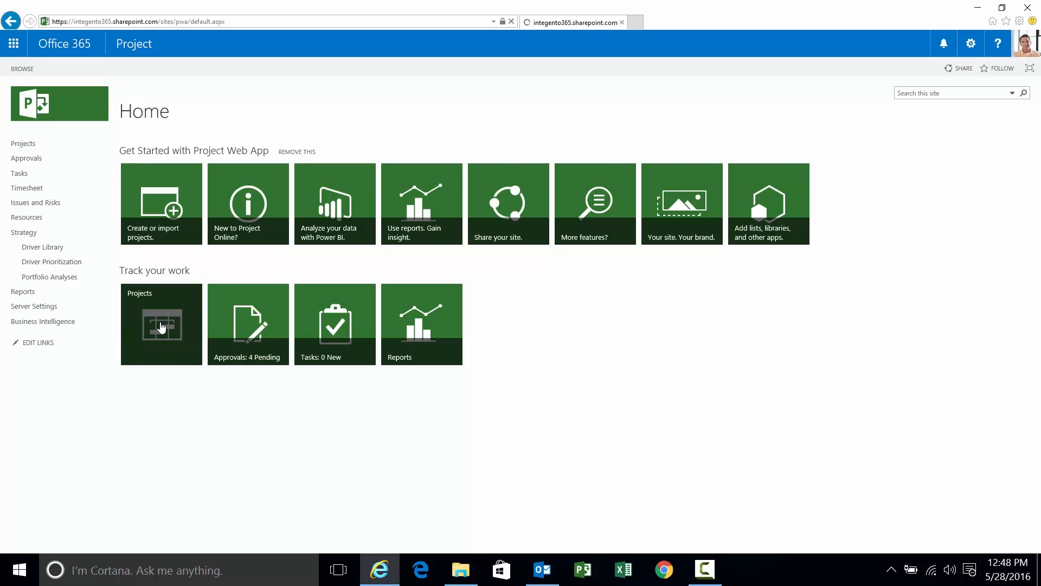
# Open the Software Development Plan project from Project Center and go to its Project Site
pyautogui.click(161, 324)
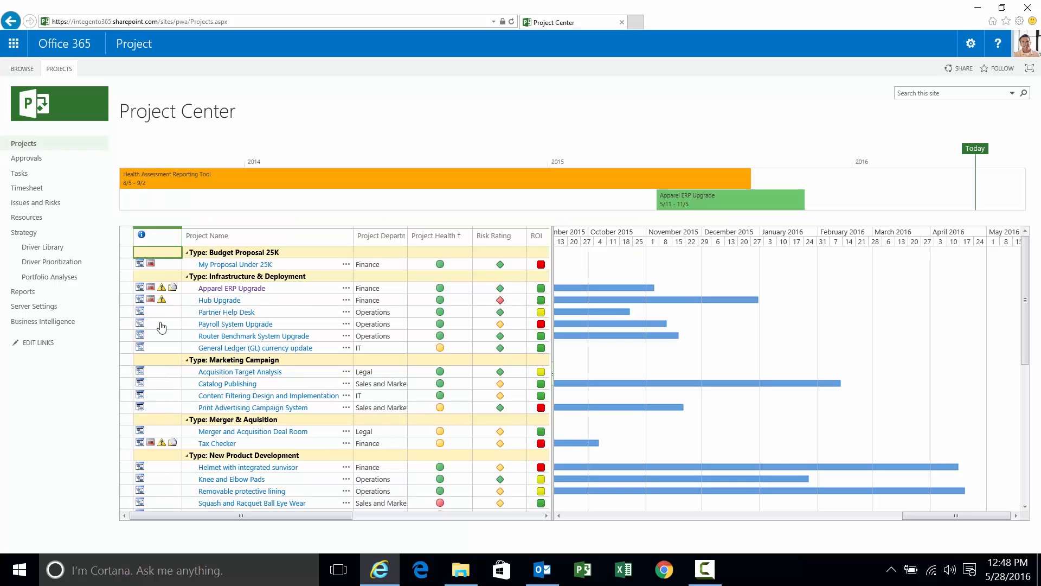
pyautogui.scroll(-3)
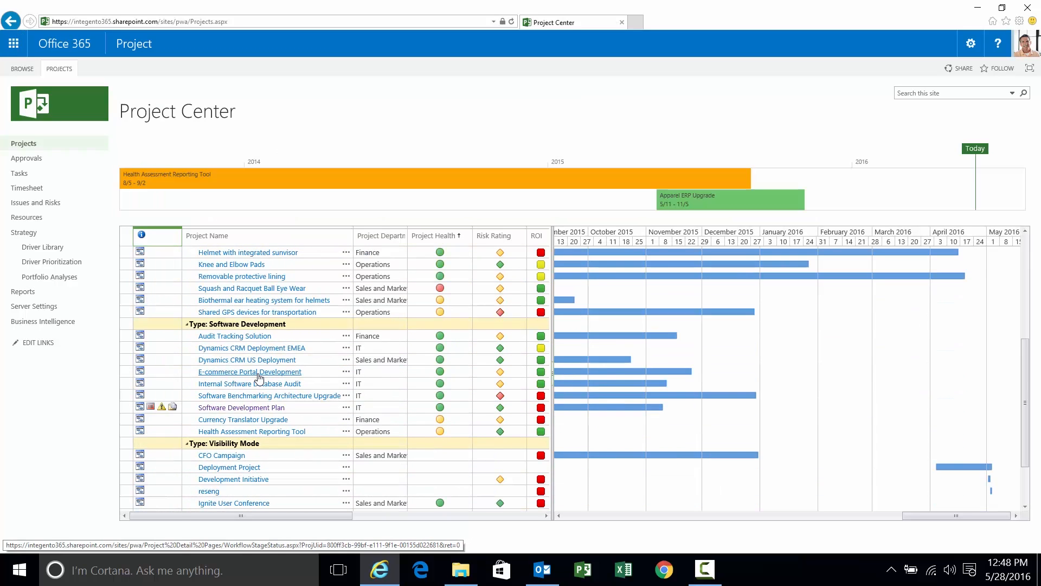
pyautogui.scroll(-3)
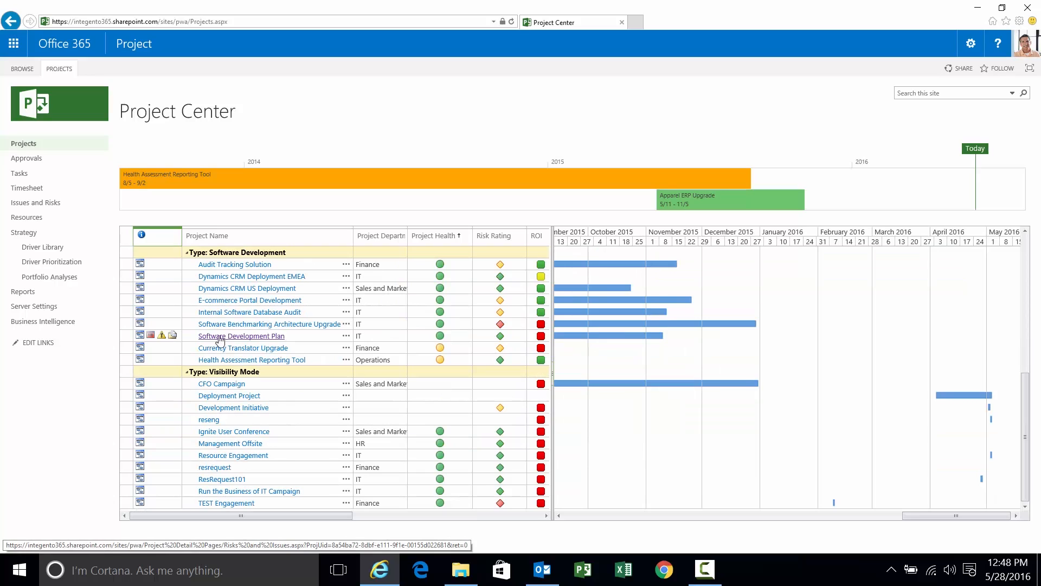
pyautogui.click(241, 335)
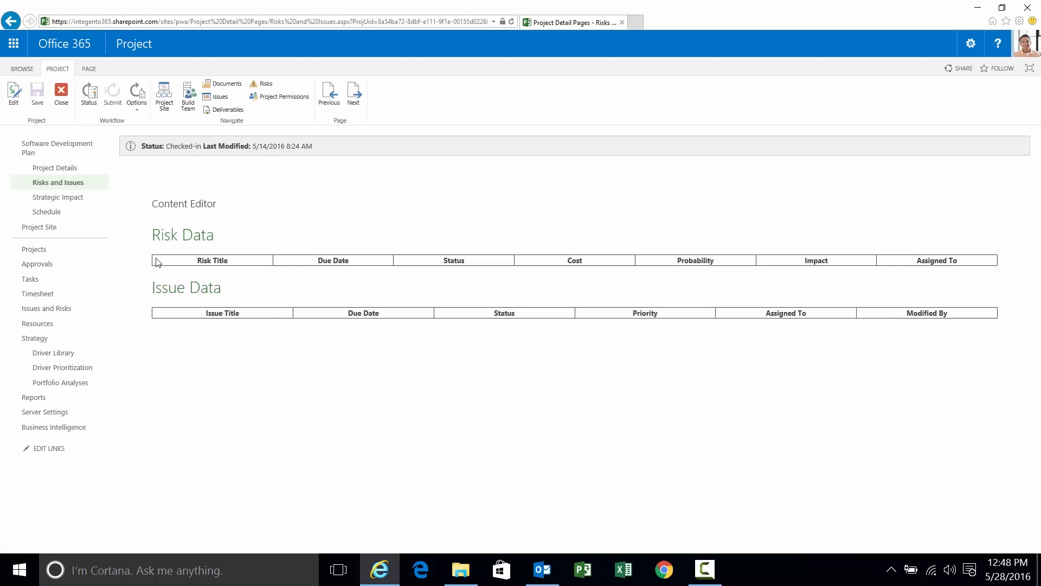
pyautogui.moveTo(39, 227)
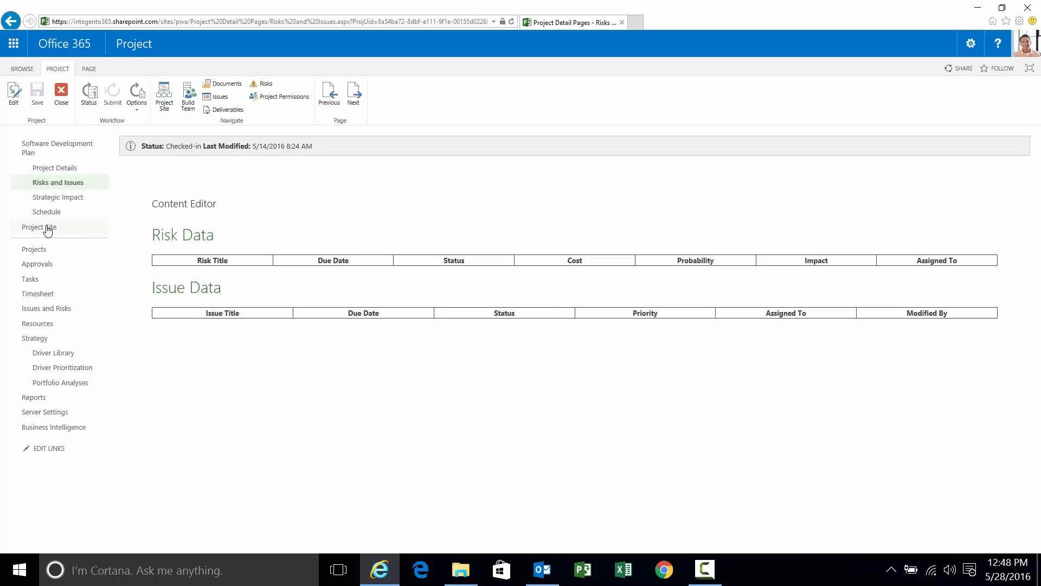
pyautogui.click(39, 229)
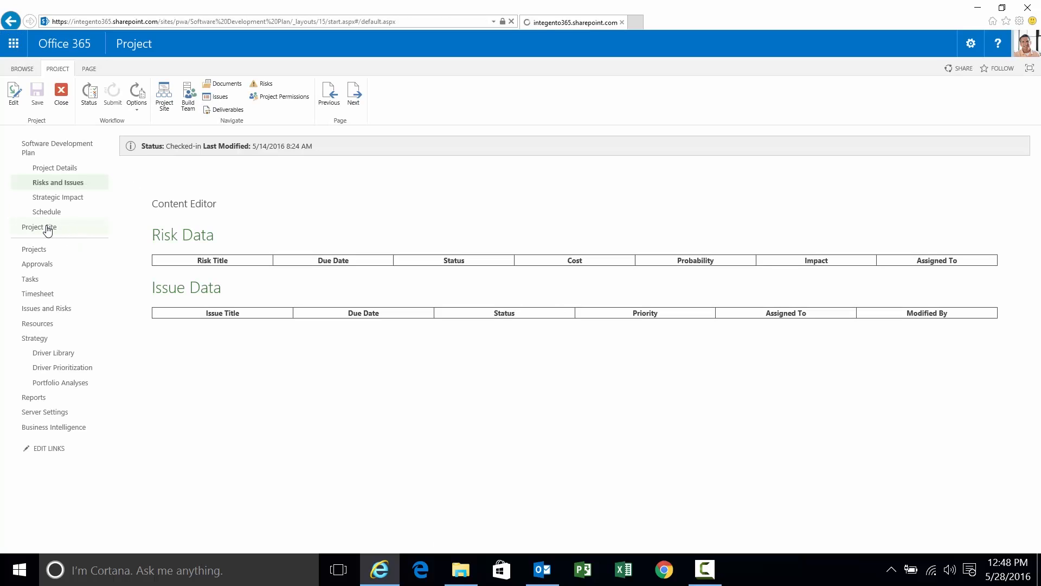
# Land on the Software Development Plan project site's home page
pyautogui.click(39, 226)
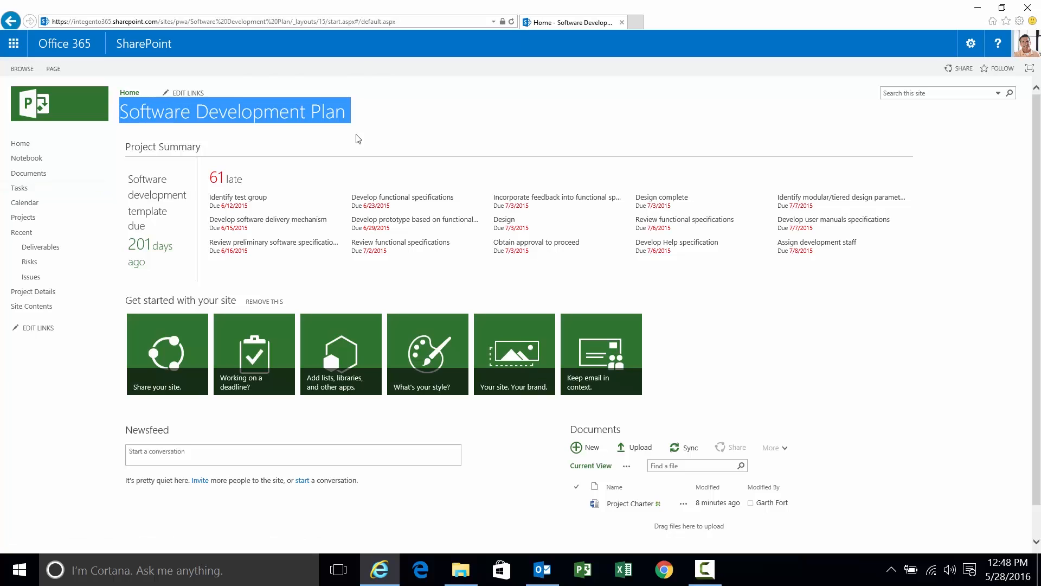
pyautogui.moveTo(24, 217)
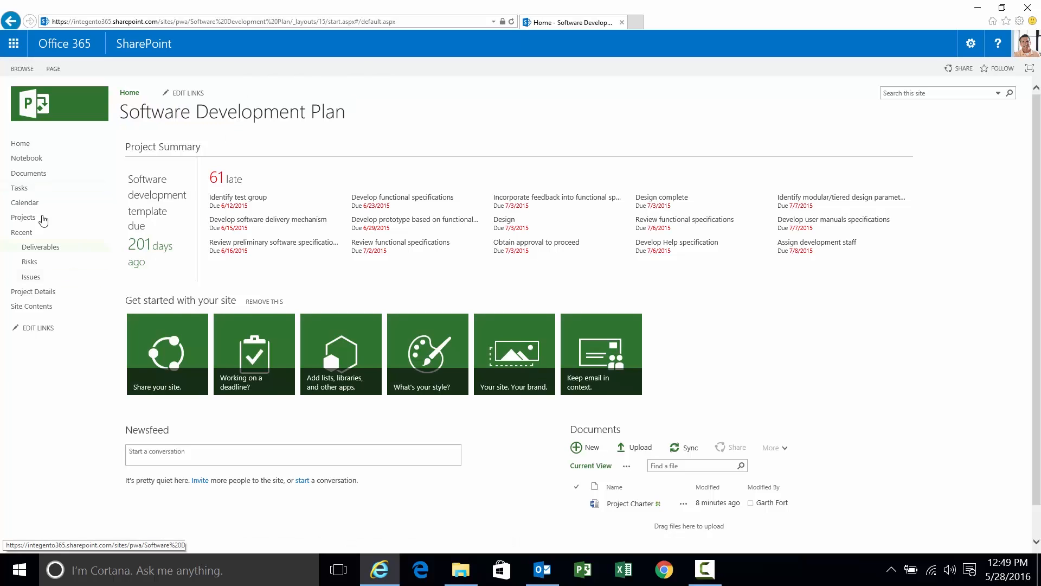
pyautogui.moveTo(29, 261)
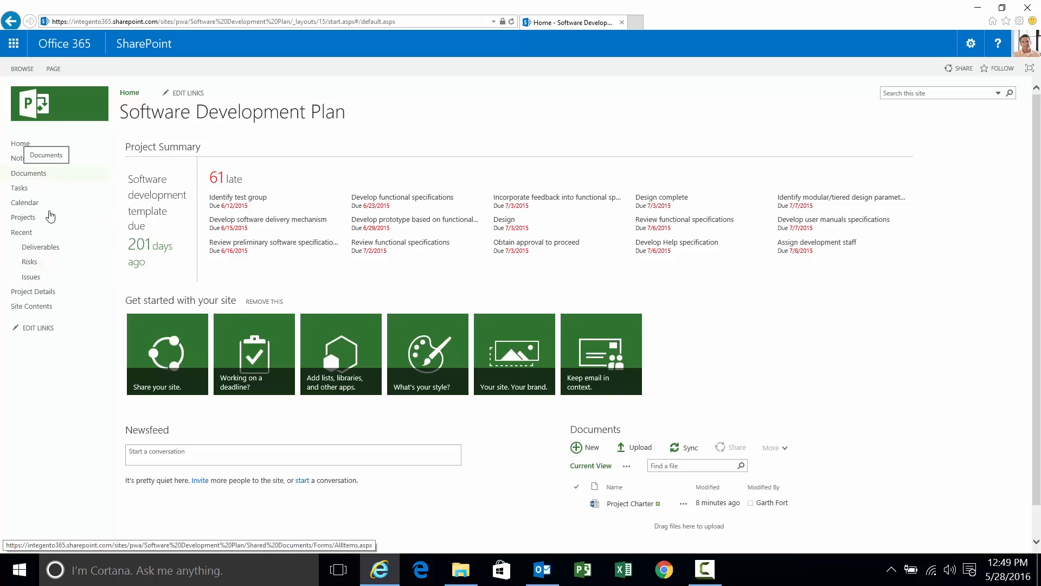
pyautogui.moveTo(31, 277)
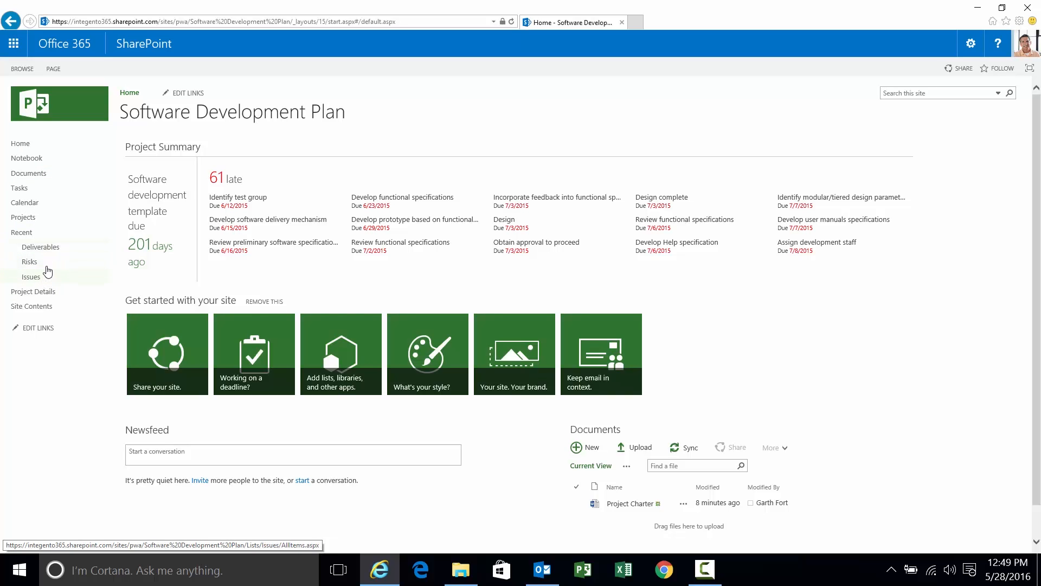
pyautogui.moveTo(29, 262)
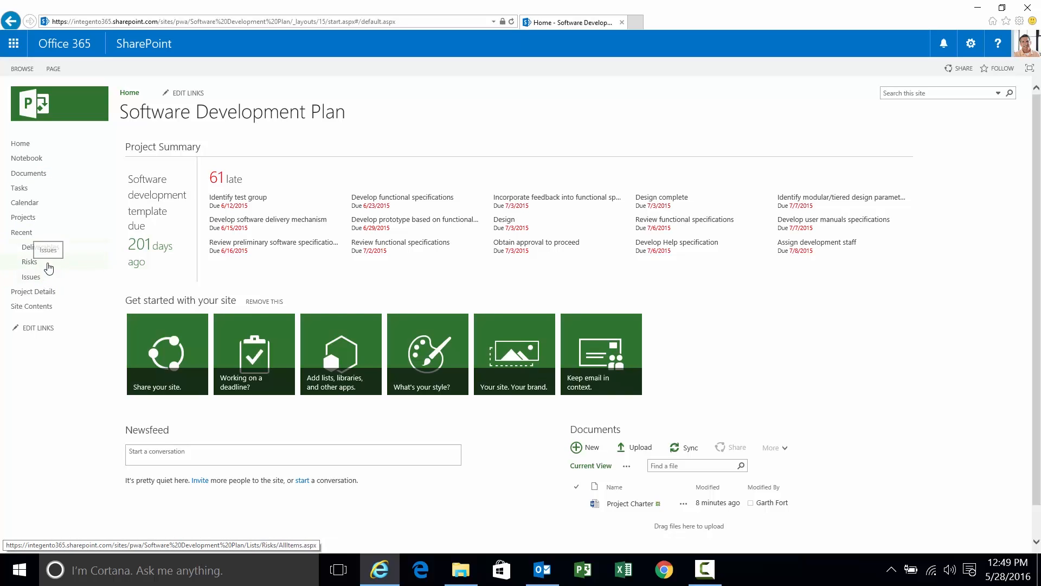
pyautogui.moveTo(30, 276)
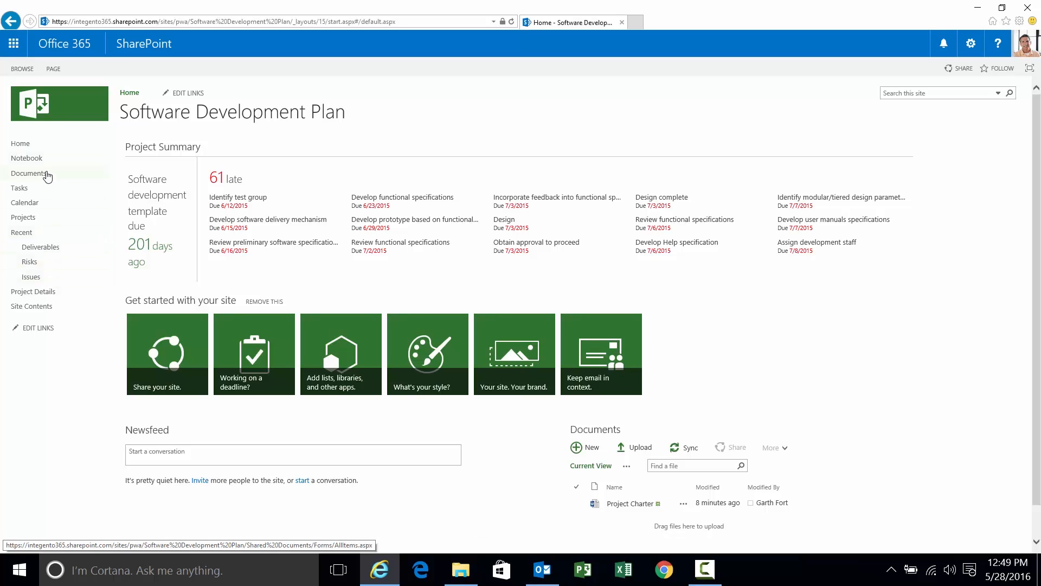
# Open the Documents library and show the Alert Me choices from the Library ribbon
pyautogui.click(28, 173)
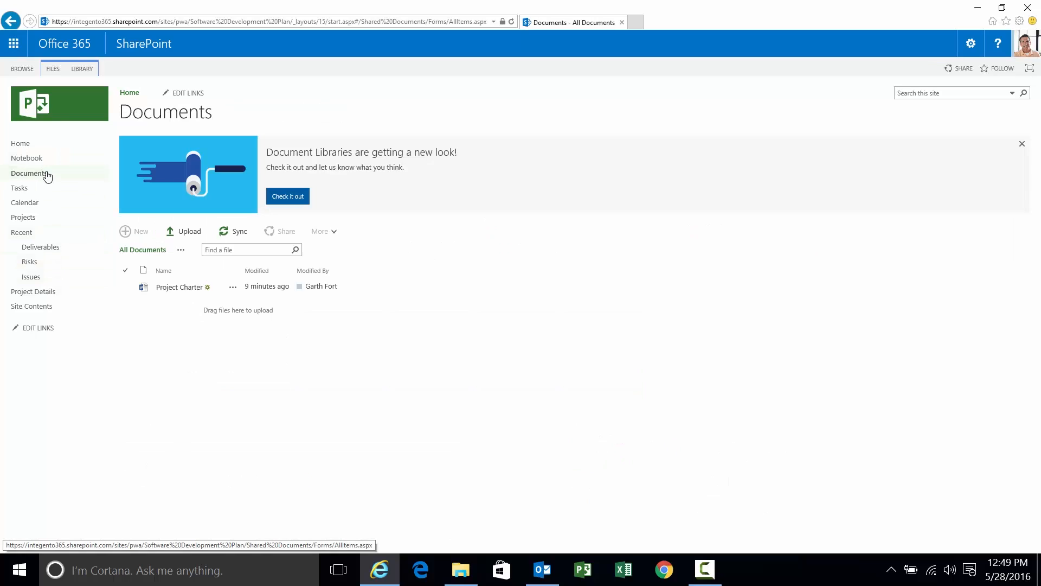
pyautogui.moveTo(29, 172)
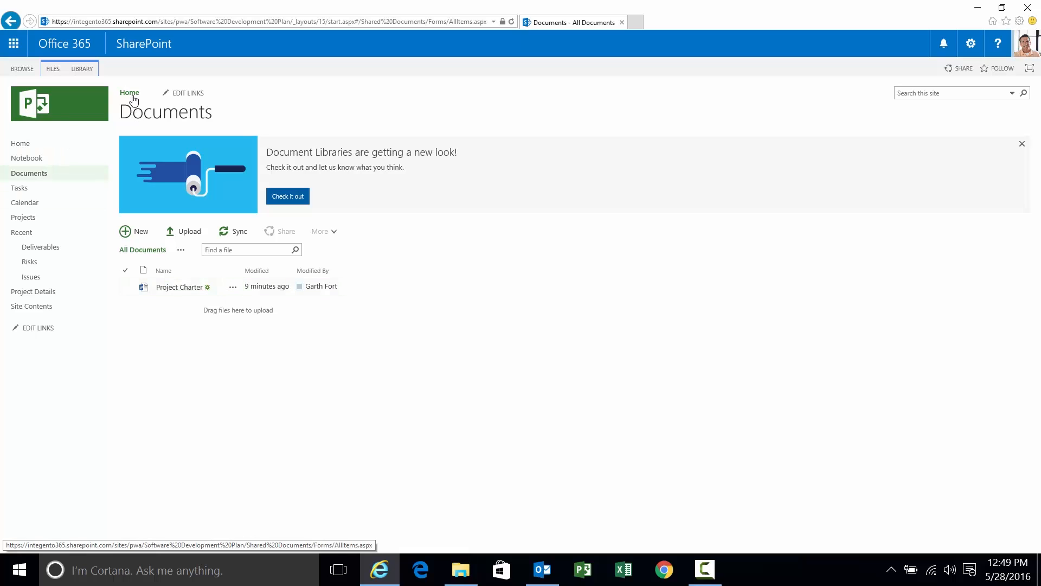
pyautogui.click(82, 68)
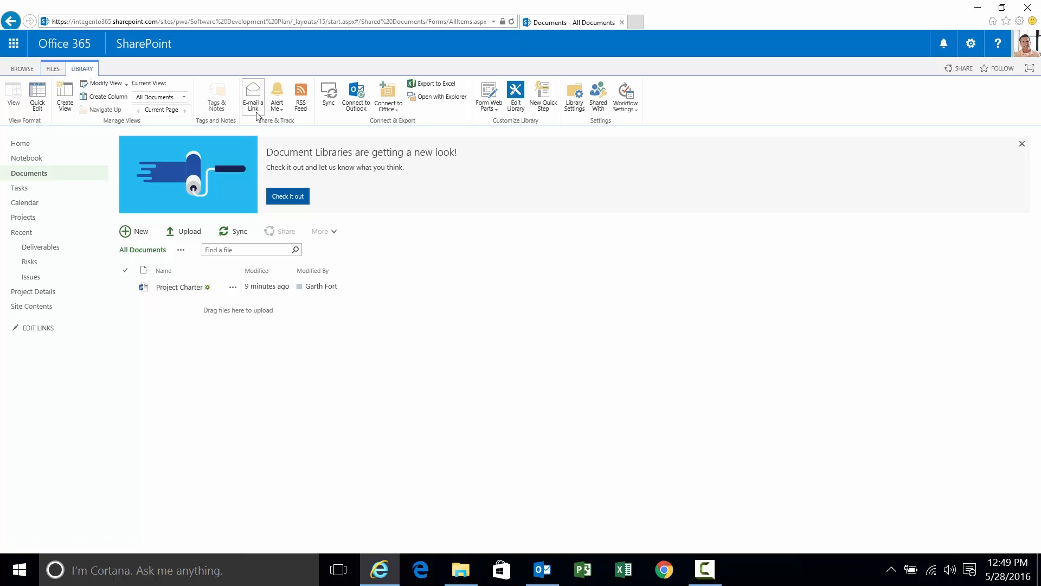
pyautogui.moveTo(277, 97)
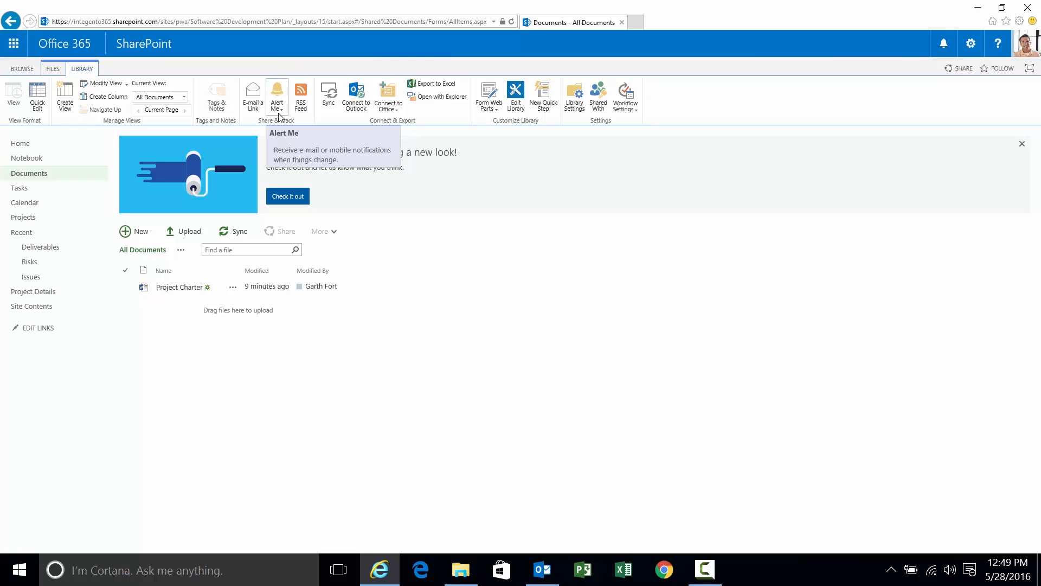
pyautogui.click(277, 96)
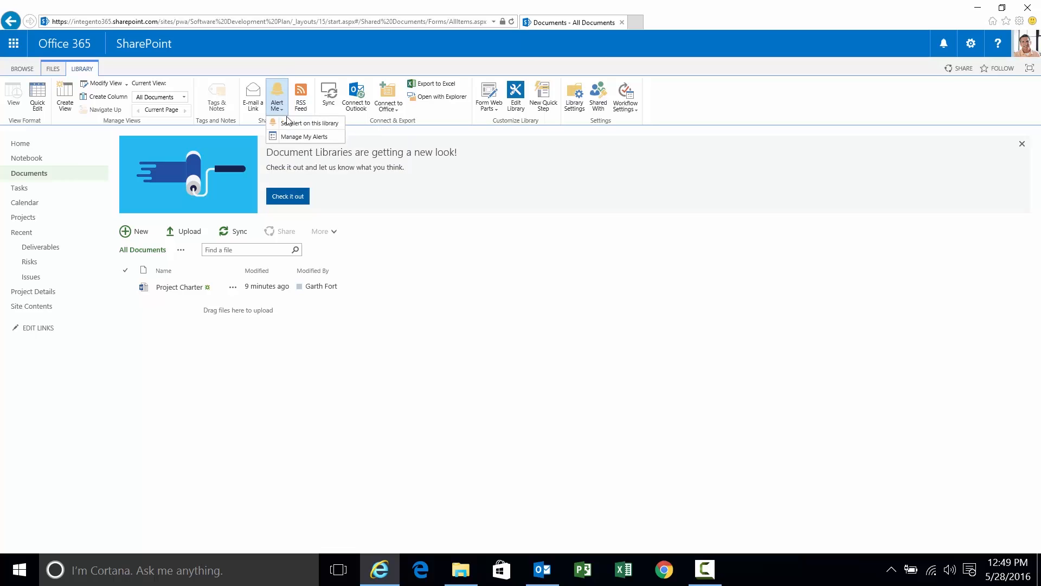
pyautogui.moveTo(305, 137)
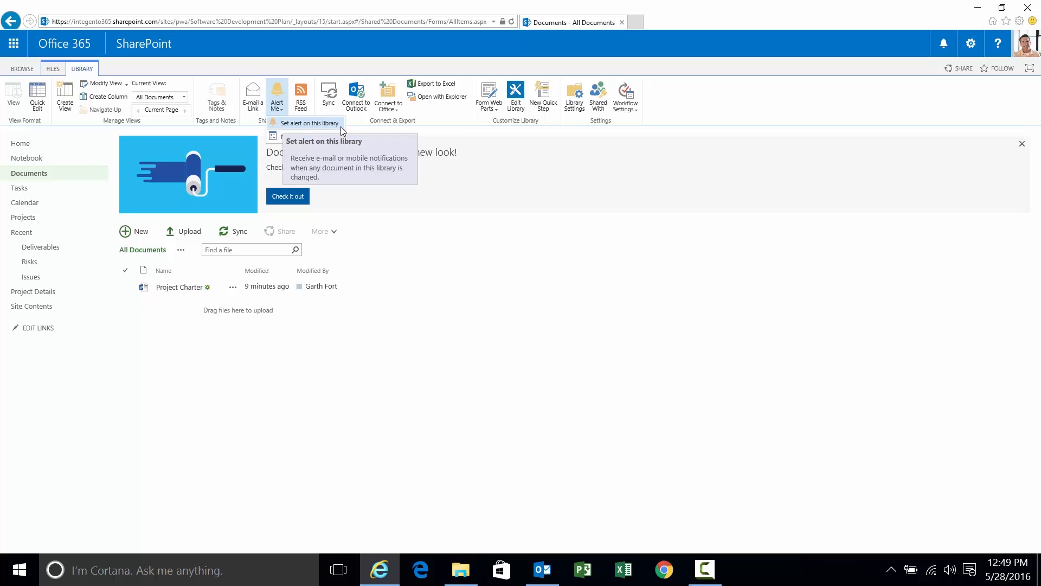
# Start a new alert on the Documents library and review its default e-mail settings
pyautogui.click(307, 122)
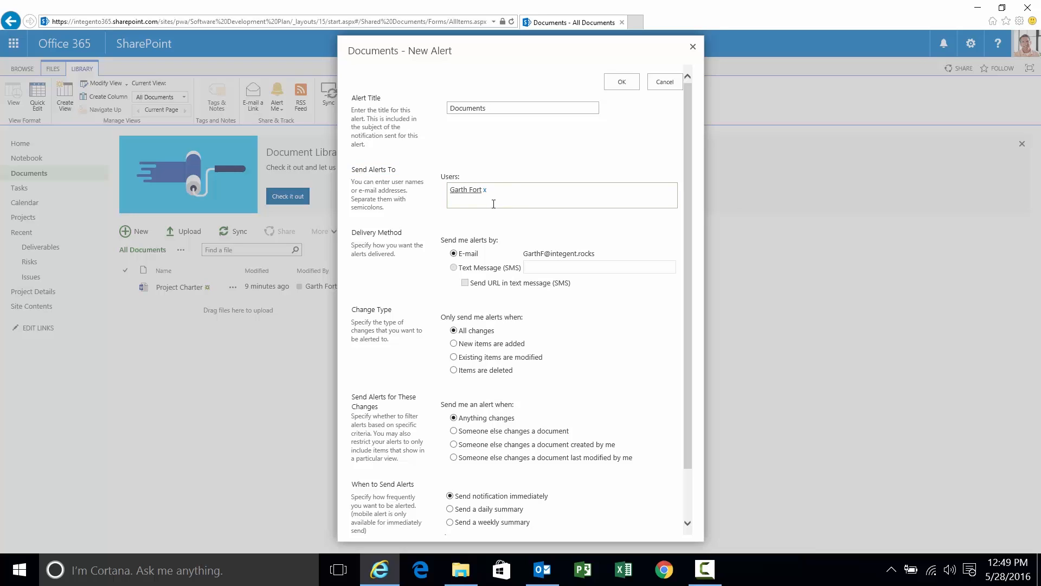
pyautogui.click(494, 189)
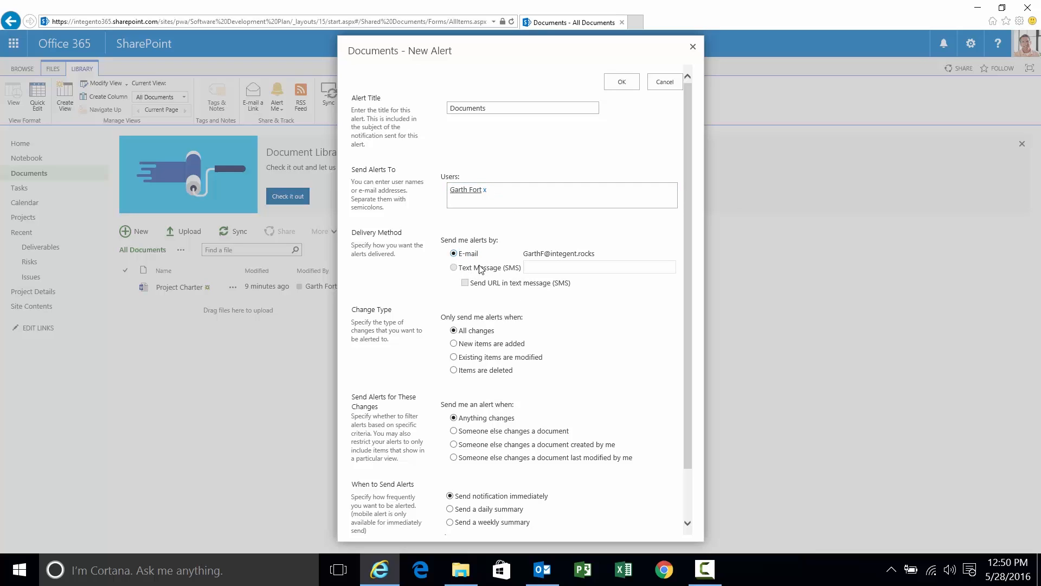
pyautogui.moveTo(489, 356)
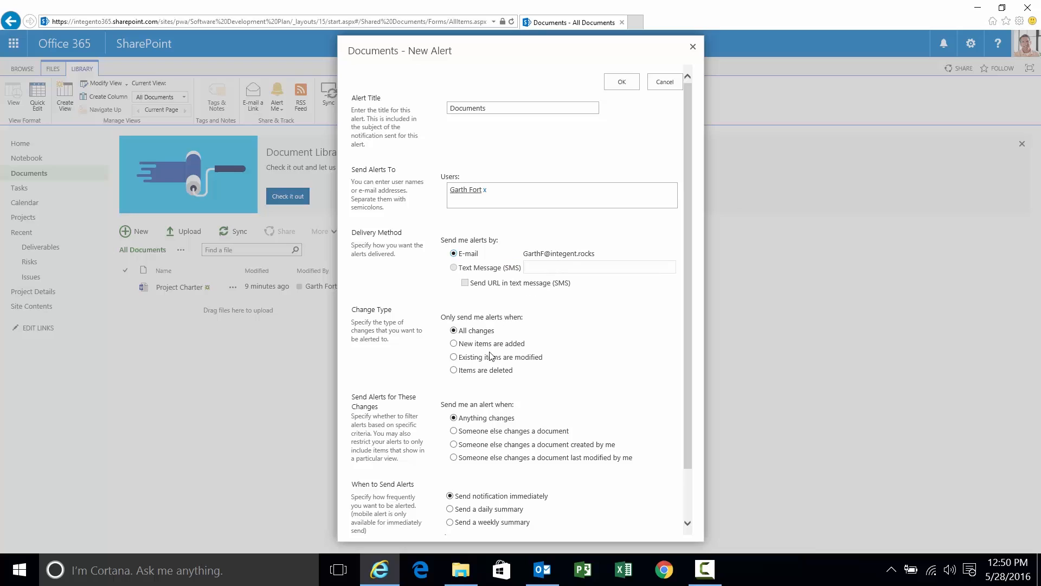
pyautogui.moveTo(443, 316)
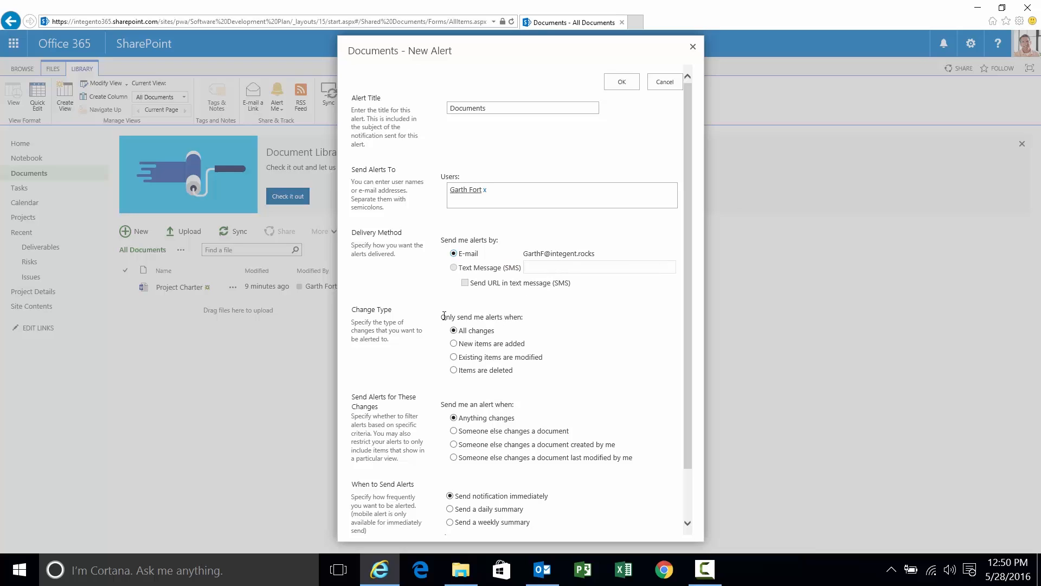
pyautogui.doubleClick(482, 316)
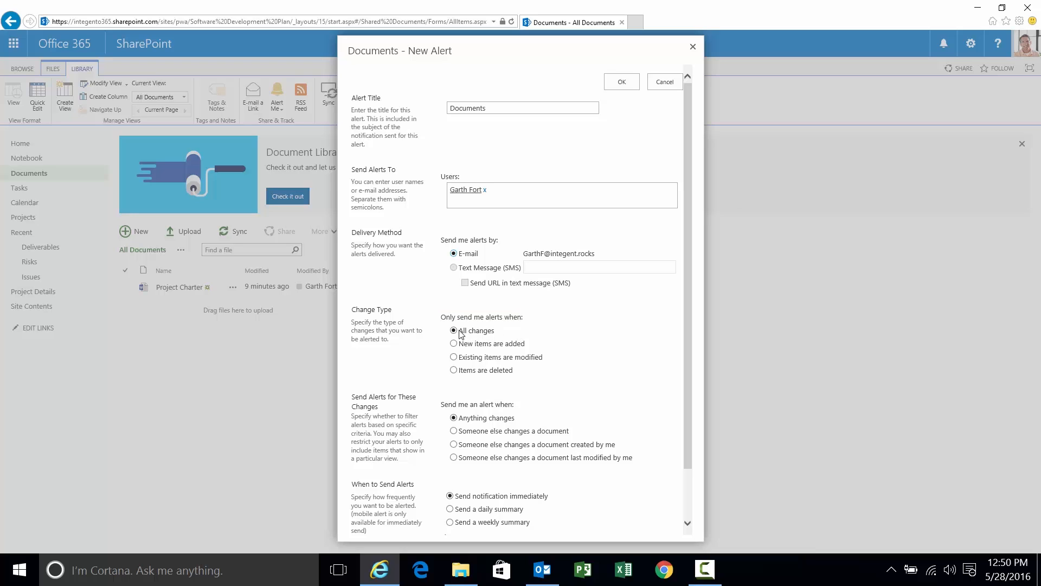
pyautogui.moveTo(616, 330)
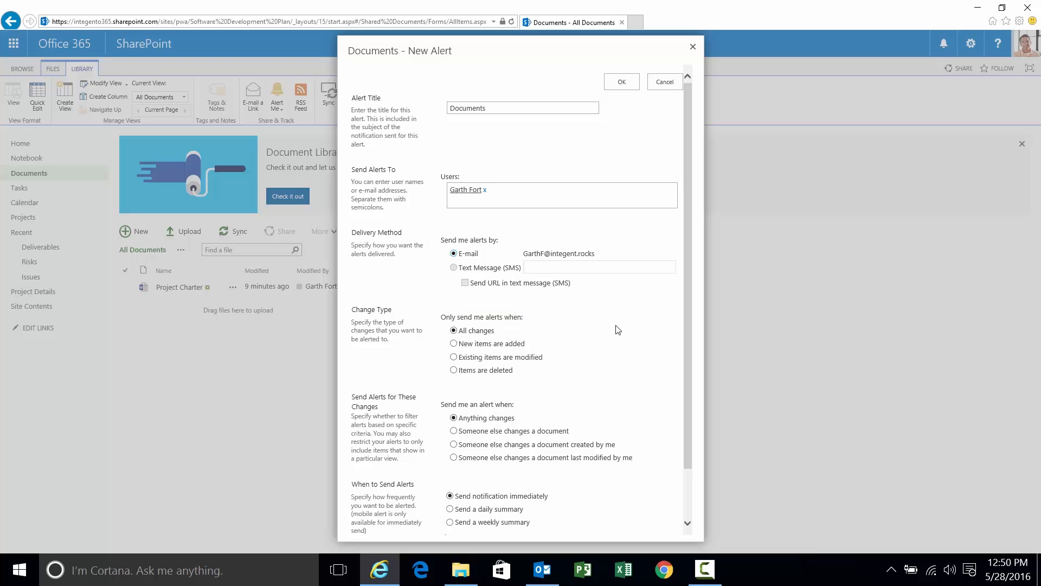
pyautogui.moveTo(537, 418)
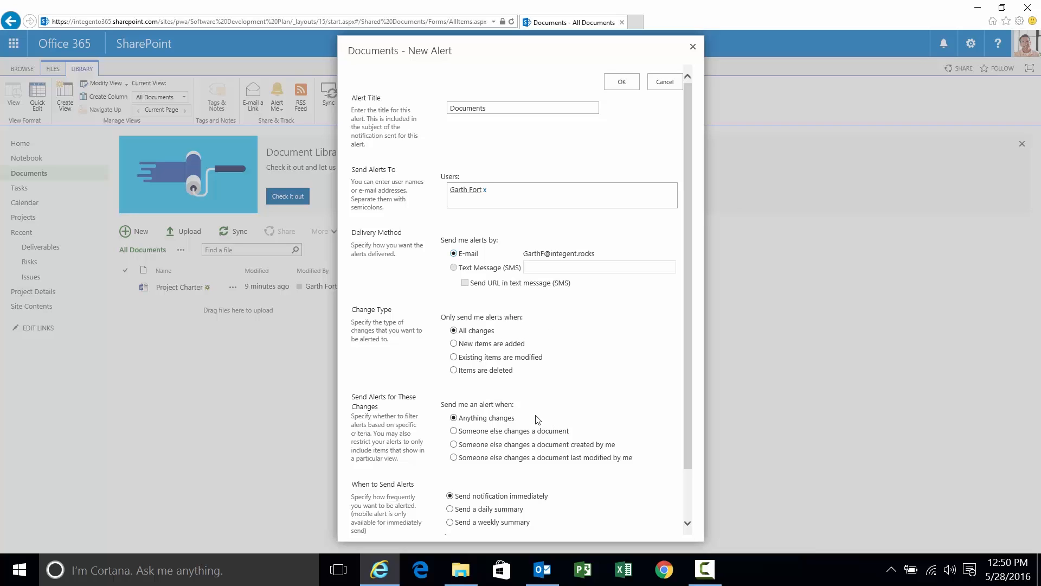
# Confirm the Documents alert with e-mail for all changes, sent immediately, via OK
pyautogui.scroll(-3)
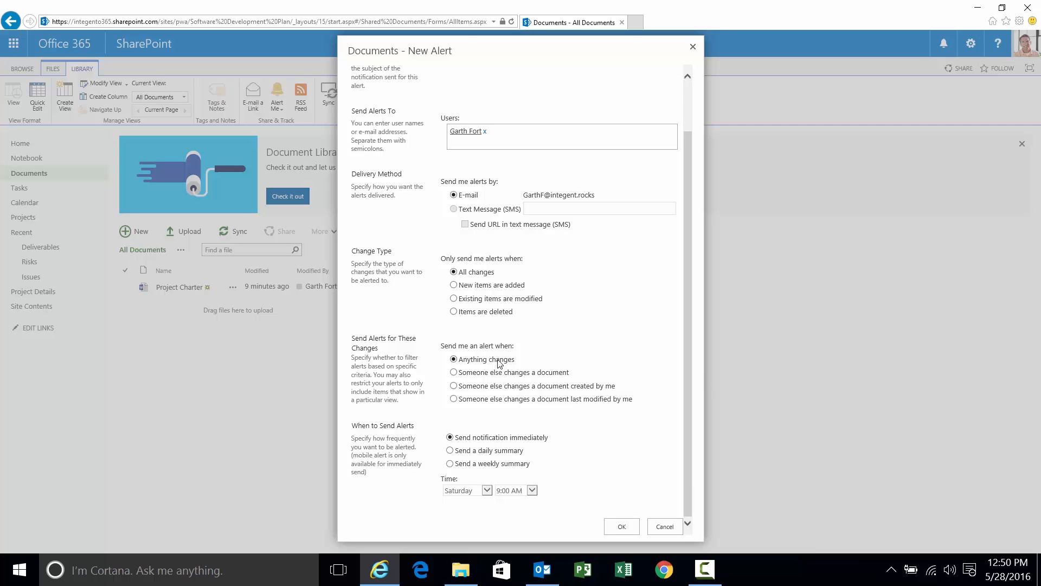
pyautogui.moveTo(532, 377)
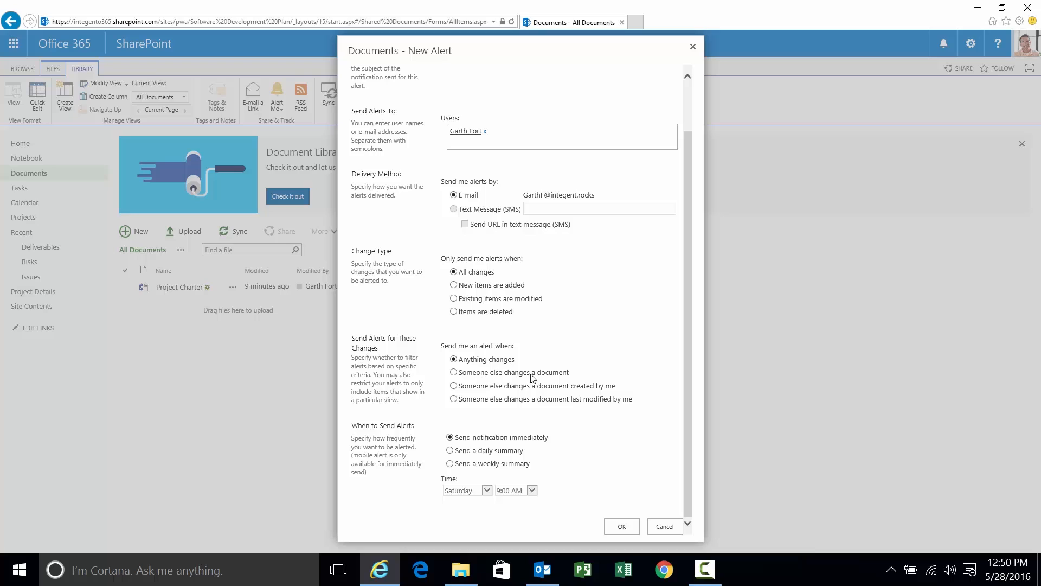
pyautogui.moveTo(478, 382)
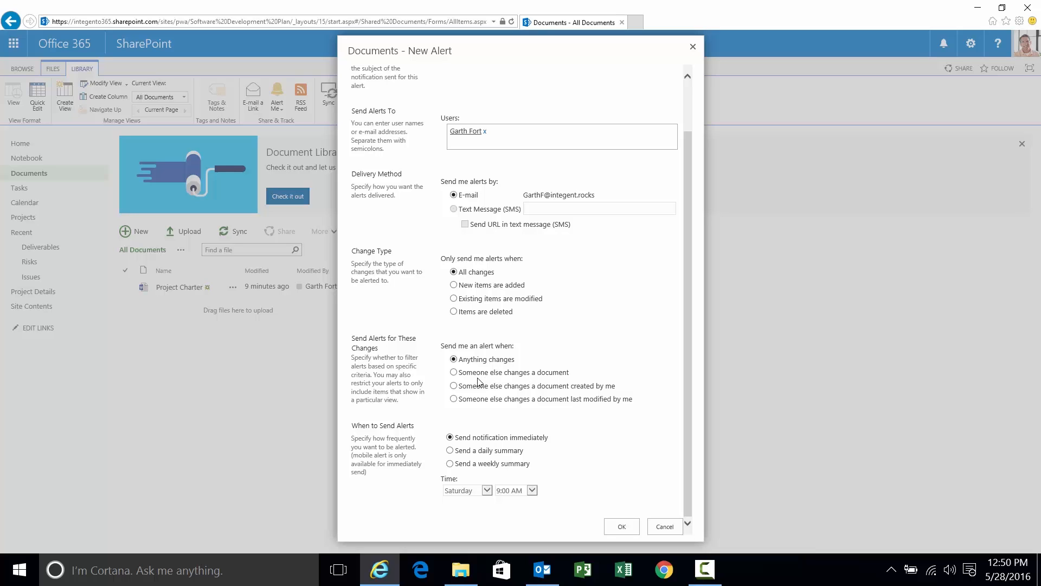
pyautogui.moveTo(505, 389)
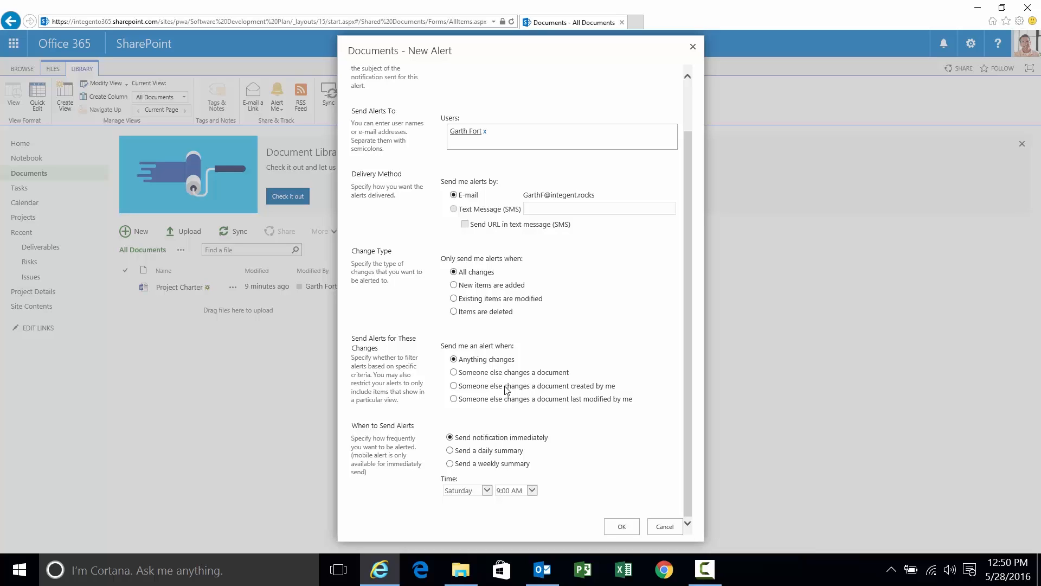
pyautogui.moveTo(498, 408)
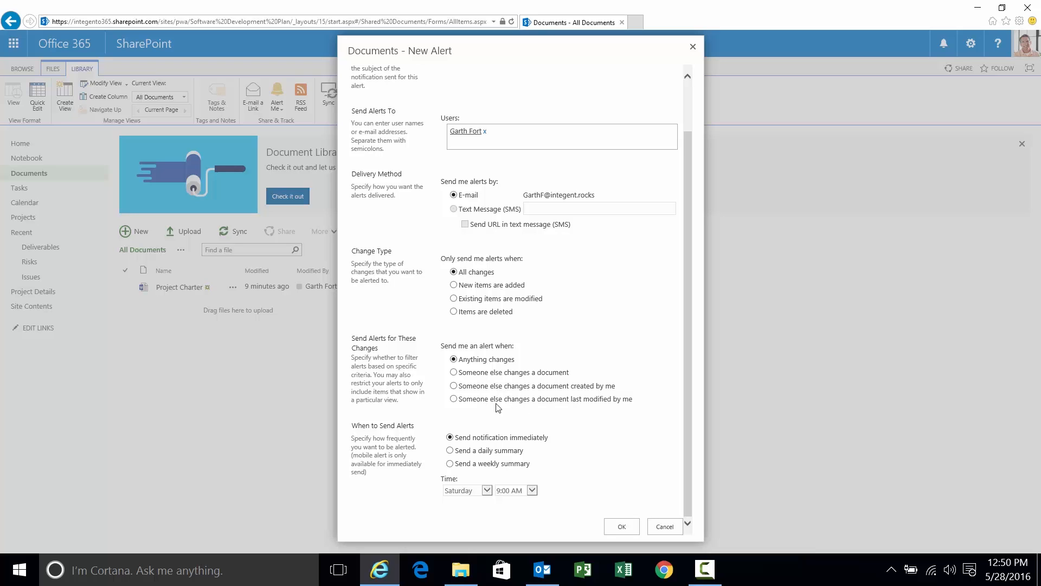
pyautogui.moveTo(572, 409)
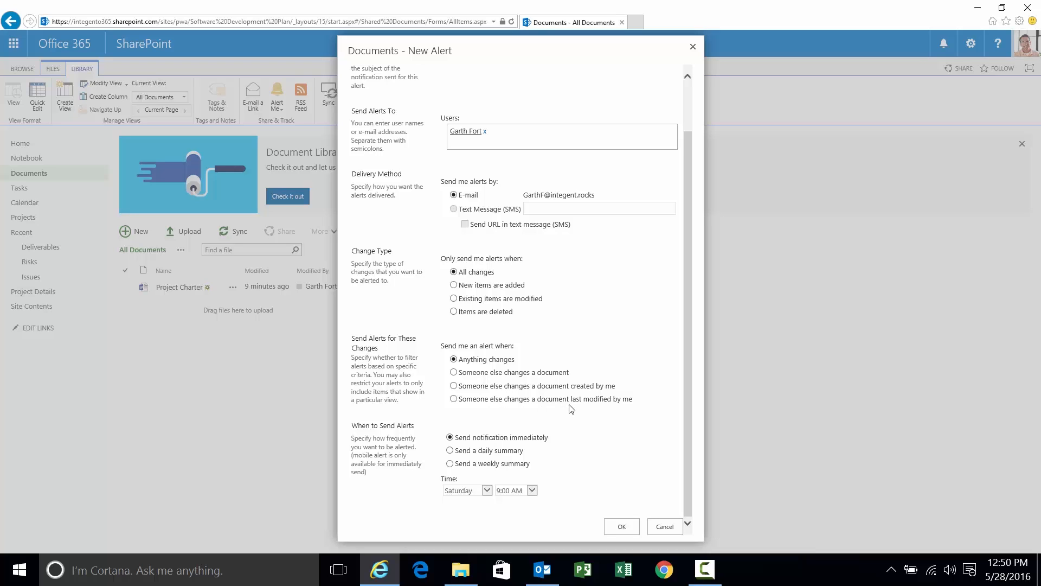
pyautogui.doubleClick(383, 425)
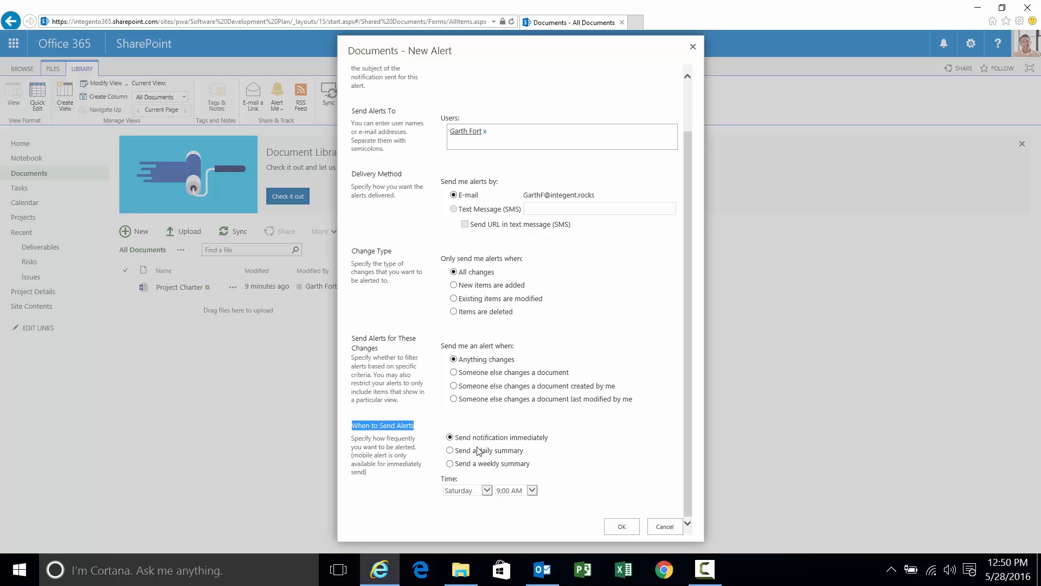
pyautogui.moveTo(511, 467)
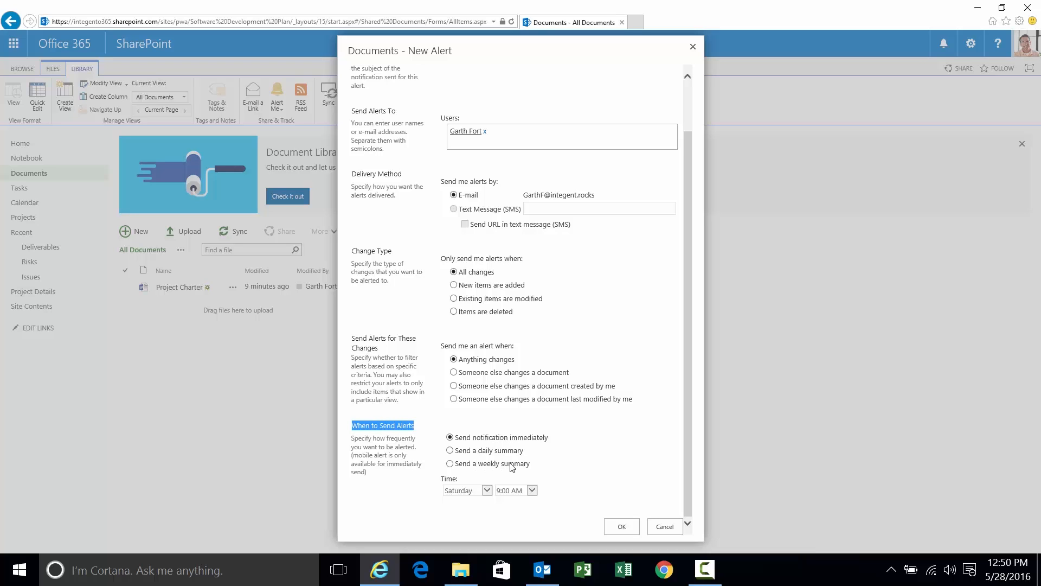
pyautogui.moveTo(579, 499)
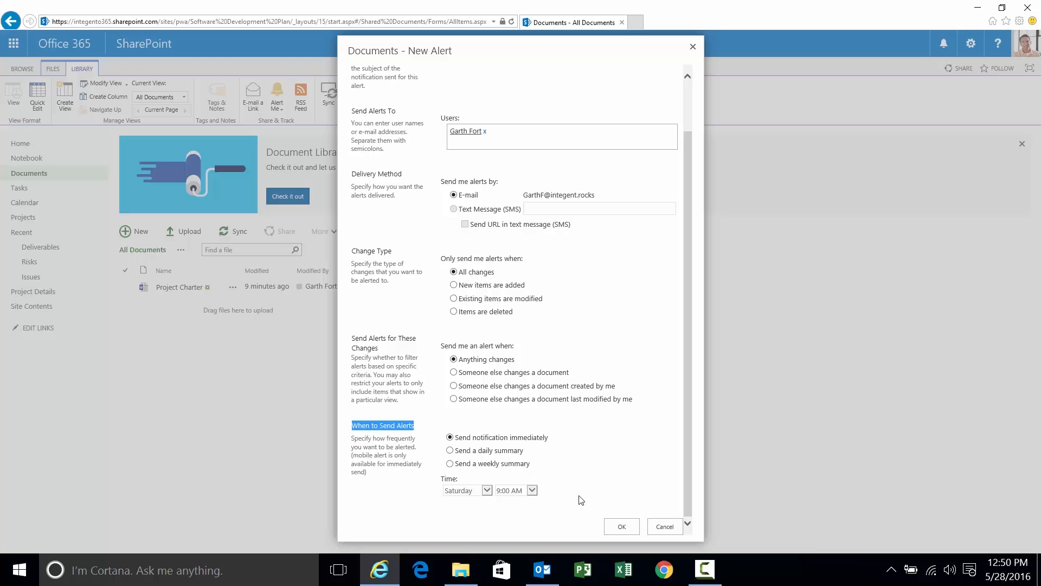
pyautogui.moveTo(580, 453)
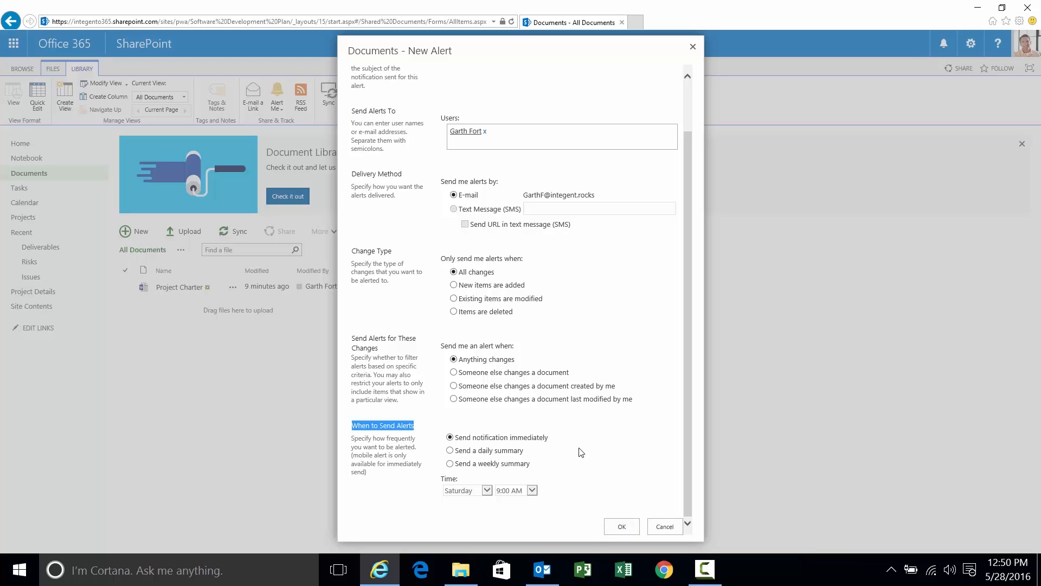
pyautogui.moveTo(534, 445)
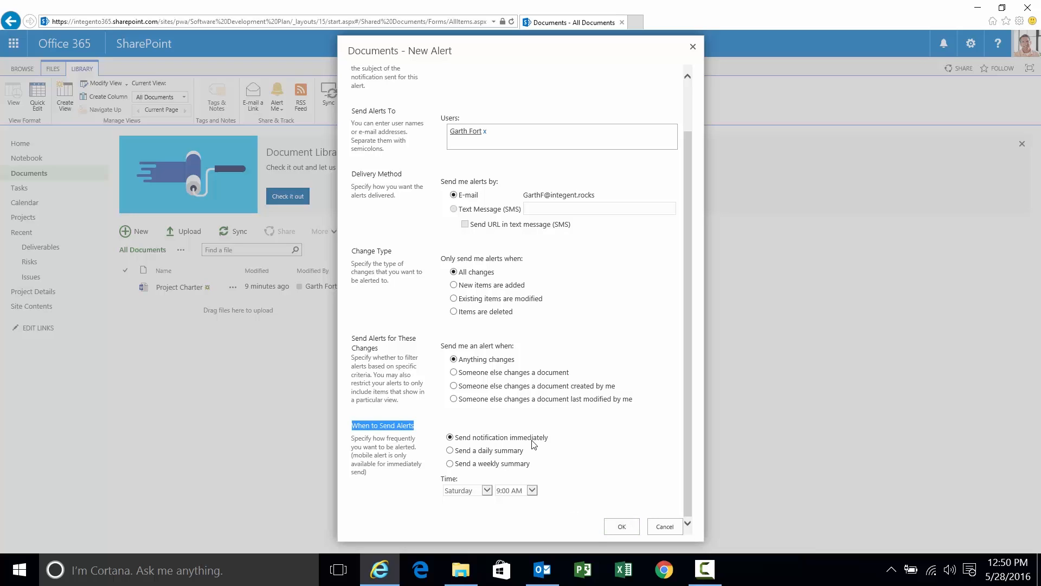
pyautogui.moveTo(621, 526)
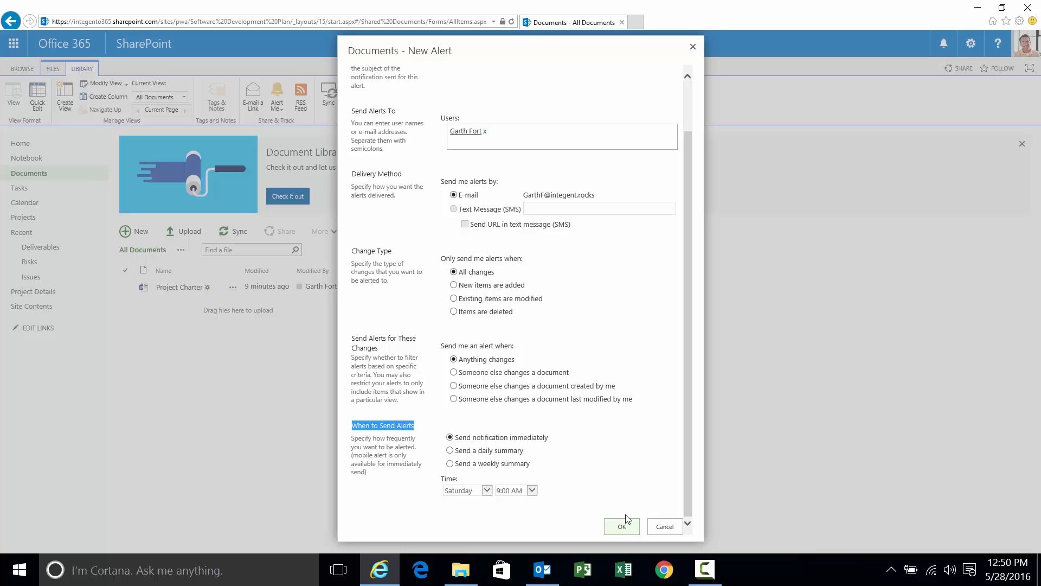
pyautogui.click(622, 527)
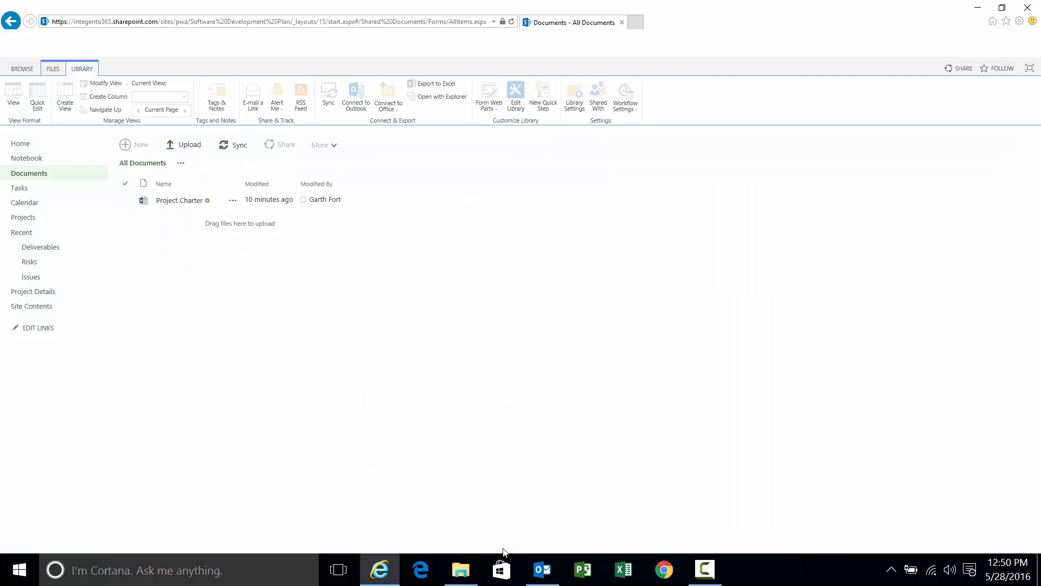
# Read the Outlook message confirming the Documents alert was successfully created
pyautogui.click(542, 570)
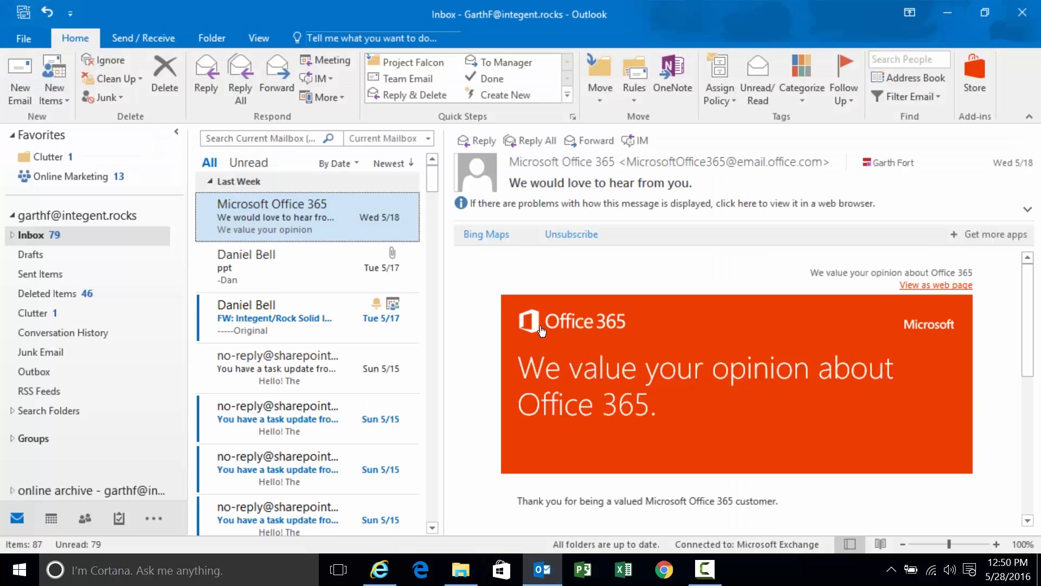
pyautogui.moveTo(307, 217)
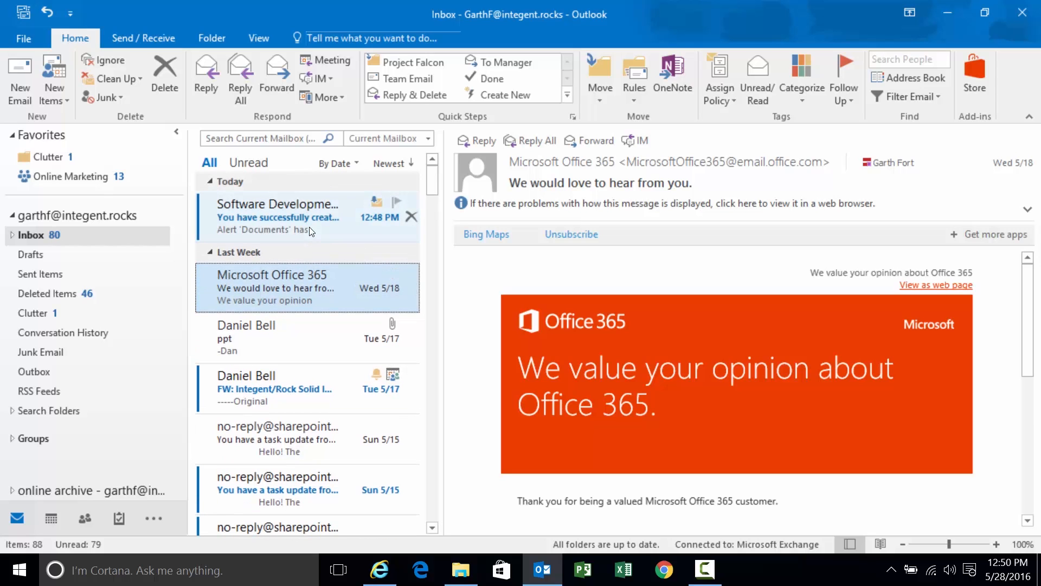
pyautogui.click(306, 216)
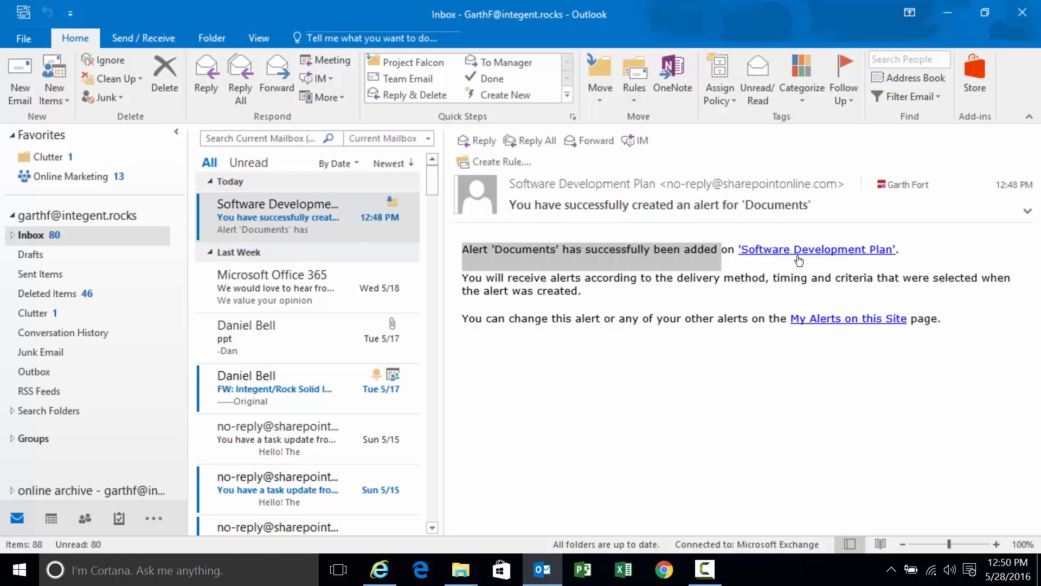
pyautogui.moveTo(689, 300)
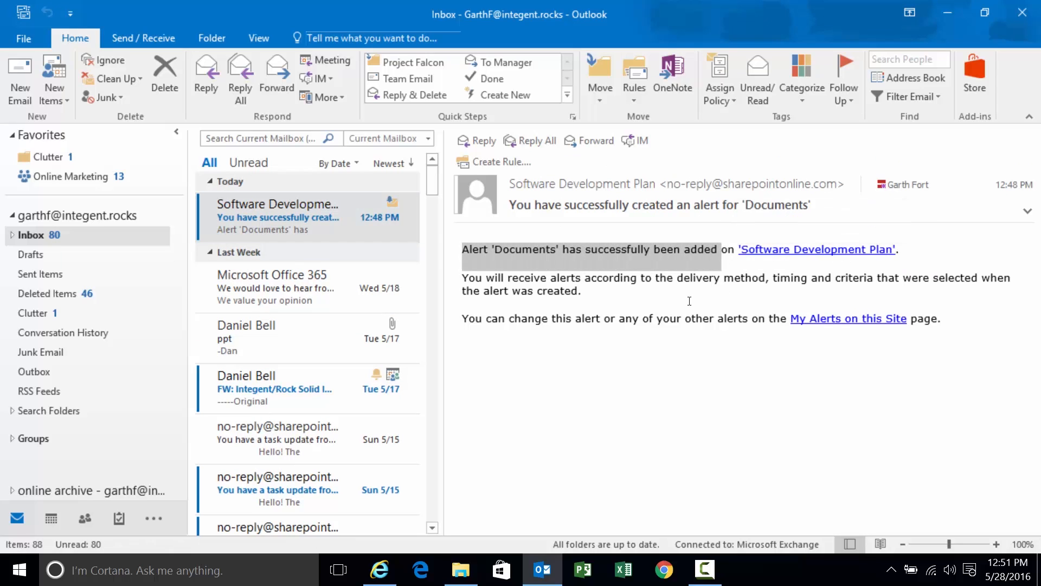
pyautogui.moveTo(726, 279)
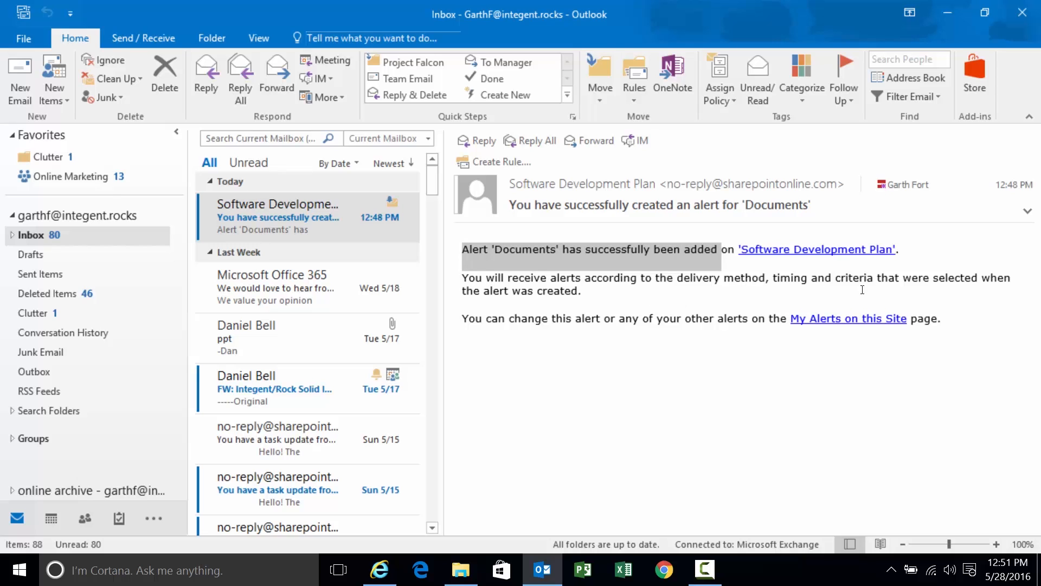
pyautogui.moveTo(674, 324)
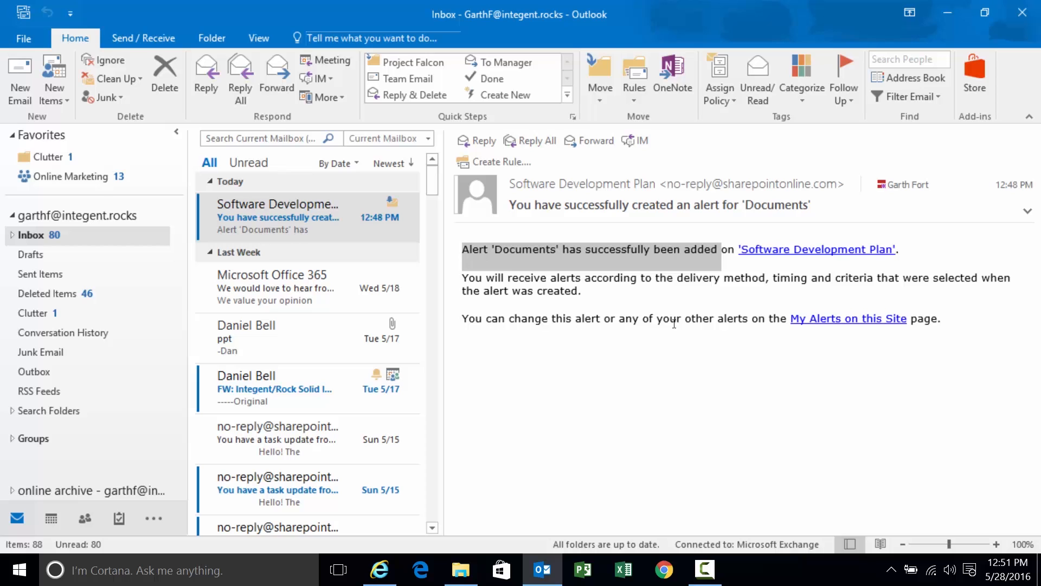
pyautogui.moveTo(848, 318)
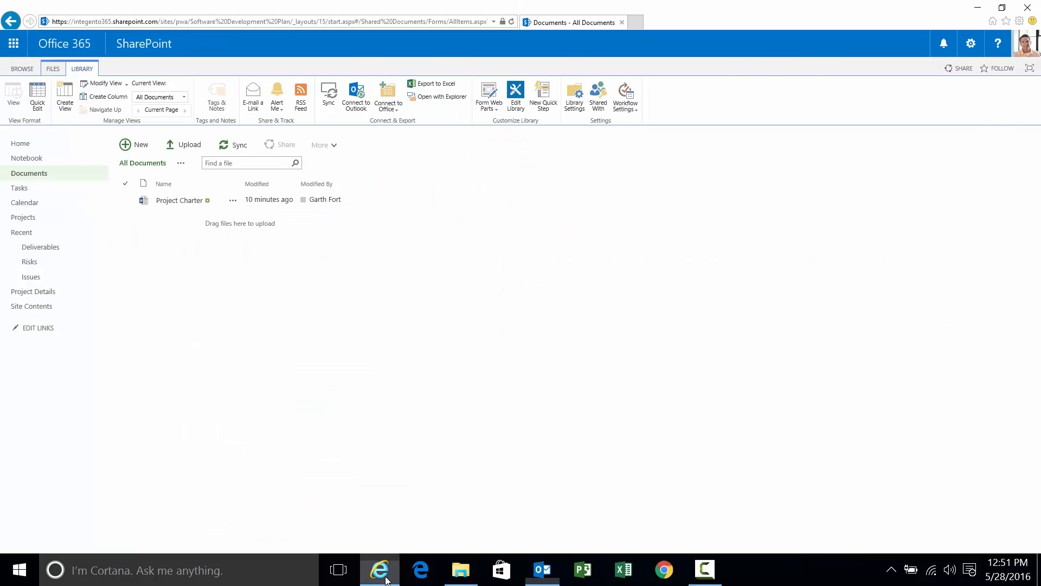
pyautogui.moveTo(324, 274)
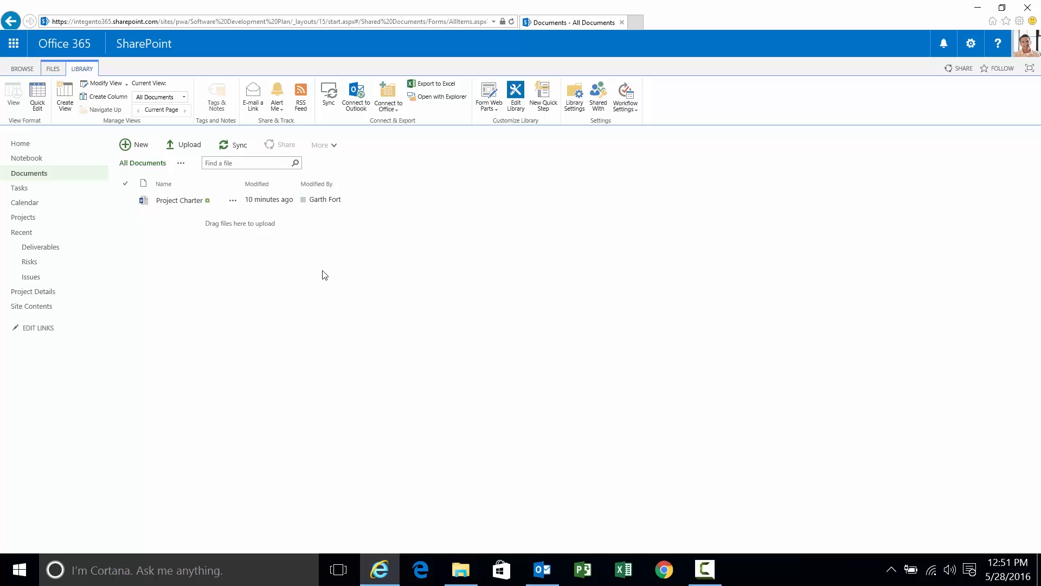
pyautogui.moveTo(250, 218)
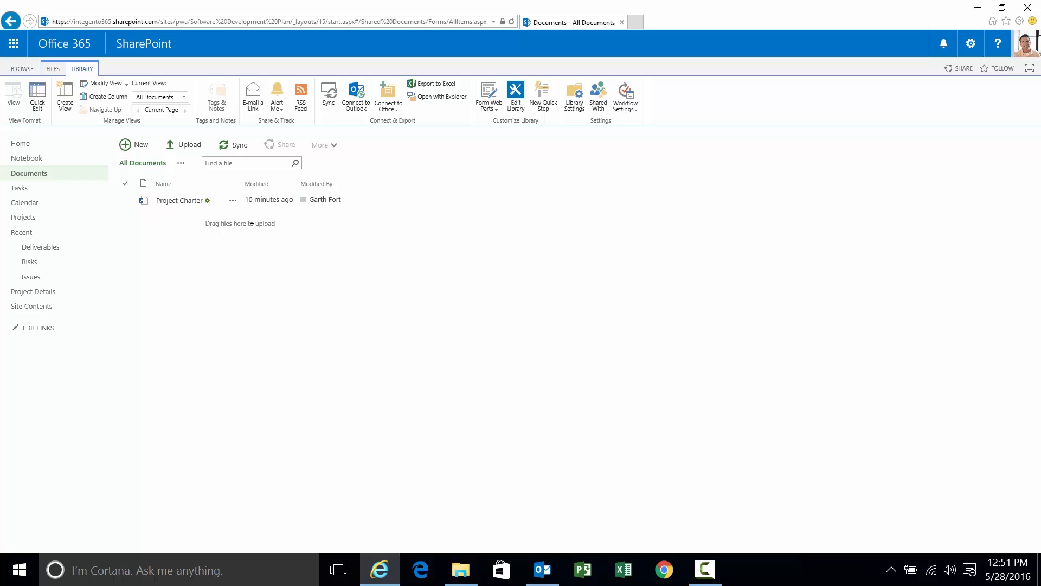
# Rename the Project Charter document's title to 'Project Charter-revised' and save it
pyautogui.click(232, 200)
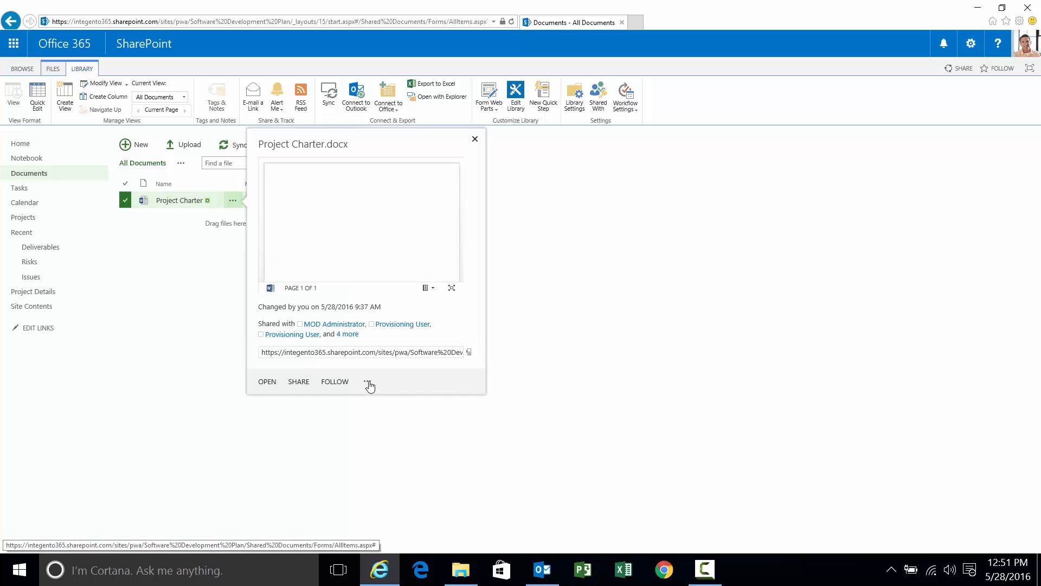
pyautogui.click(369, 380)
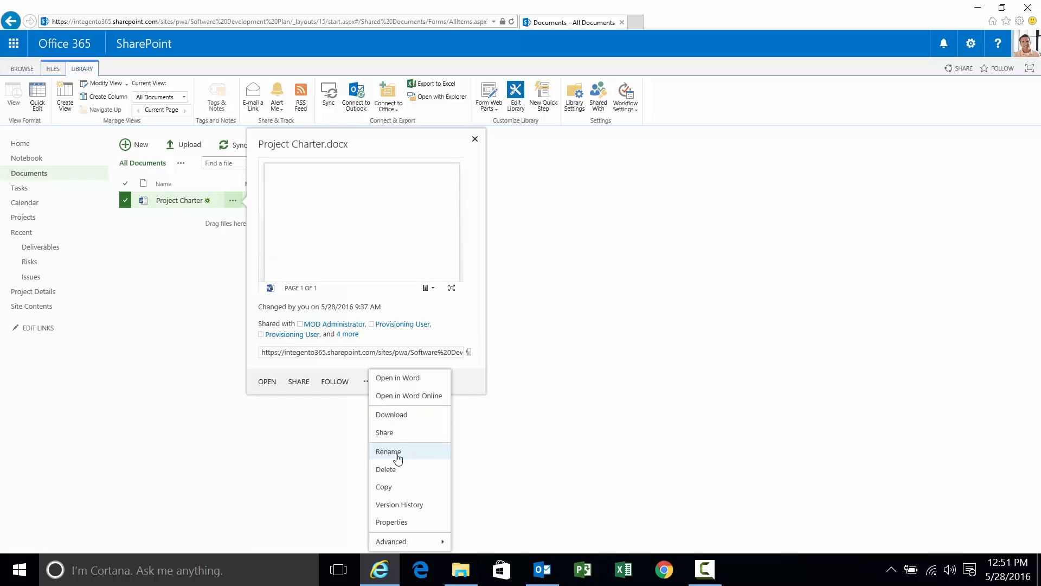
pyautogui.click(388, 451)
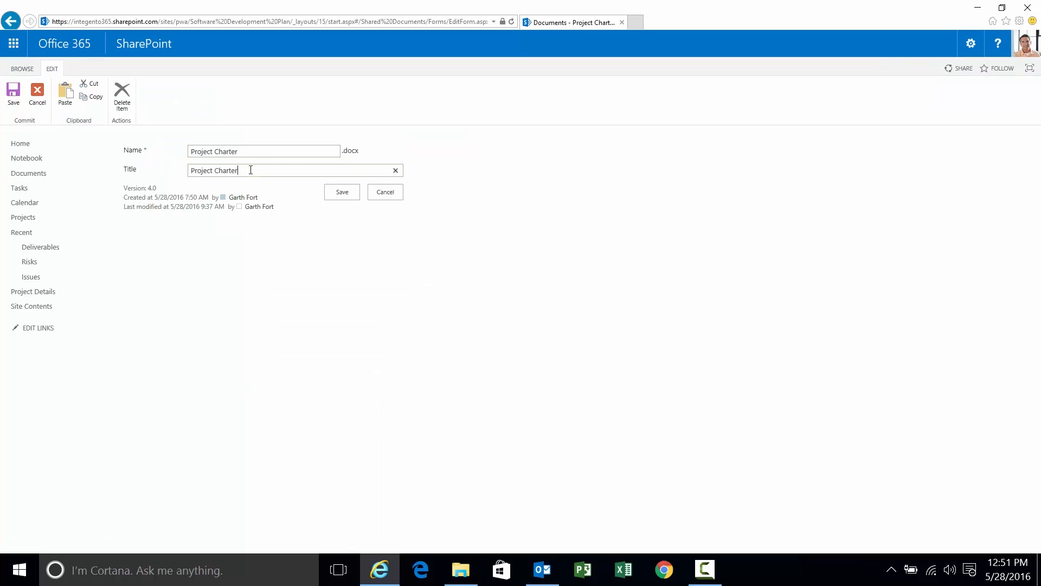
pyautogui.write('-')
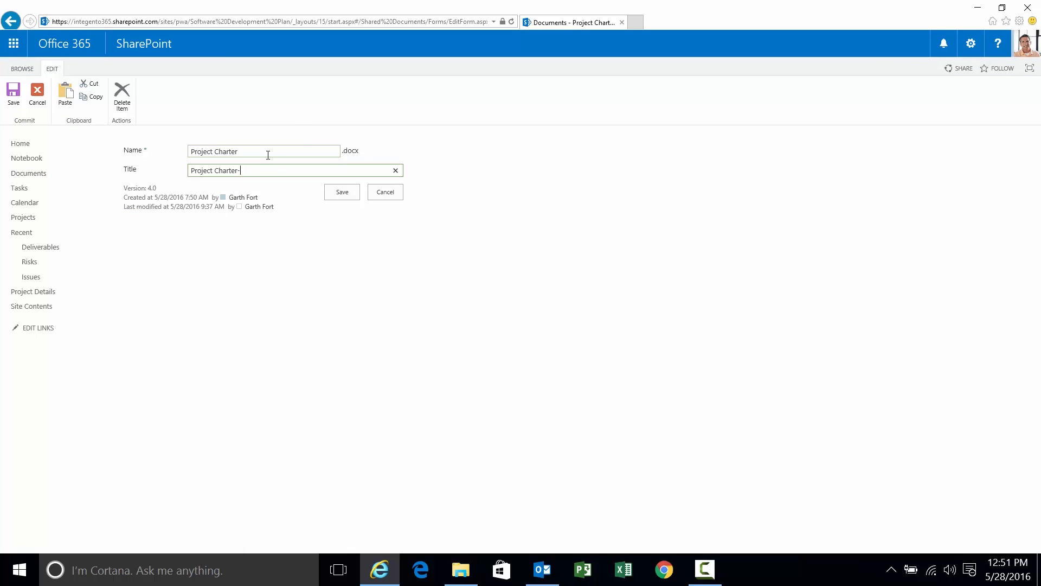
pyautogui.write('revise')
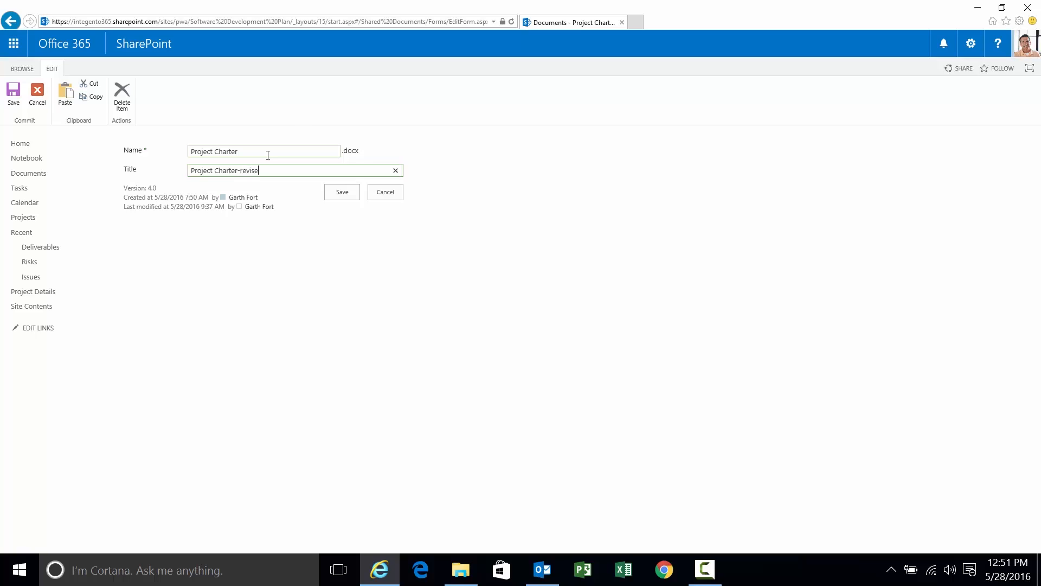
pyautogui.write('d')
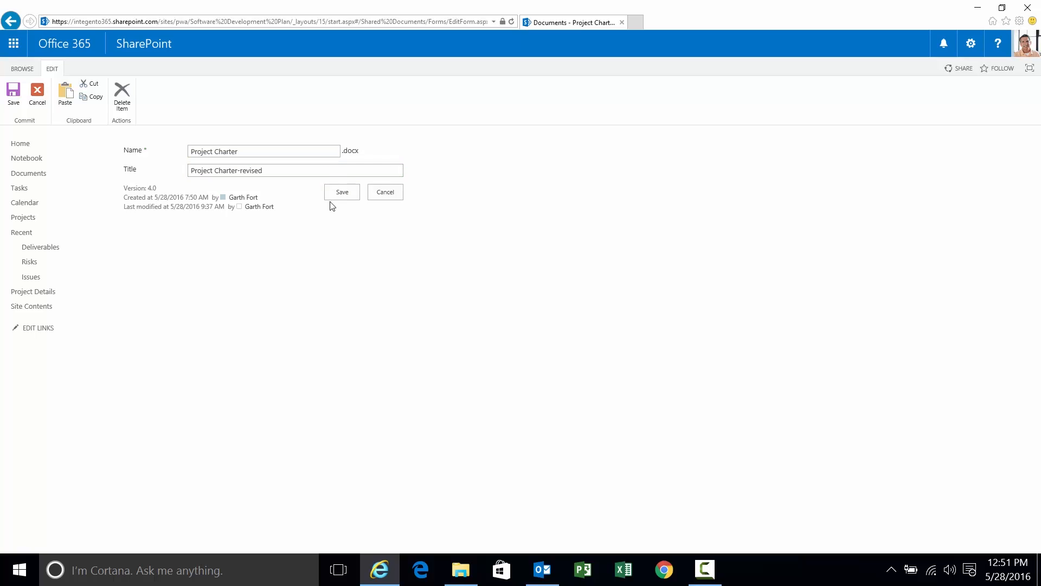
pyautogui.click(341, 192)
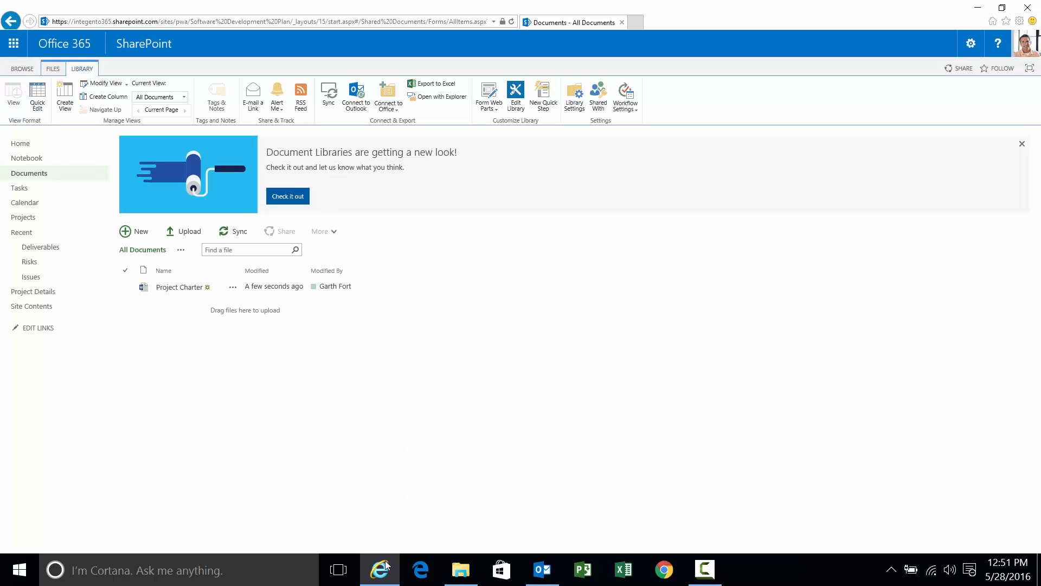
# Switch back to the Outlook inbox to look for alert messages
pyautogui.click(543, 570)
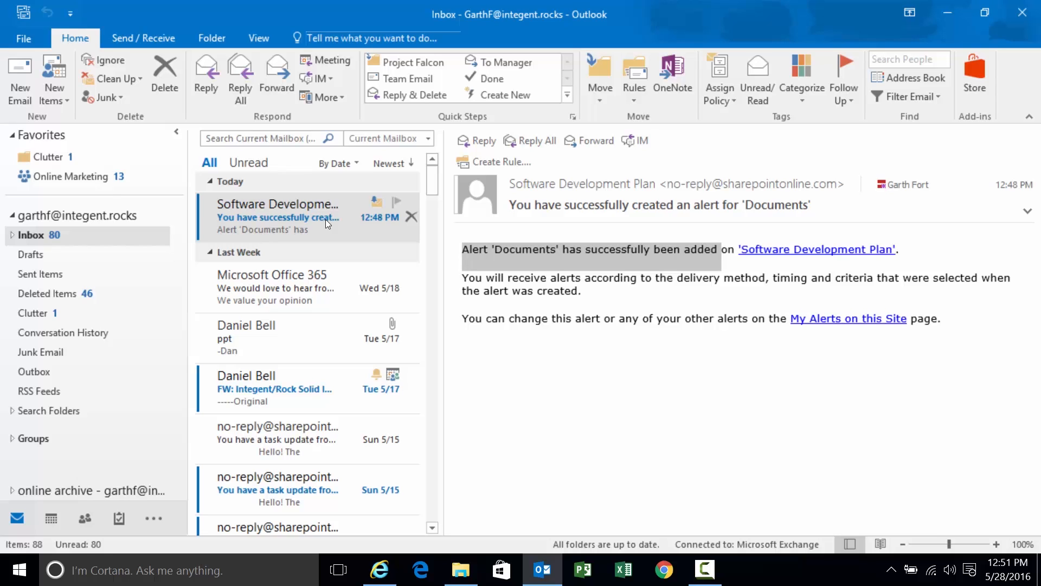
pyautogui.moveTo(296, 256)
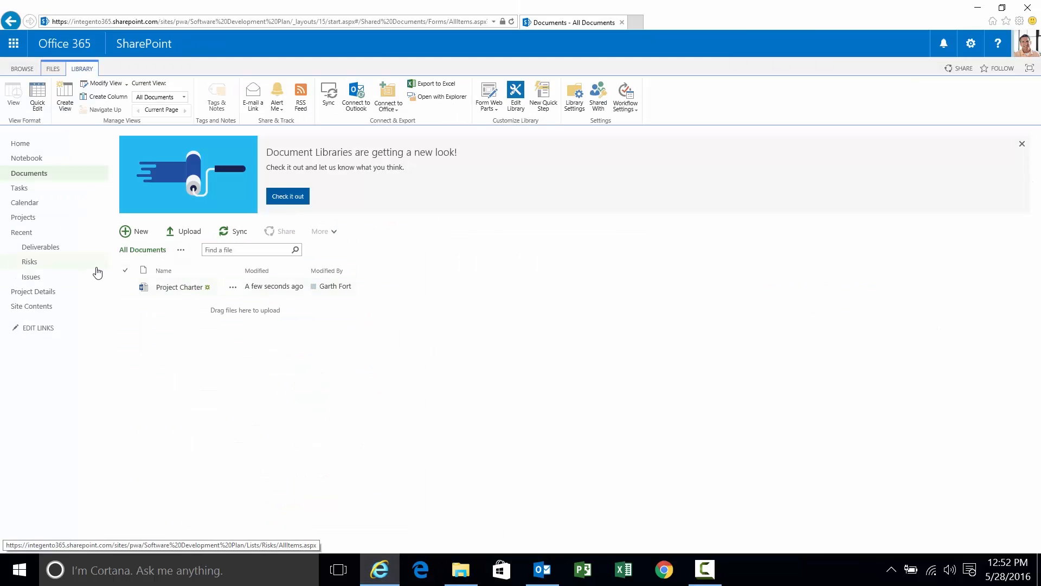
# Open the Risks list and start an alert on 'Software Media and Keys not yet available'
pyautogui.click(31, 277)
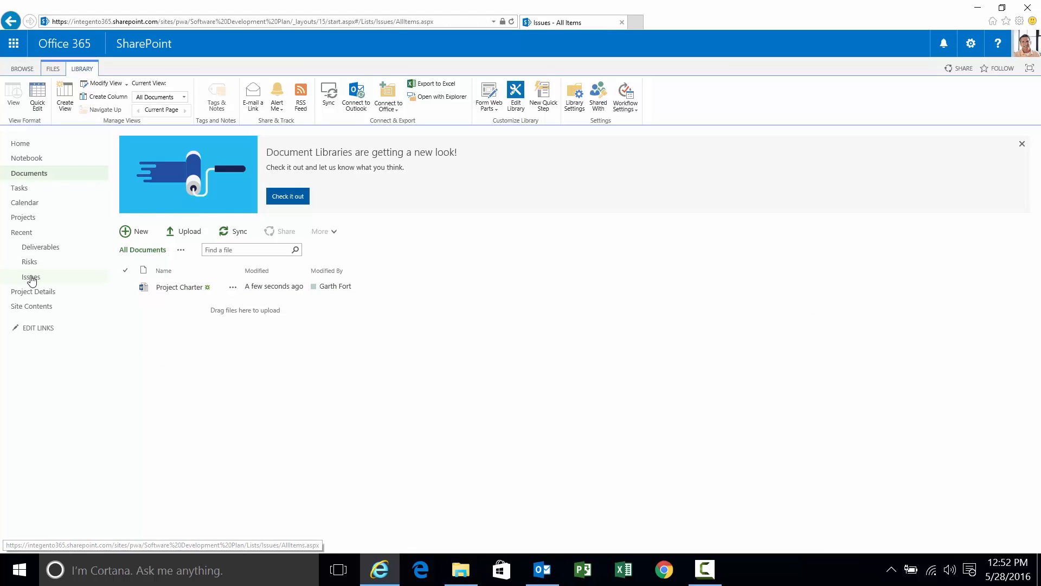
pyautogui.click(29, 262)
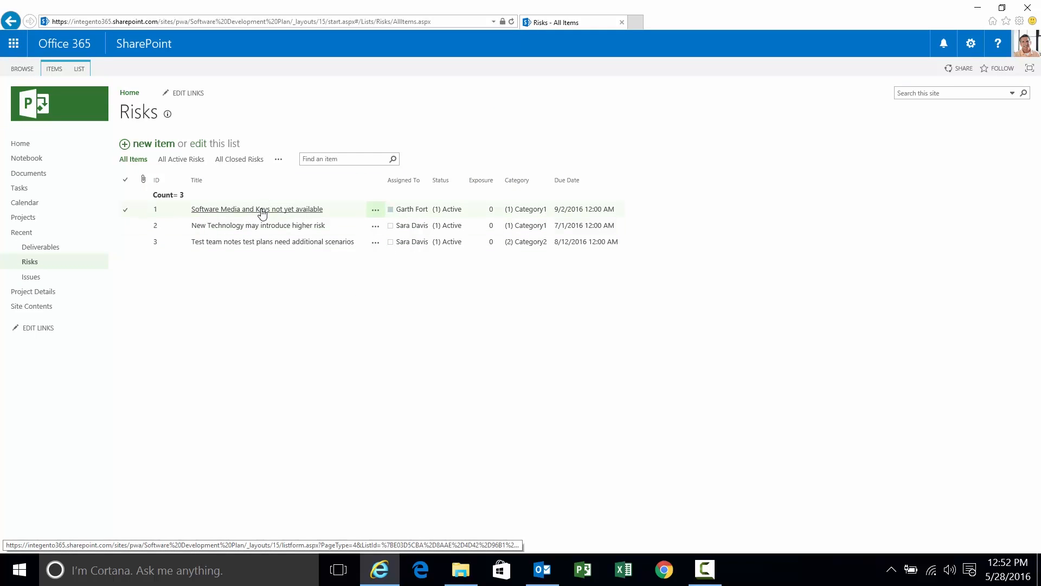
pyautogui.moveTo(322, 211)
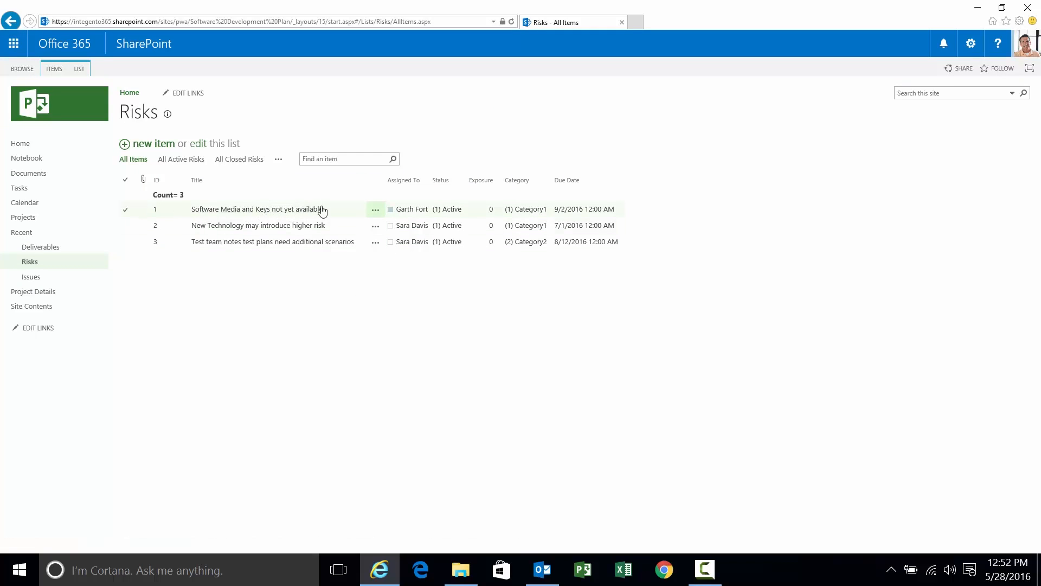
pyautogui.click(375, 210)
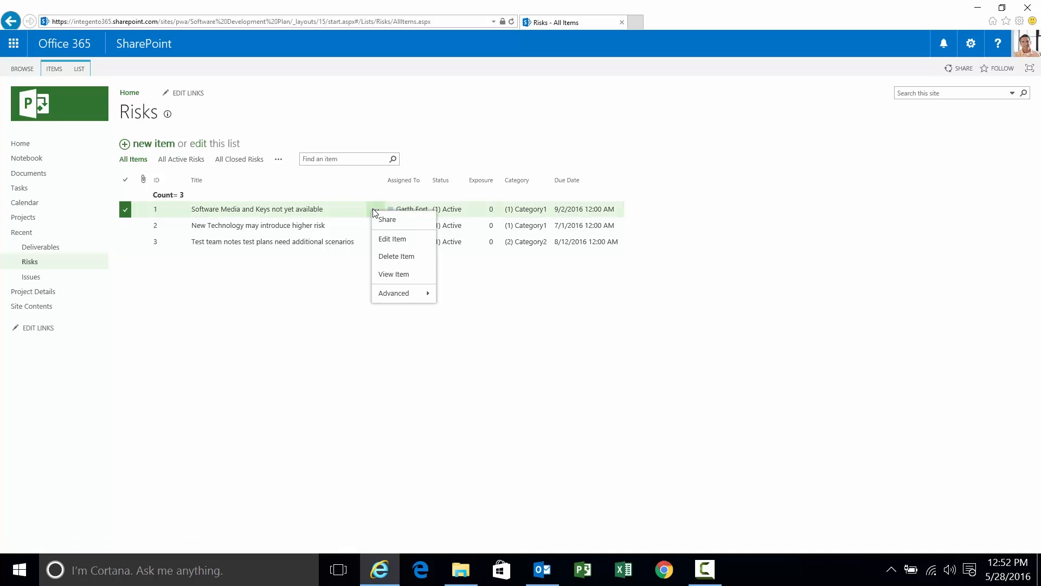
pyautogui.moveTo(386, 214)
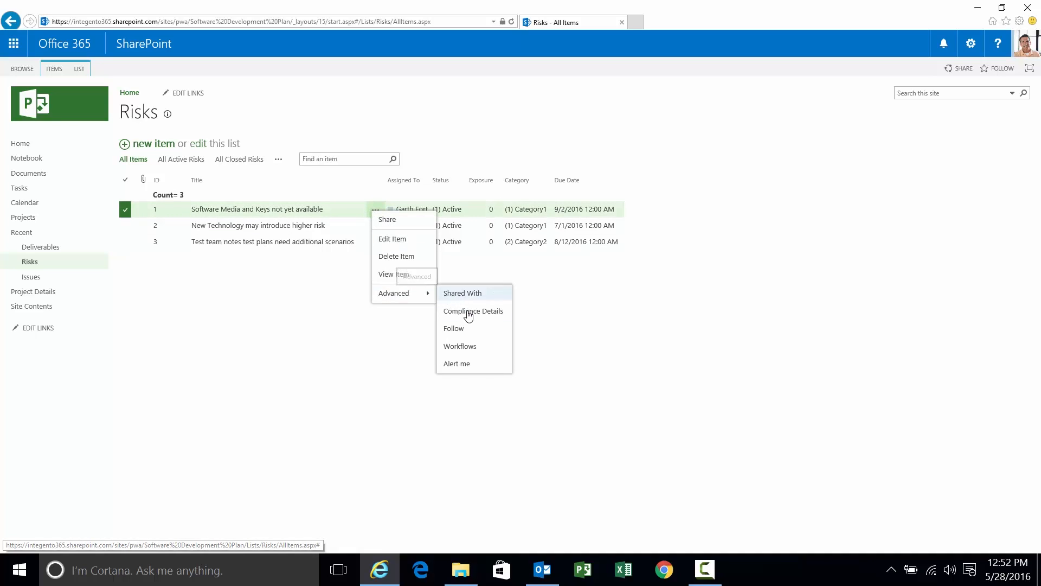
pyautogui.click(472, 365)
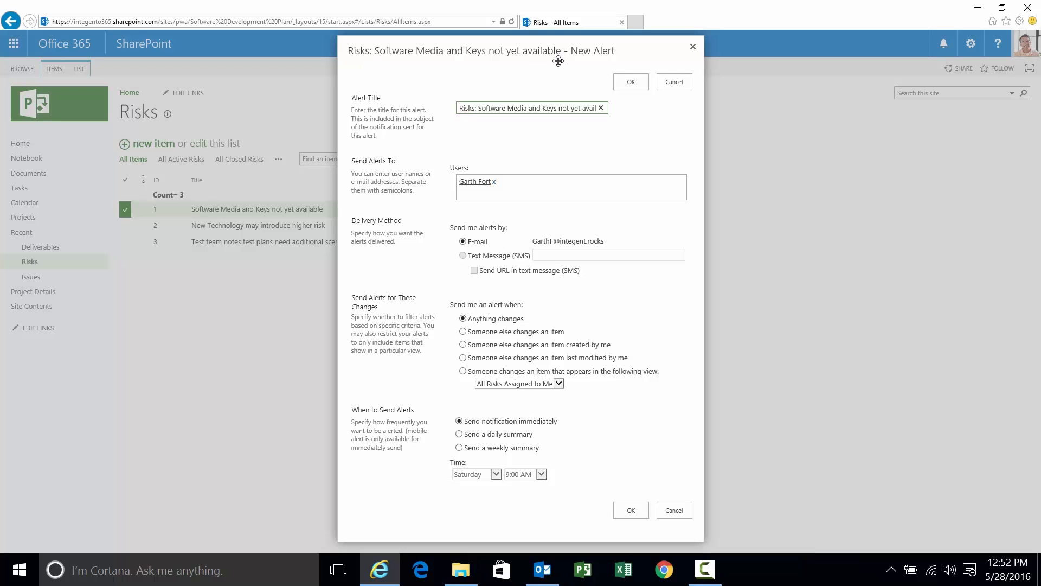
# Submit the item alert with the default title, Anything changes and immediate notification
pyautogui.tripleClick(525, 107)
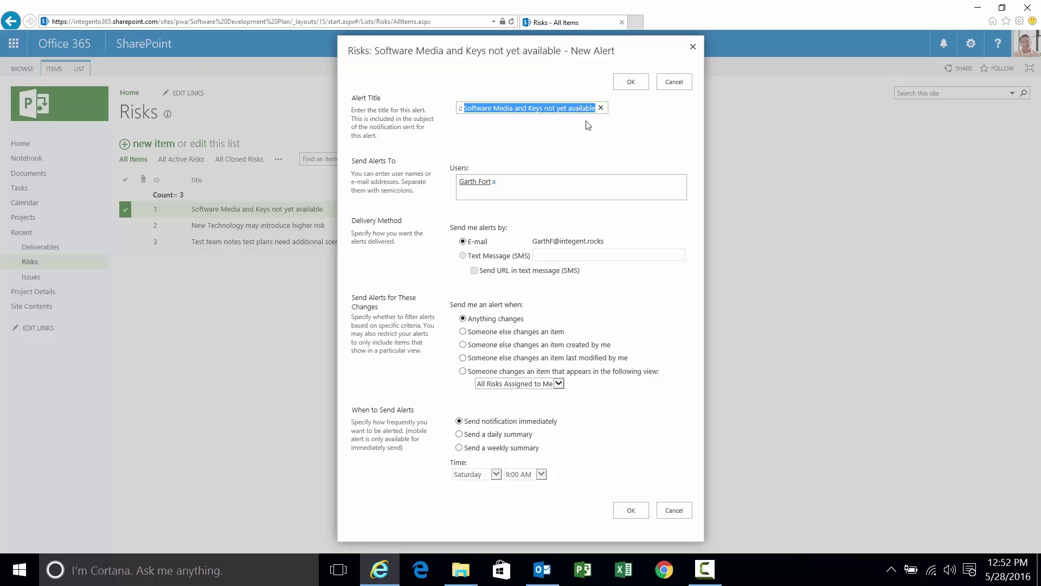
pyautogui.click(547, 185)
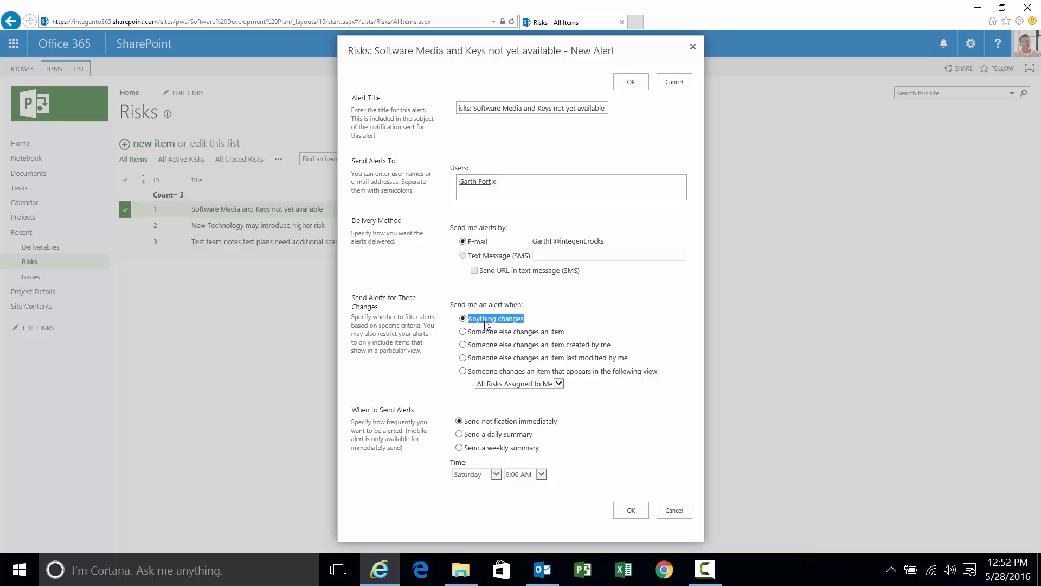
pyautogui.moveTo(555, 315)
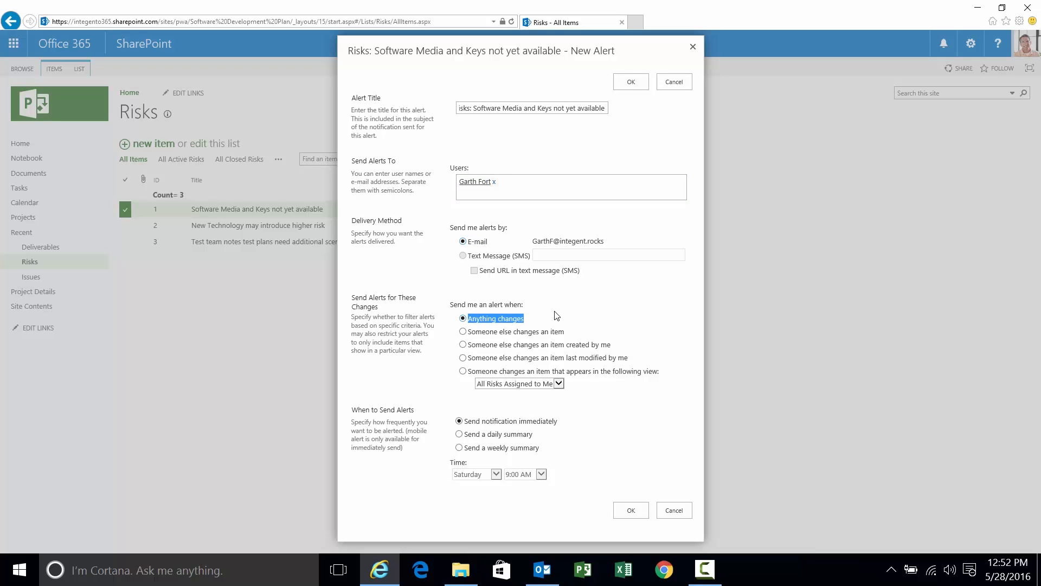
pyautogui.moveTo(568, 338)
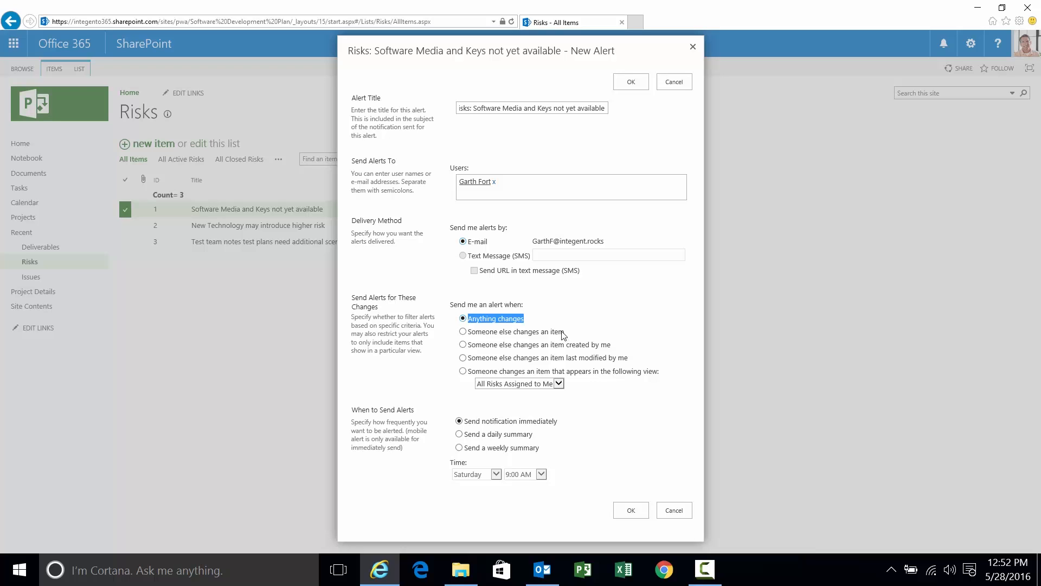
pyautogui.moveTo(560, 344)
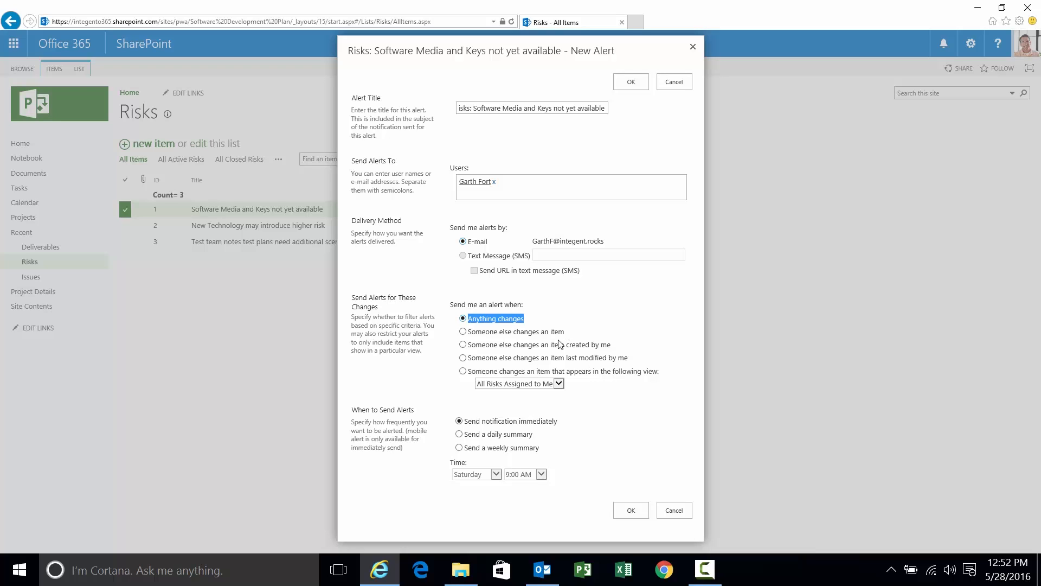
pyautogui.moveTo(505, 421)
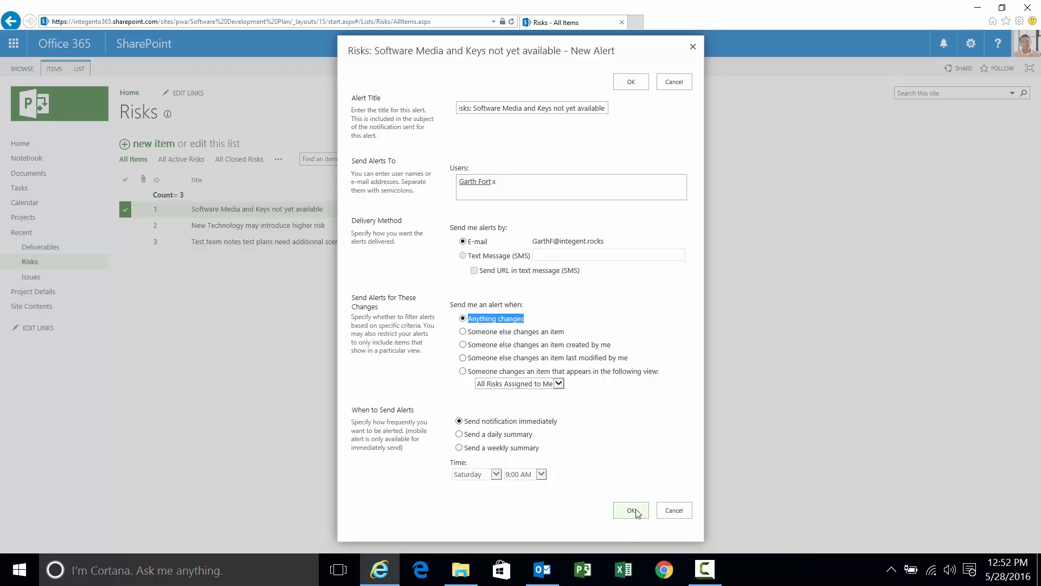
pyautogui.click(629, 510)
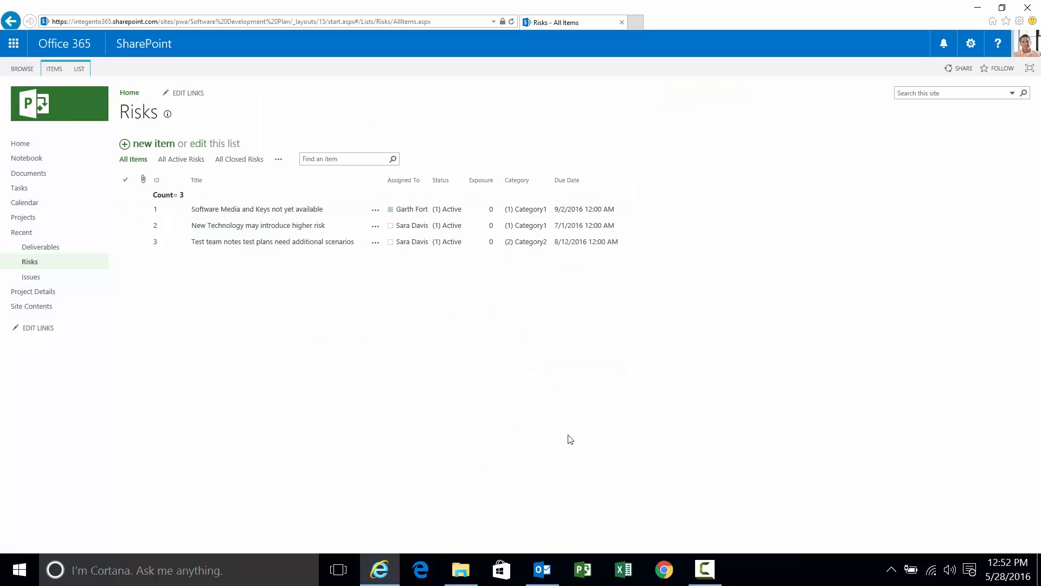
pyautogui.moveTo(543, 569)
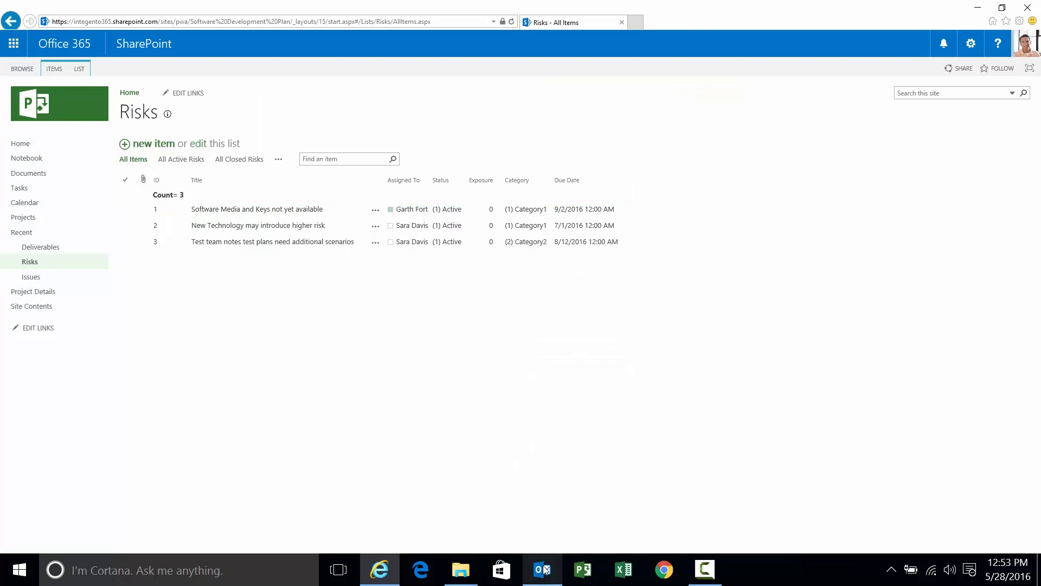
# Read the 'Project Charter.docx has been changed' alert email in its own window, then close it
pyautogui.click(542, 570)
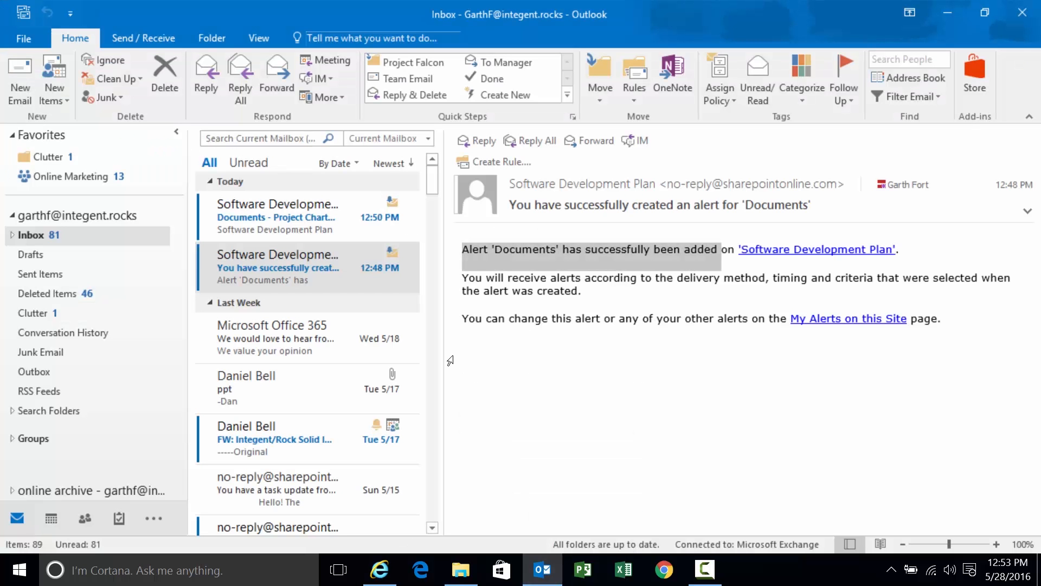
pyautogui.click(279, 217)
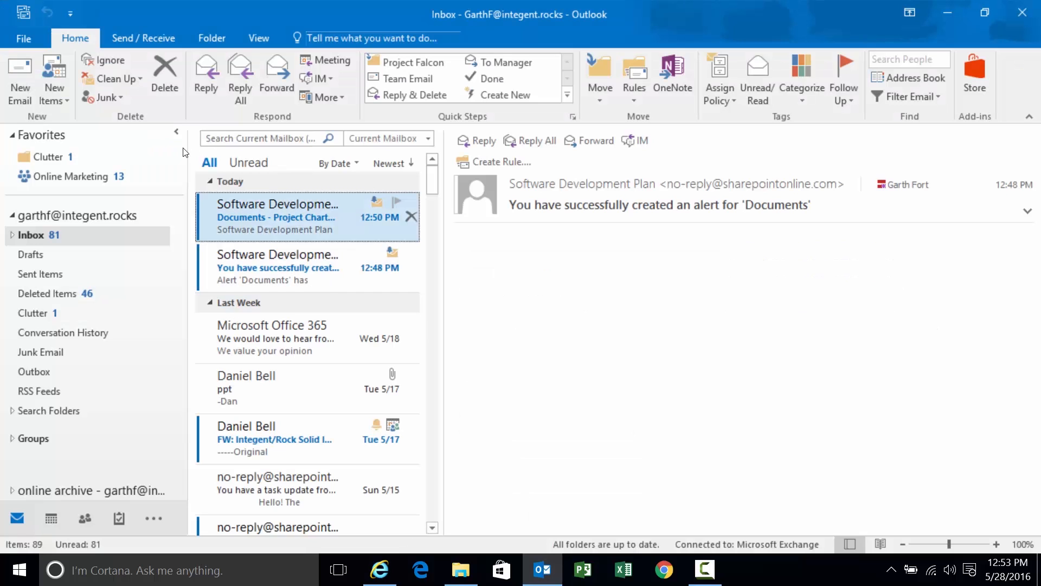
pyautogui.doubleClick(279, 216)
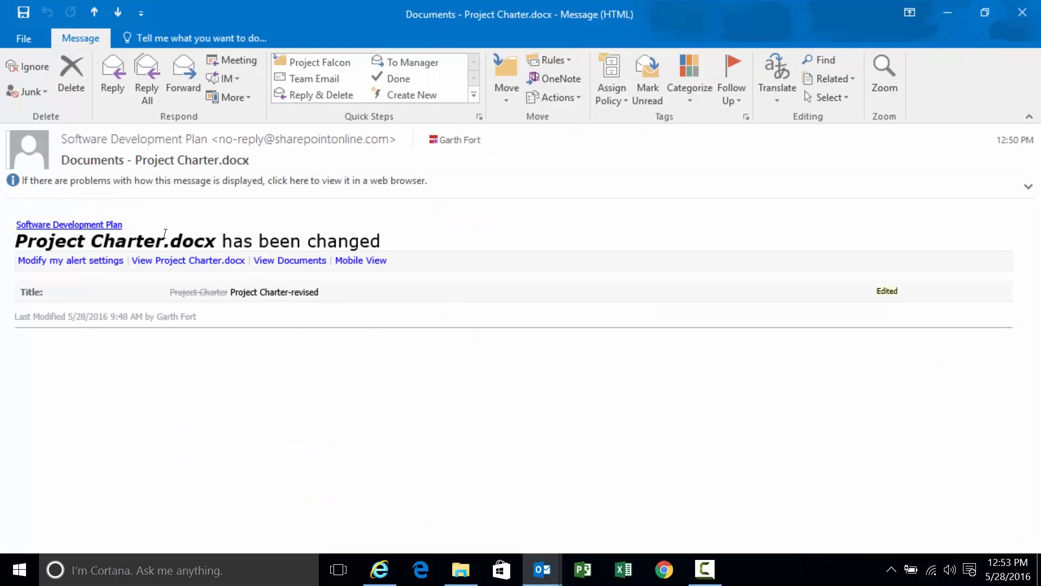
pyautogui.moveTo(69, 225)
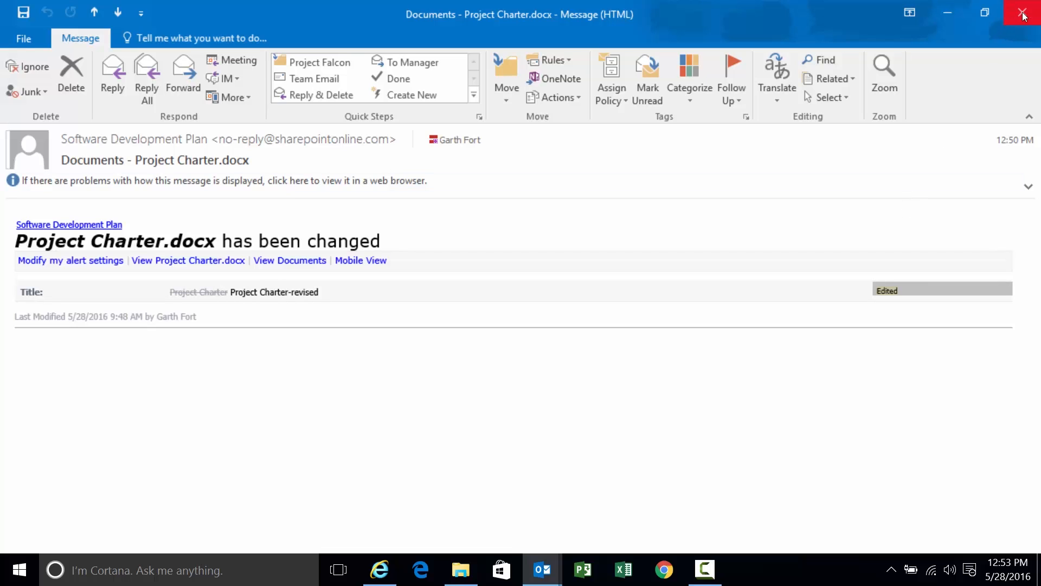
pyautogui.moveTo(1023, 13)
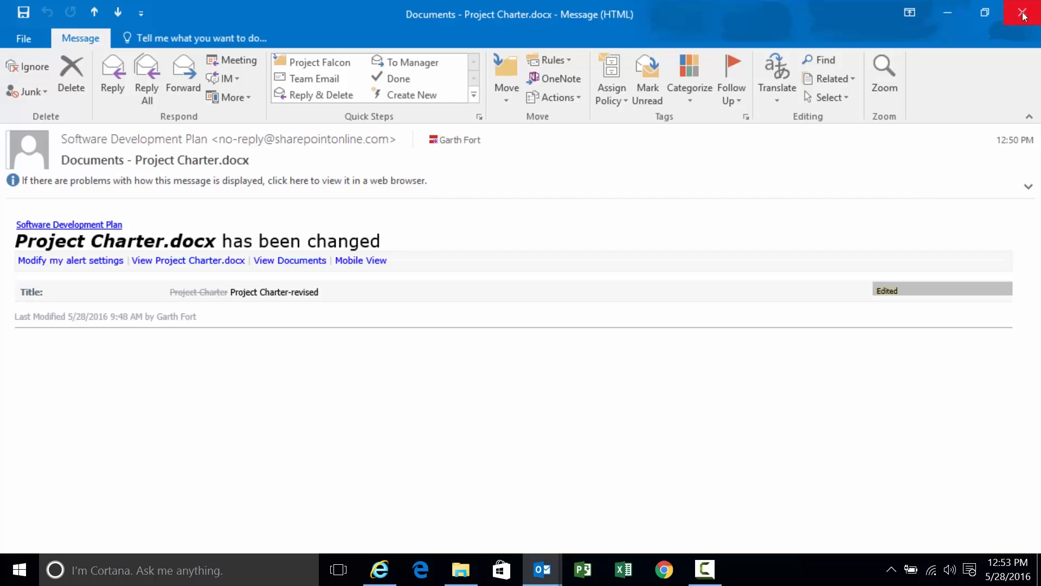
pyautogui.click(1023, 12)
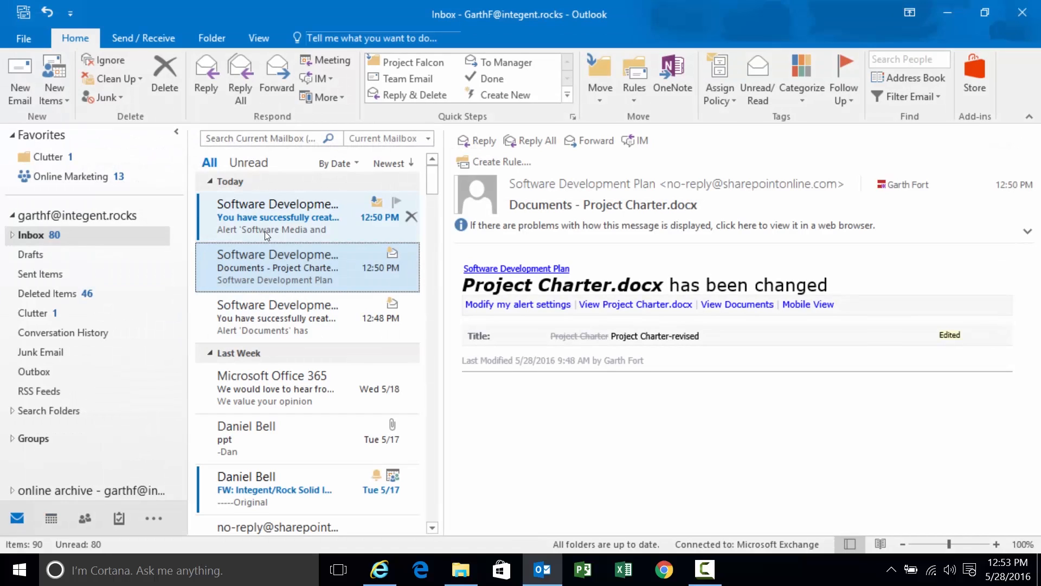
# Read the 'You have successfully created an alert' email for the Software Media and Keys risk
pyautogui.click(276, 216)
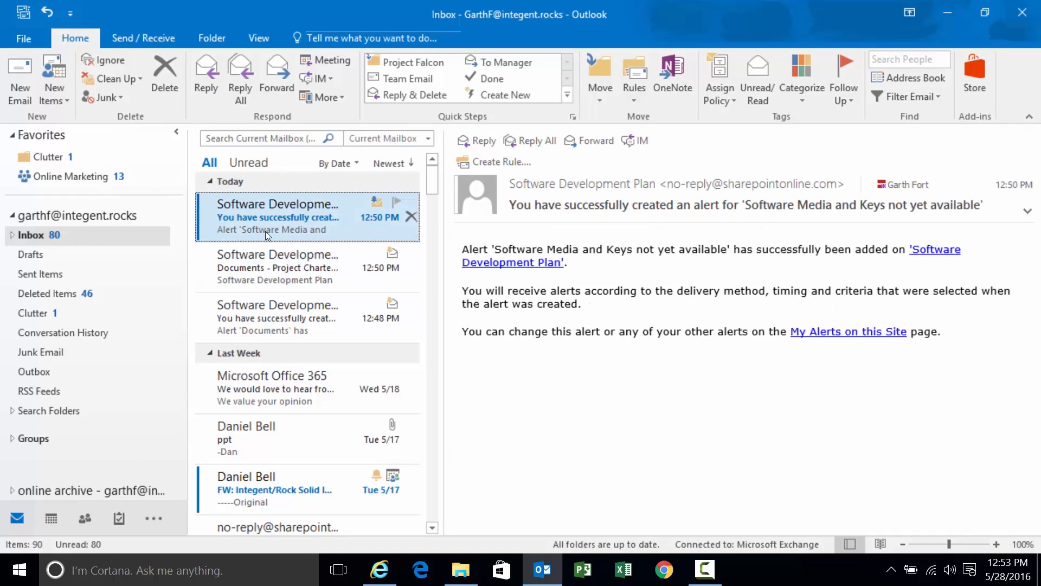
pyautogui.moveTo(496, 250)
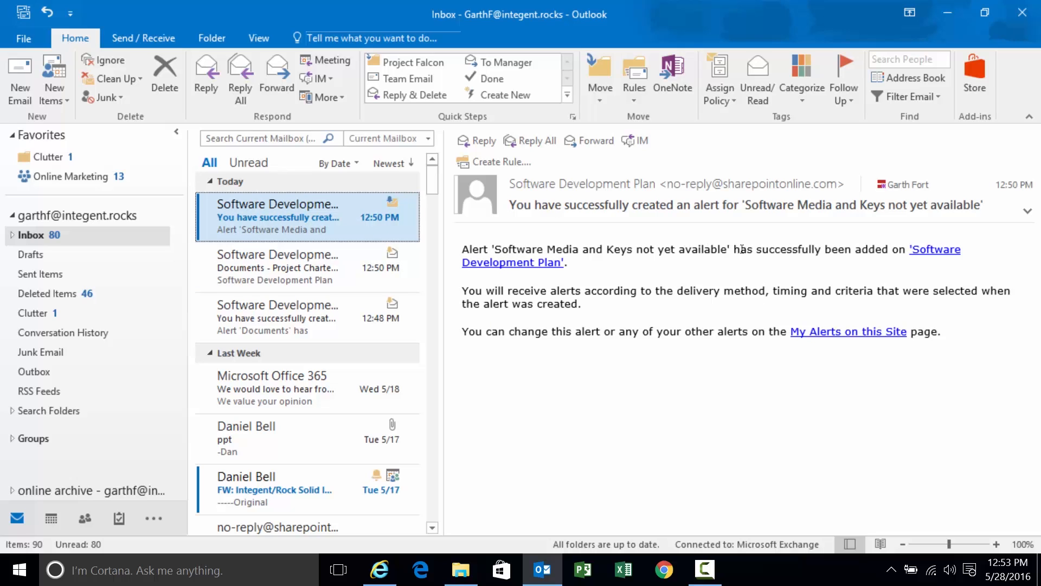
pyautogui.moveTo(506, 263)
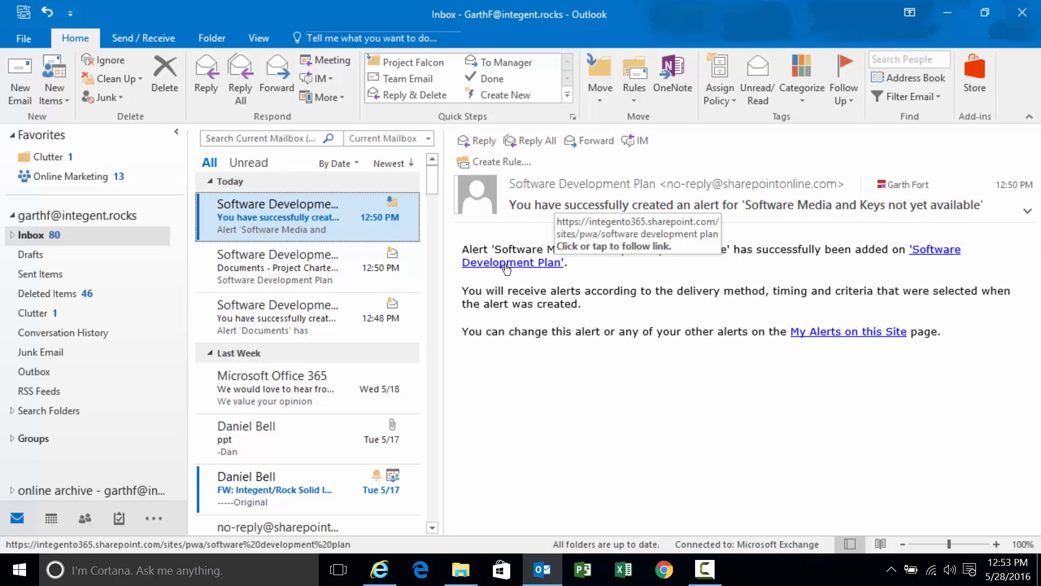
pyautogui.moveTo(795, 294)
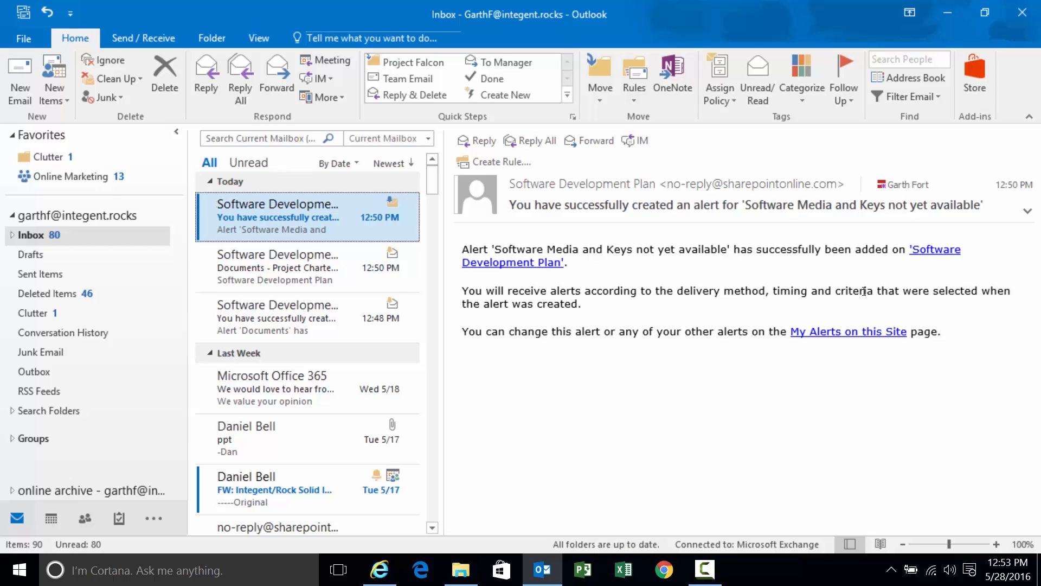
pyautogui.moveTo(583, 324)
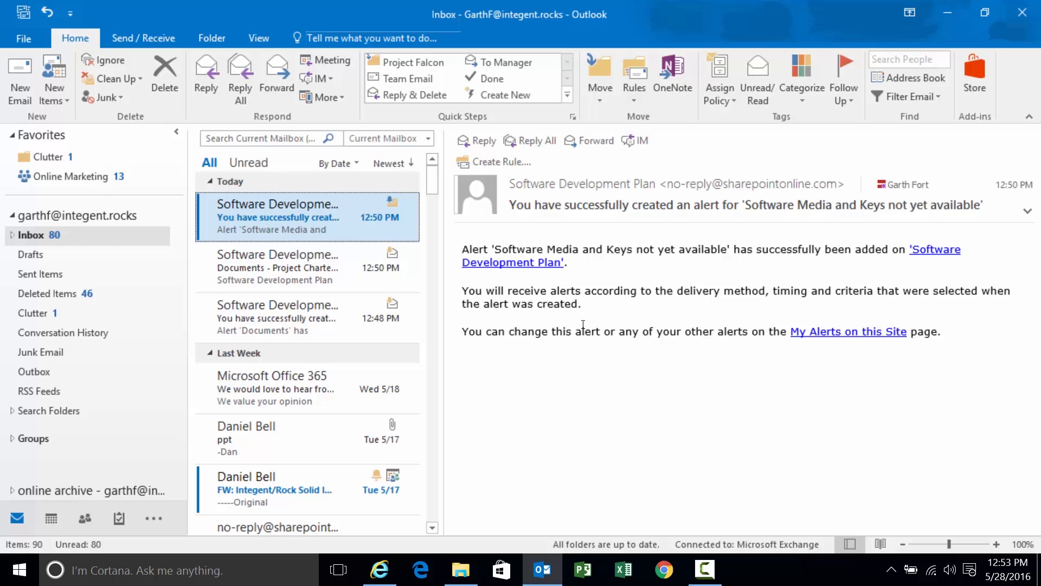
pyautogui.moveTo(380, 570)
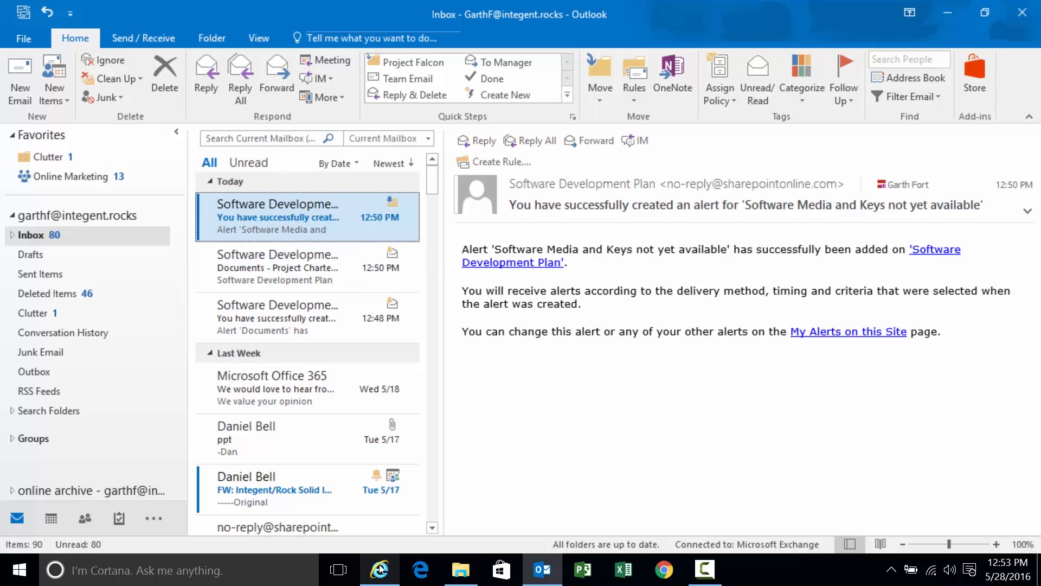
# Edit the 'Software Media and Keys not yet available' risk and set its Category to (2) Category2
pyautogui.click(379, 569)
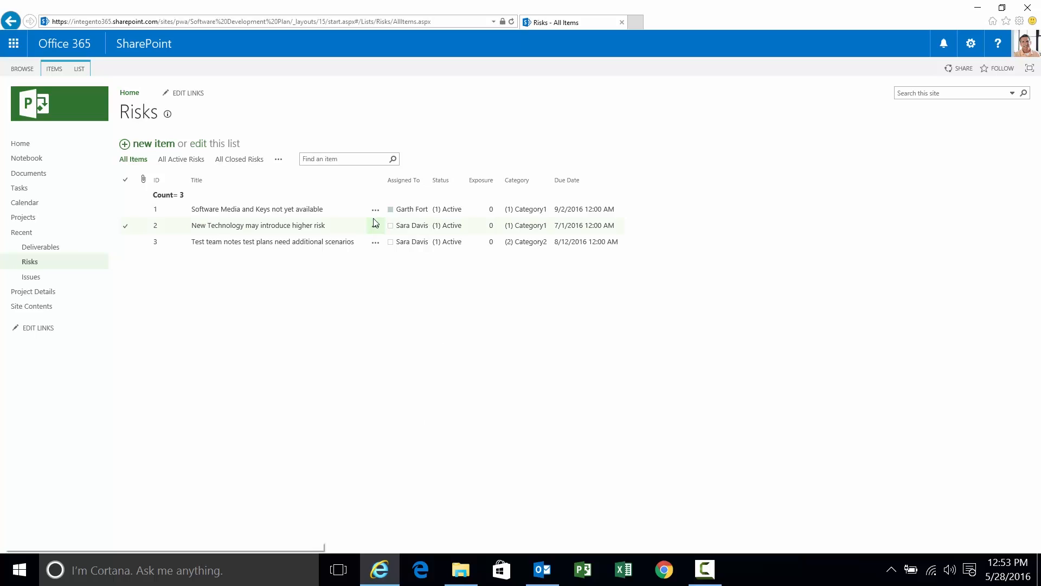
pyautogui.moveTo(375, 210)
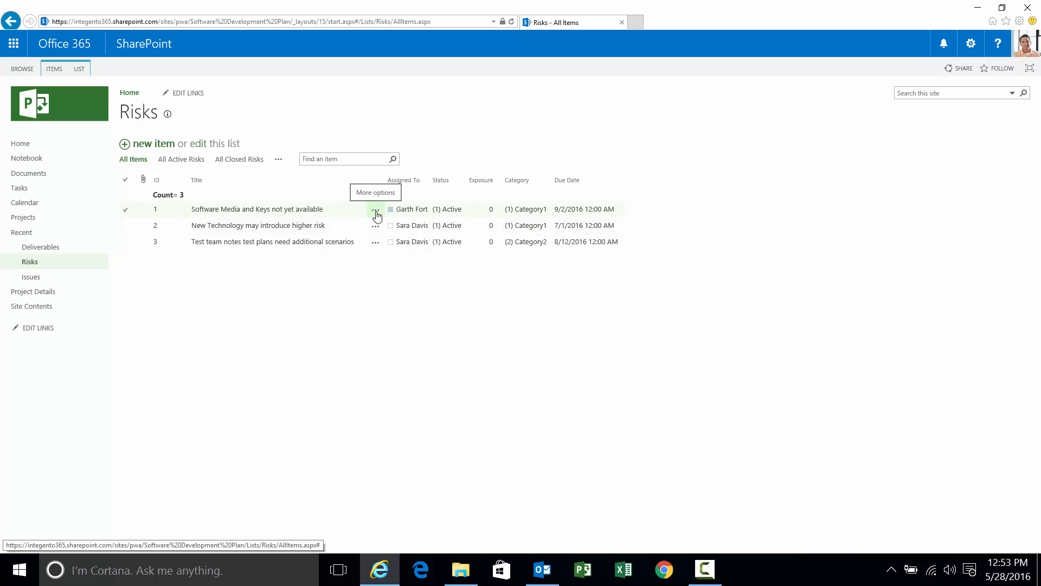
pyautogui.click(376, 209)
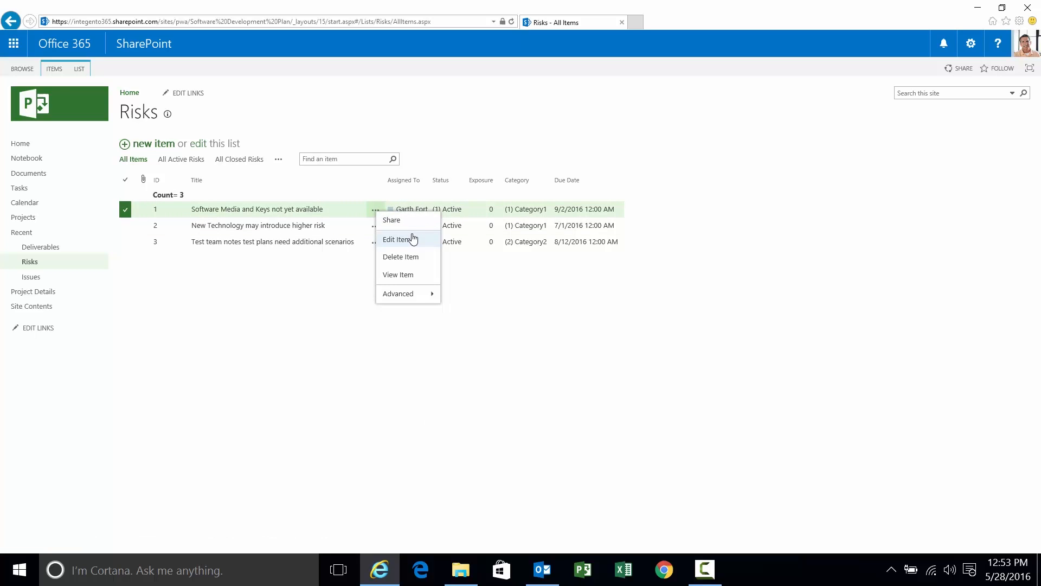
pyautogui.click(398, 238)
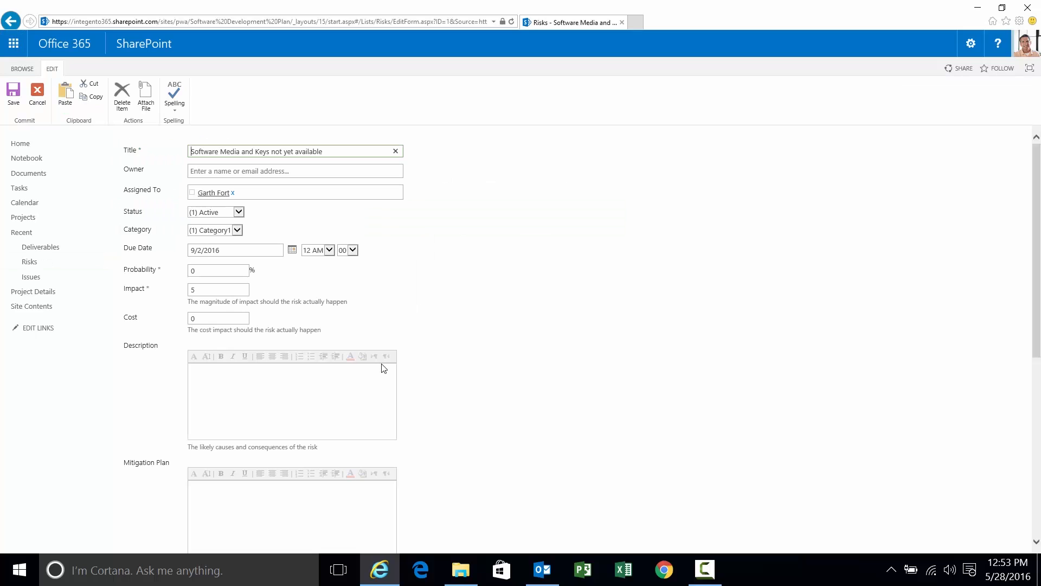
pyautogui.click(237, 229)
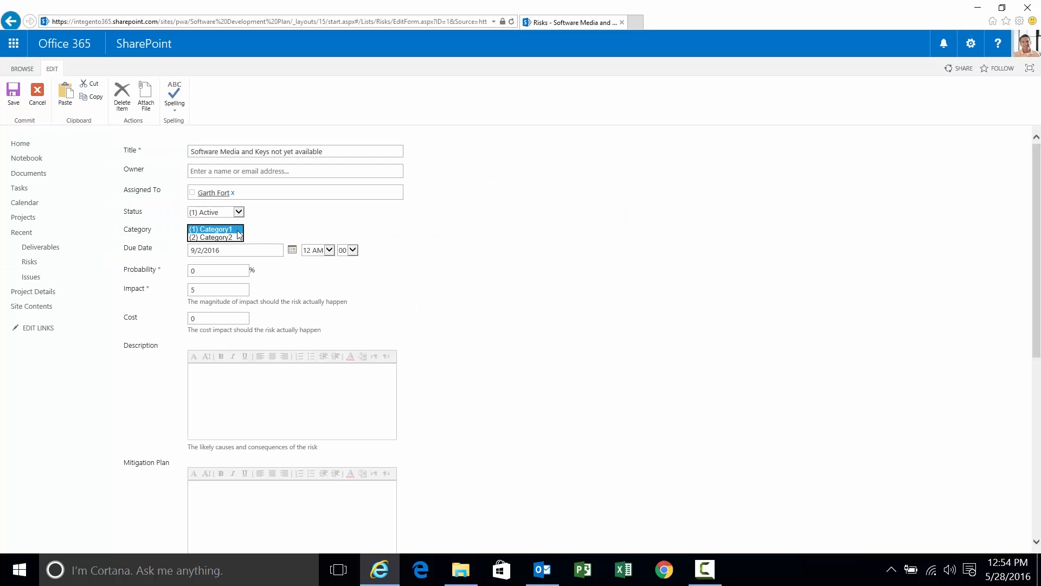
pyautogui.click(213, 238)
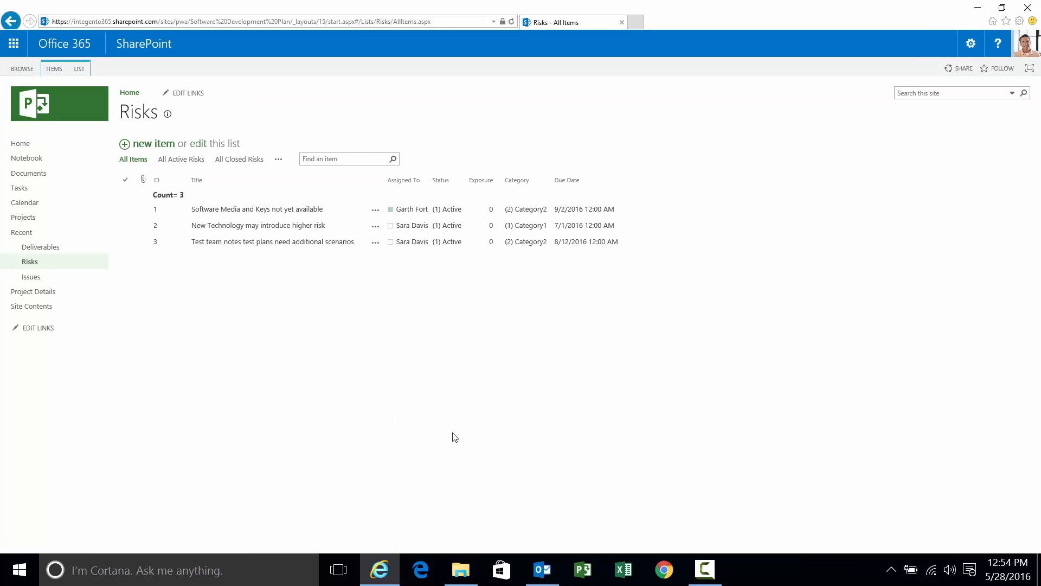
pyautogui.moveTo(29, 262)
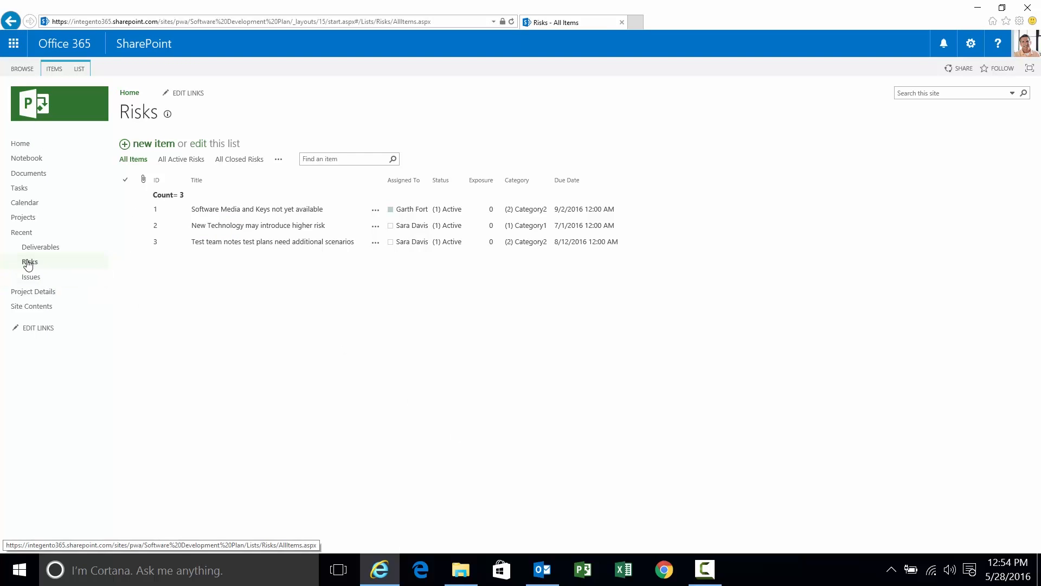
pyautogui.moveTo(64, 272)
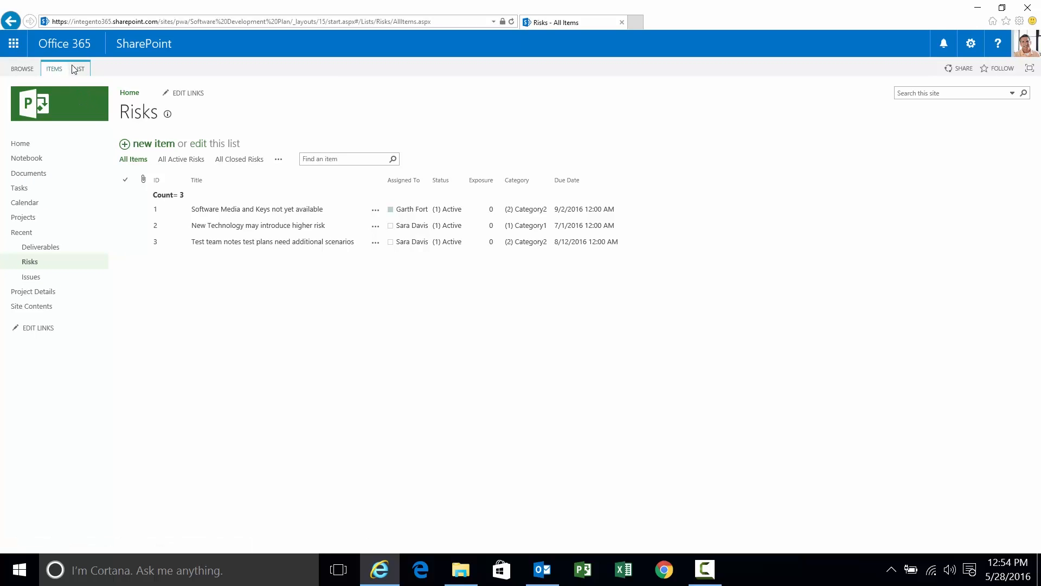
# Start a new alert on the whole Risks list via Alert Me, keeping the default title
pyautogui.click(78, 68)
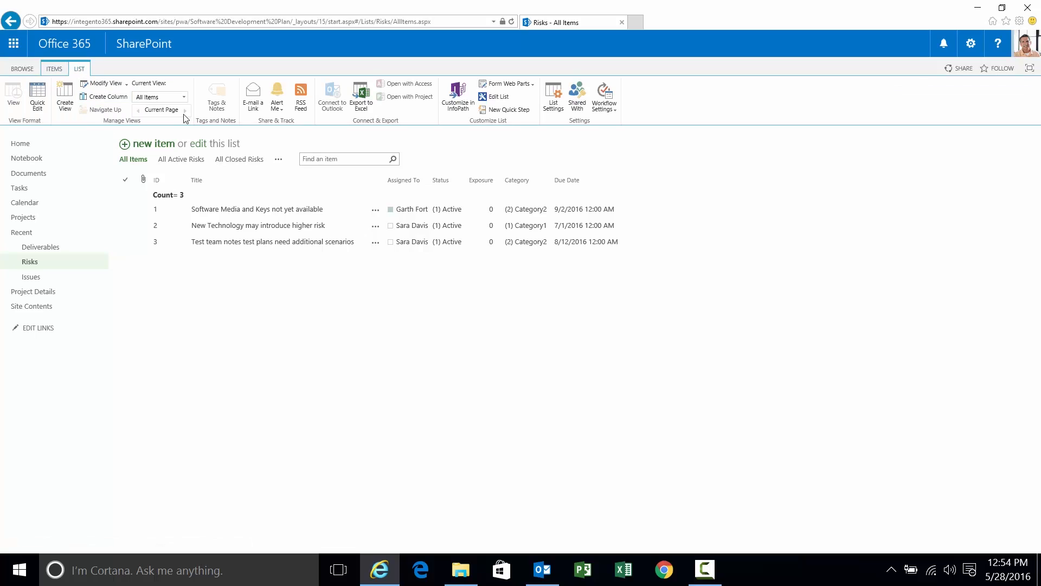
pyautogui.click(276, 95)
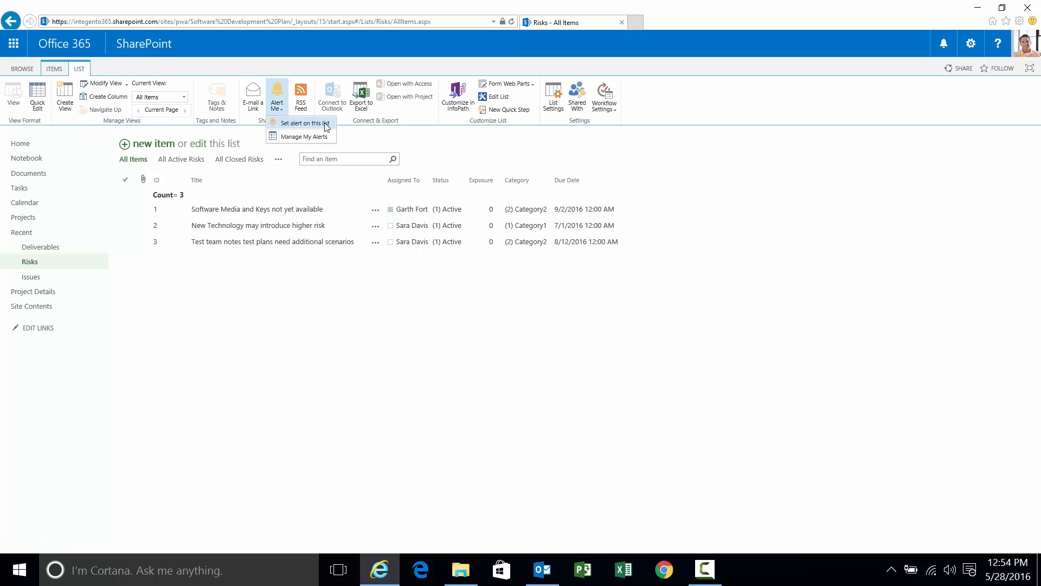
pyautogui.moveTo(303, 122)
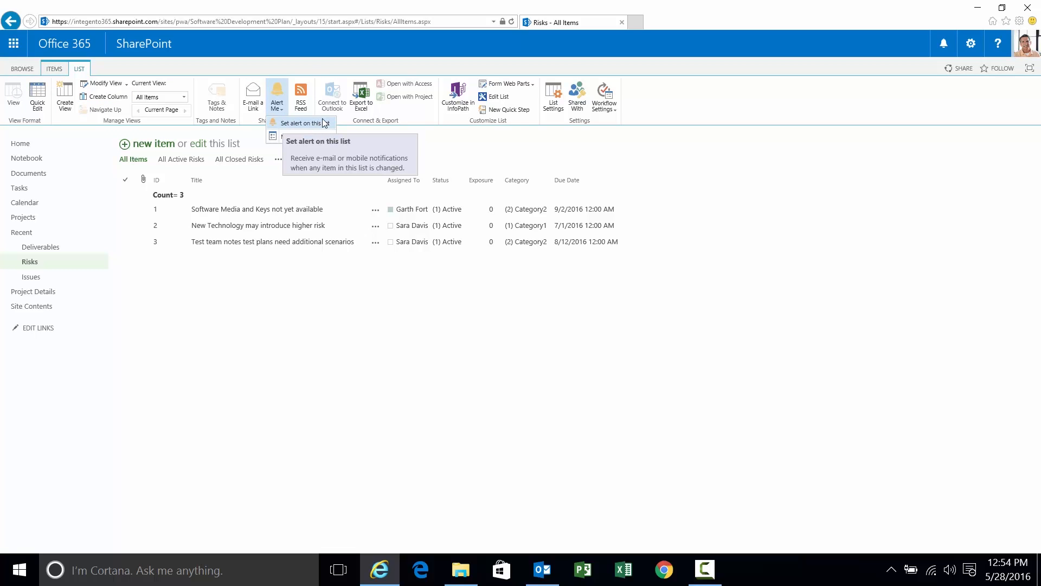
pyautogui.click(303, 123)
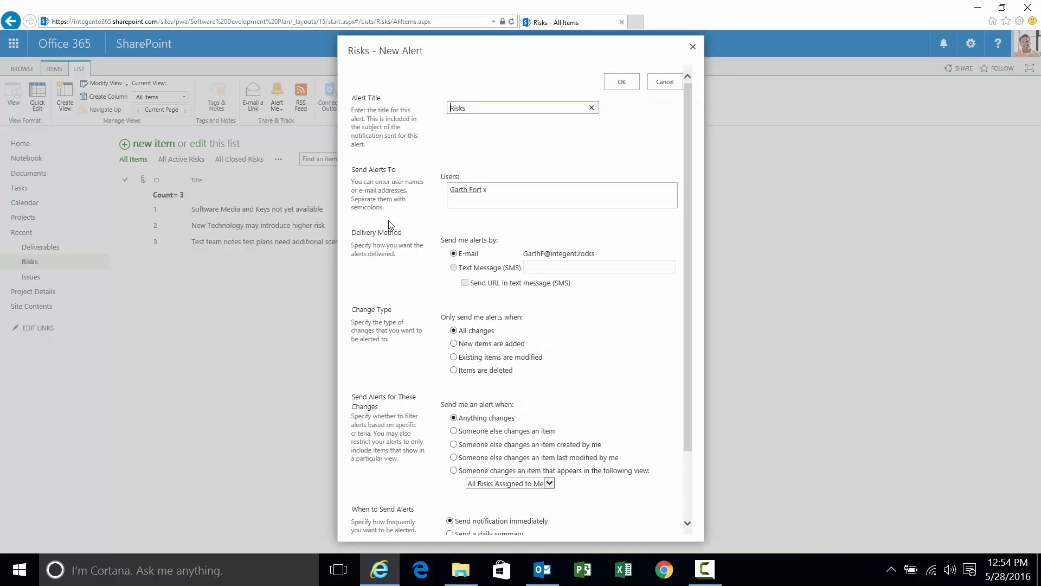
pyautogui.tripleClick(505, 107)
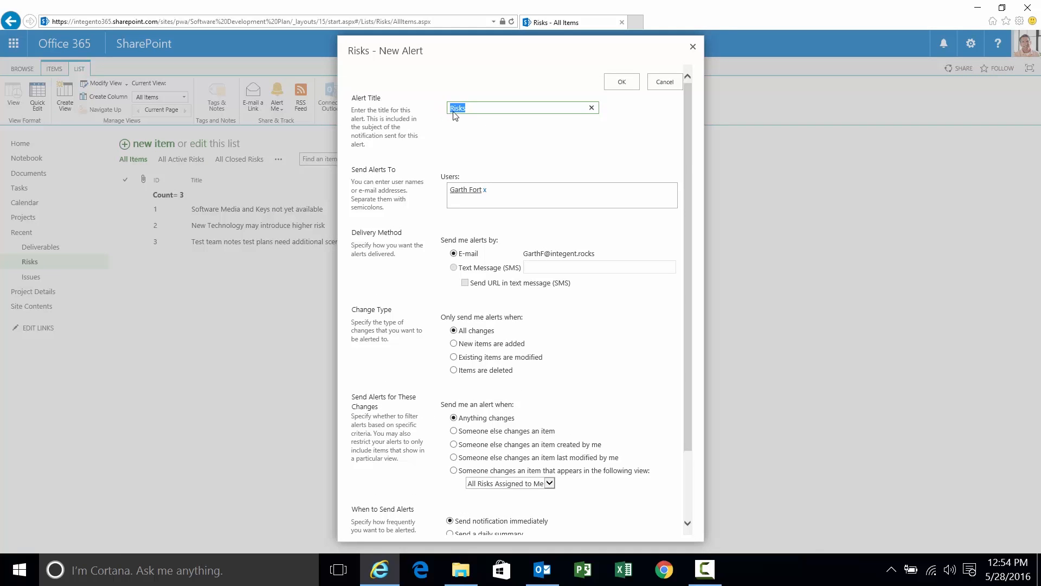
pyautogui.moveTo(424, 105)
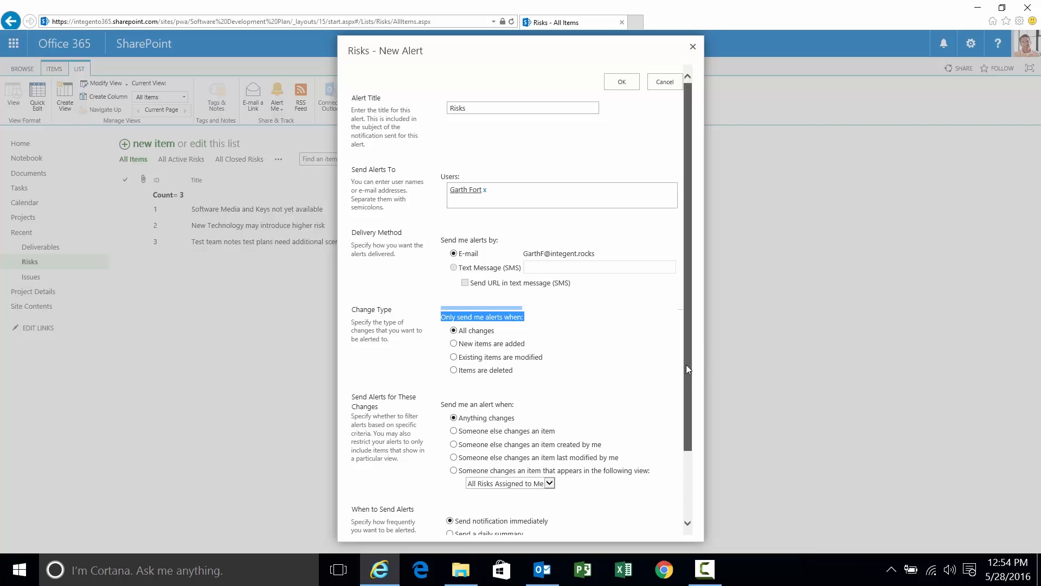
# Keep All changes, Anything changes and immediate notification, and submit the list alert
pyautogui.scroll(-3)
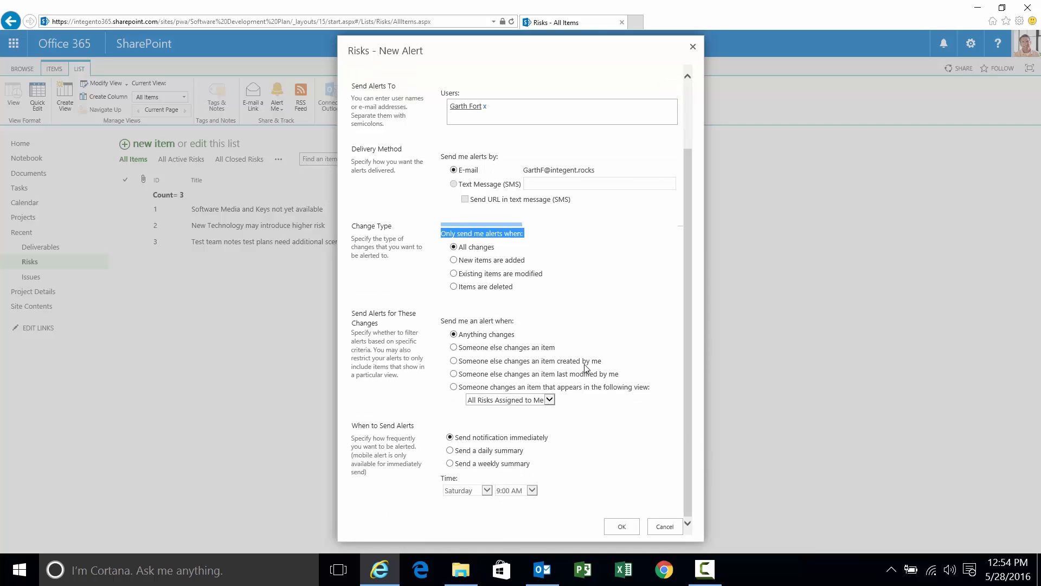
pyautogui.moveTo(492, 360)
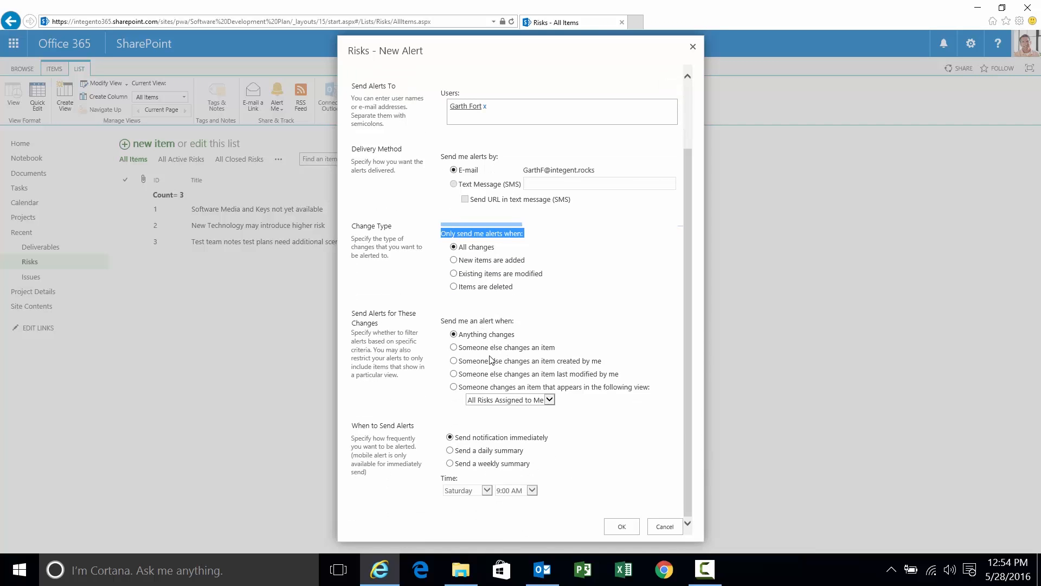
pyautogui.moveTo(505, 352)
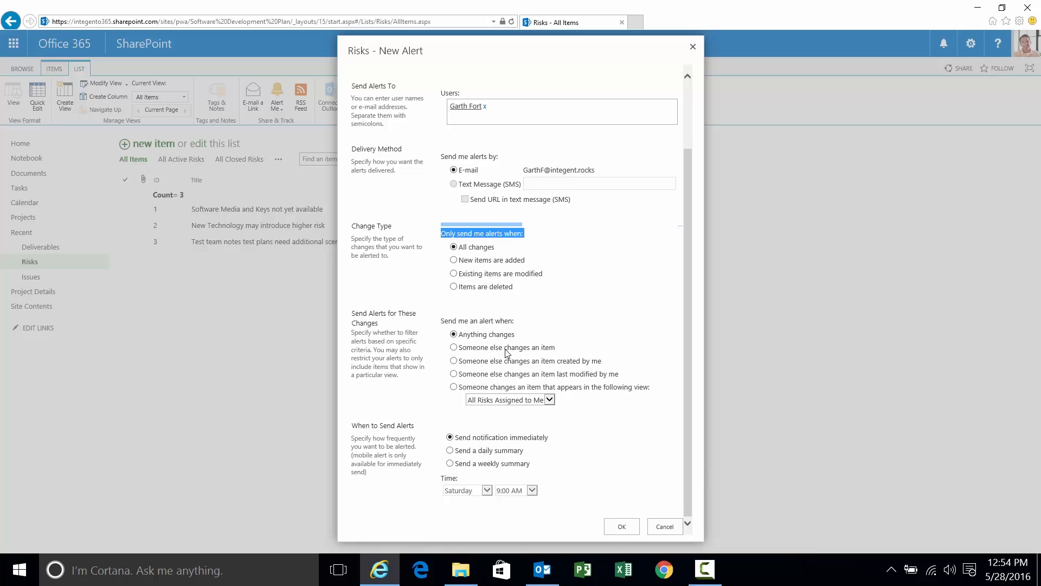
pyautogui.moveTo(572, 370)
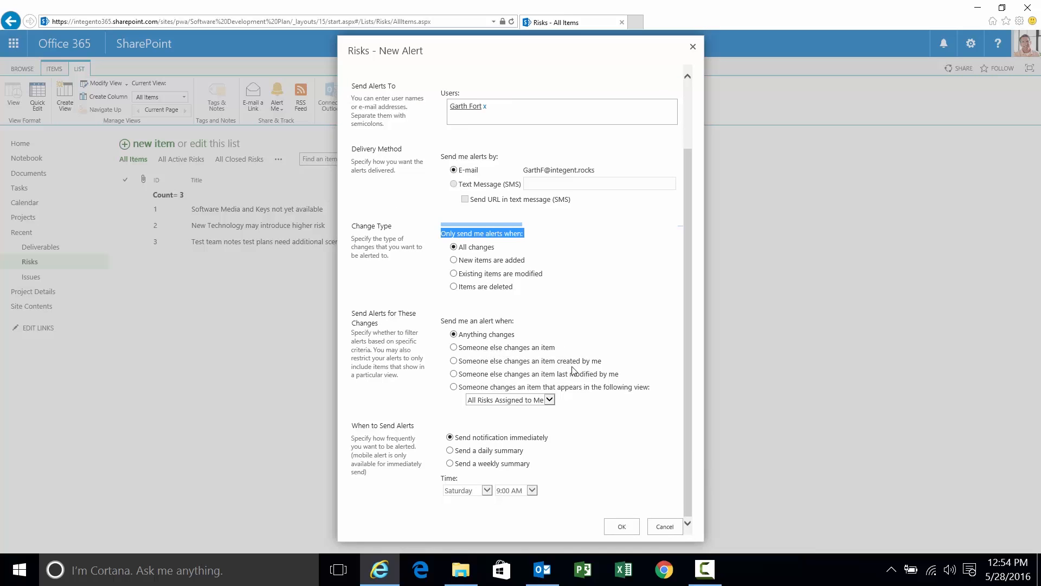
pyautogui.moveTo(602, 381)
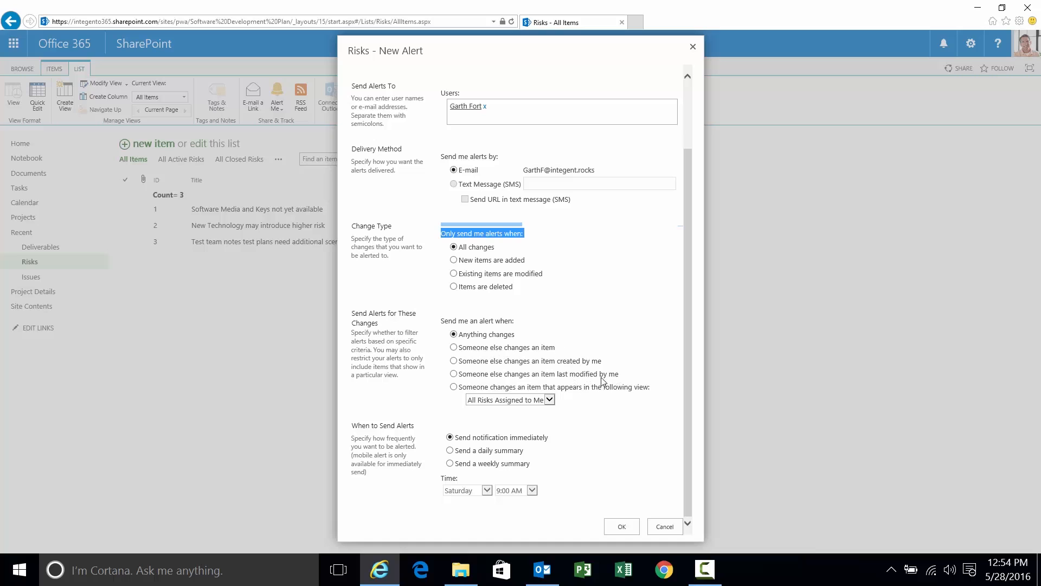
pyautogui.moveTo(517, 393)
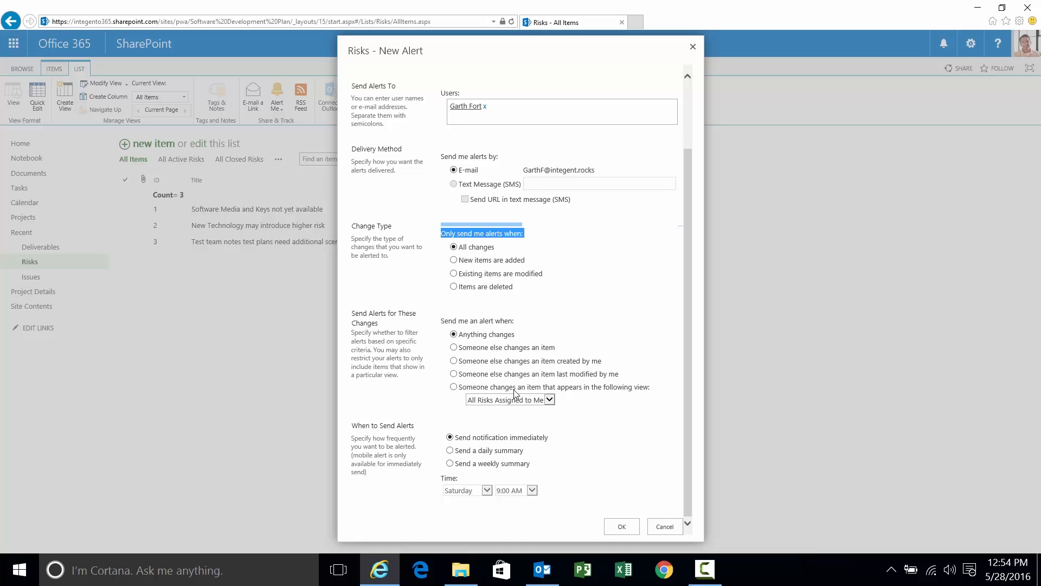
pyautogui.moveTo(559, 400)
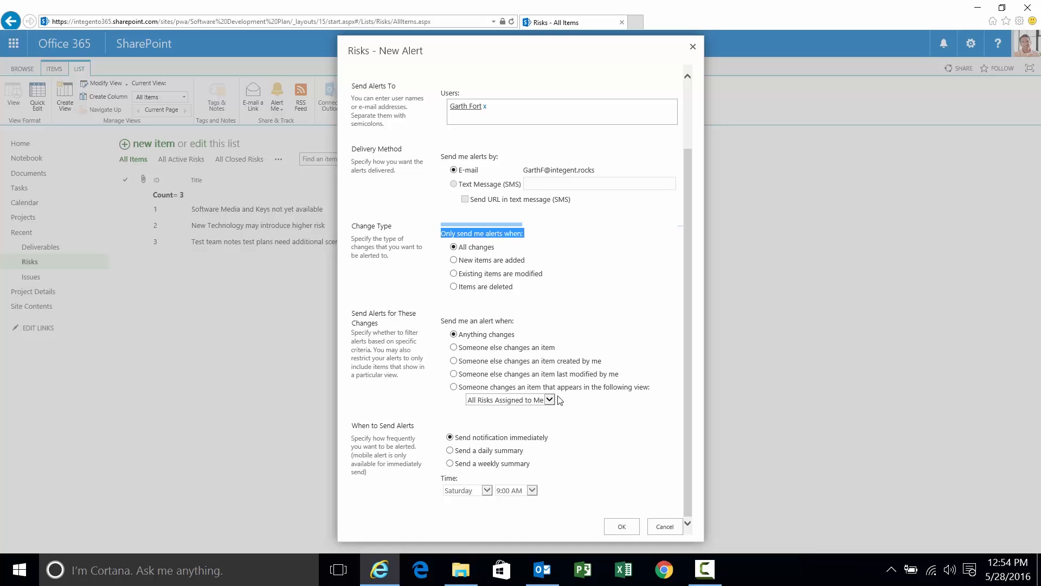
pyautogui.click(548, 401)
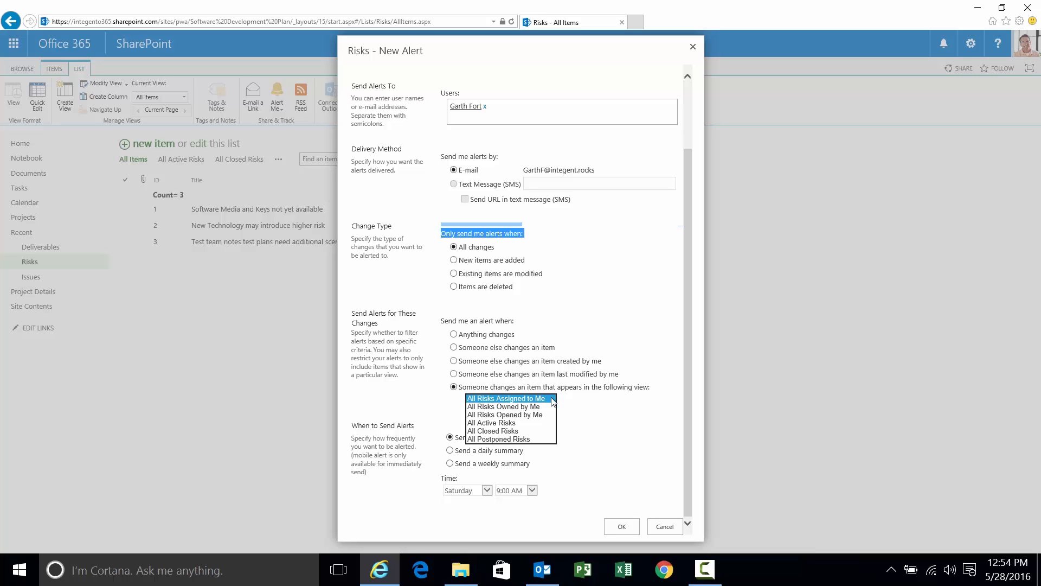
pyautogui.click(506, 398)
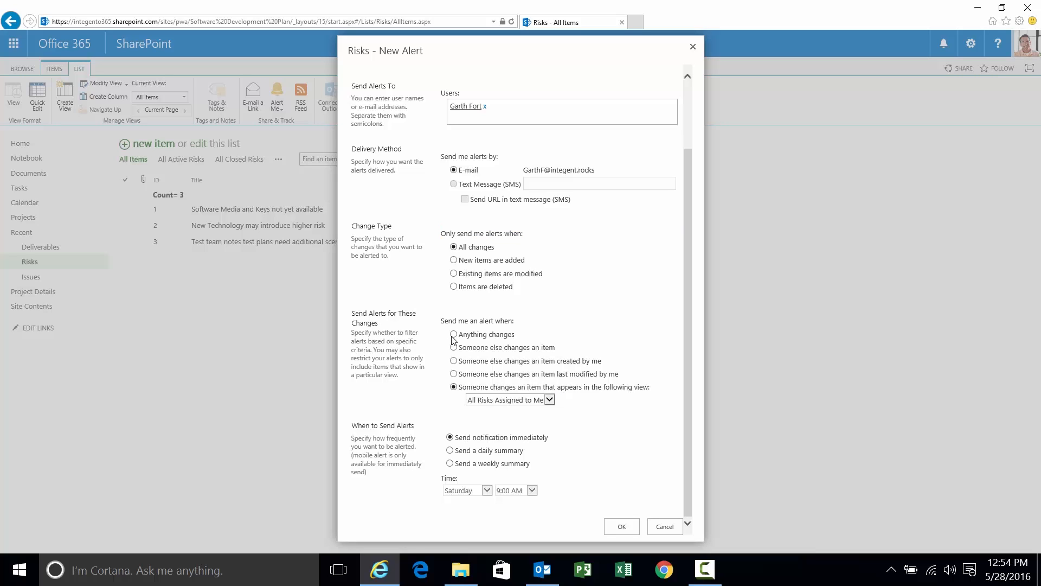
pyautogui.click(453, 334)
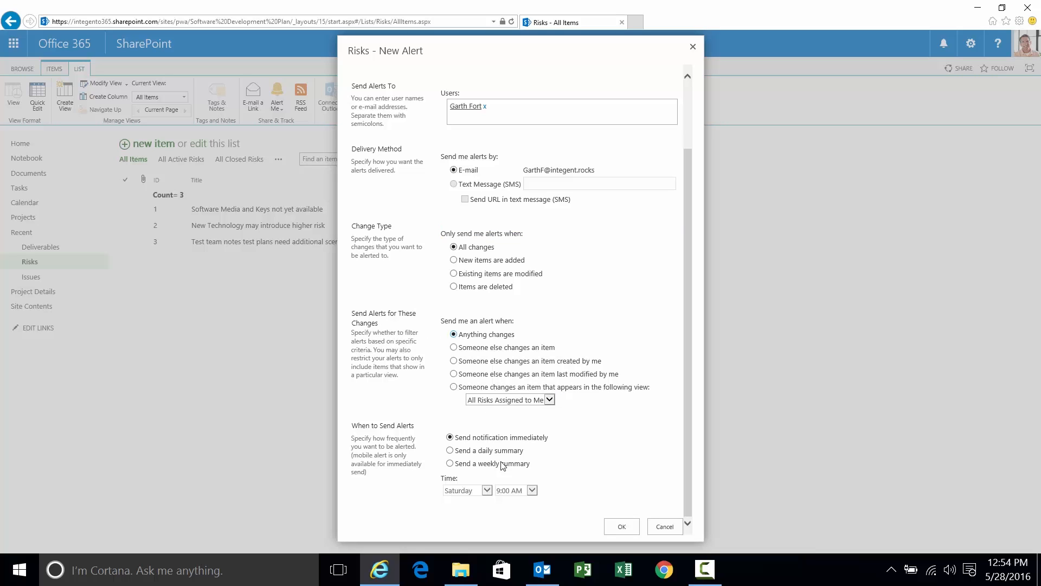
pyautogui.moveTo(622, 526)
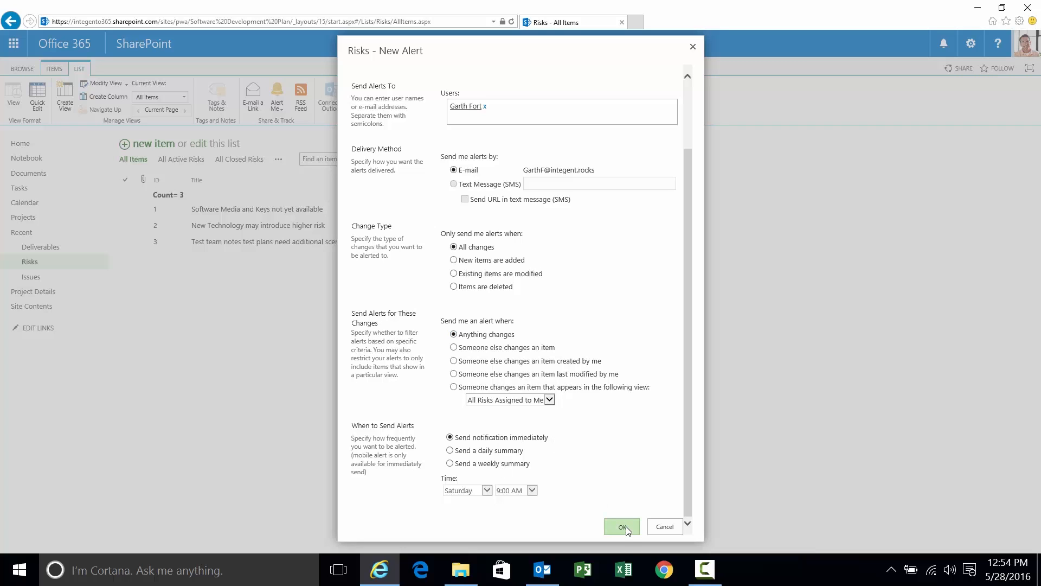
pyautogui.click(620, 526)
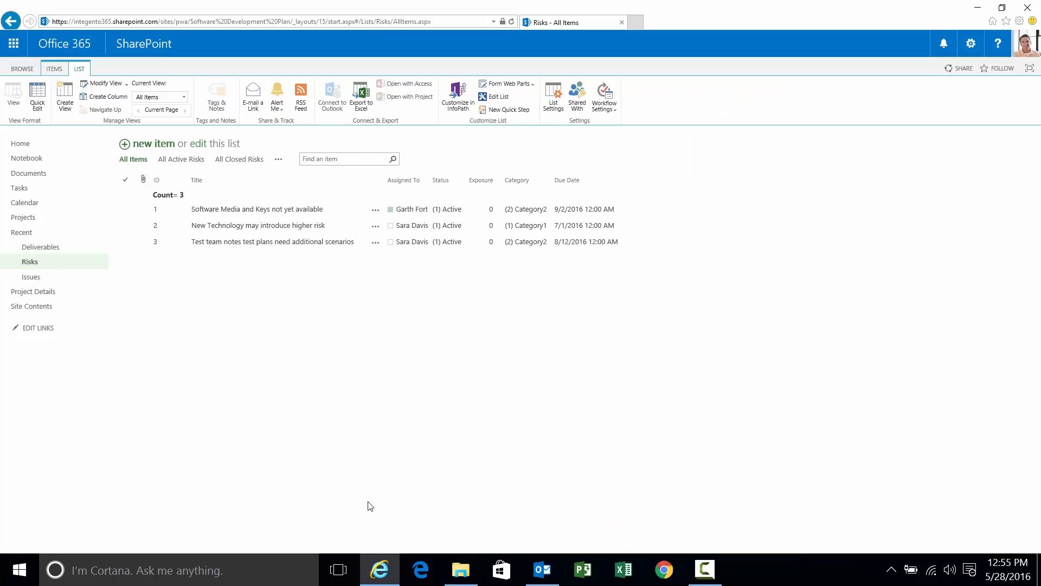
pyautogui.moveTo(543, 570)
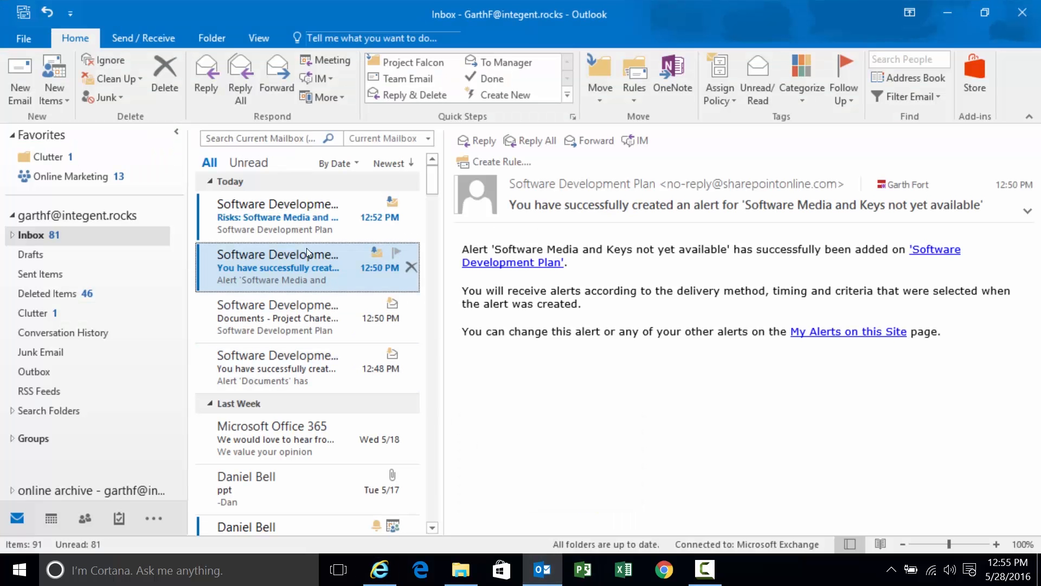
# Read the 'Software Media and Keys not yet available has been changed' alert showing Category2
pyautogui.click(278, 217)
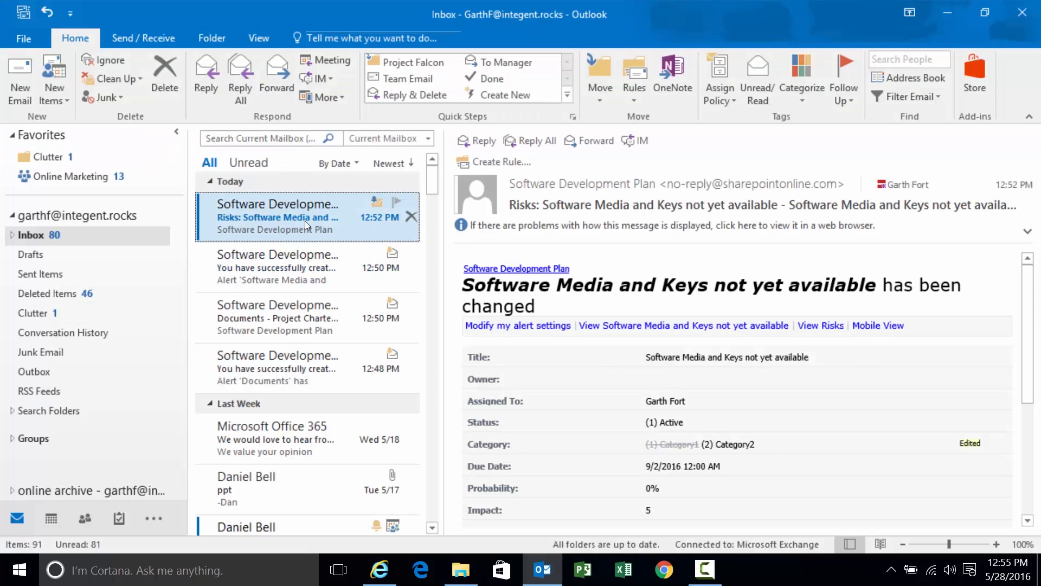
pyautogui.doubleClick(277, 217)
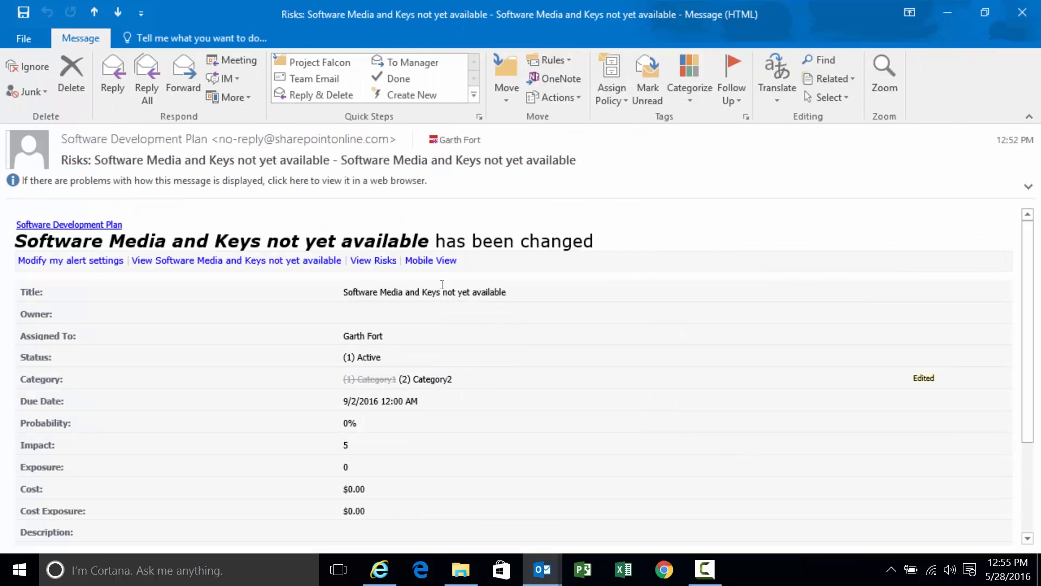
pyautogui.moveTo(442, 284)
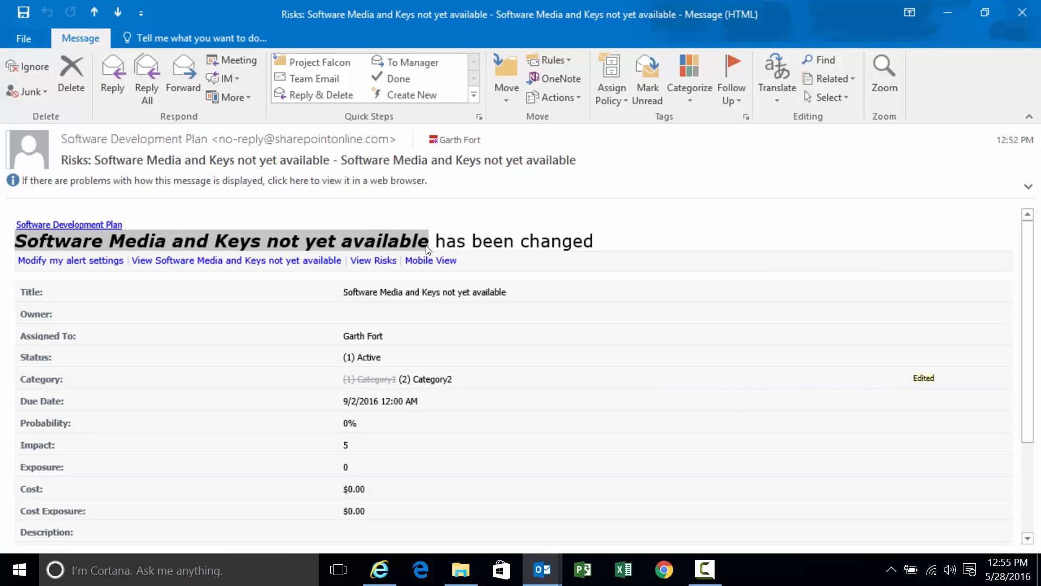
pyautogui.moveTo(451, 232)
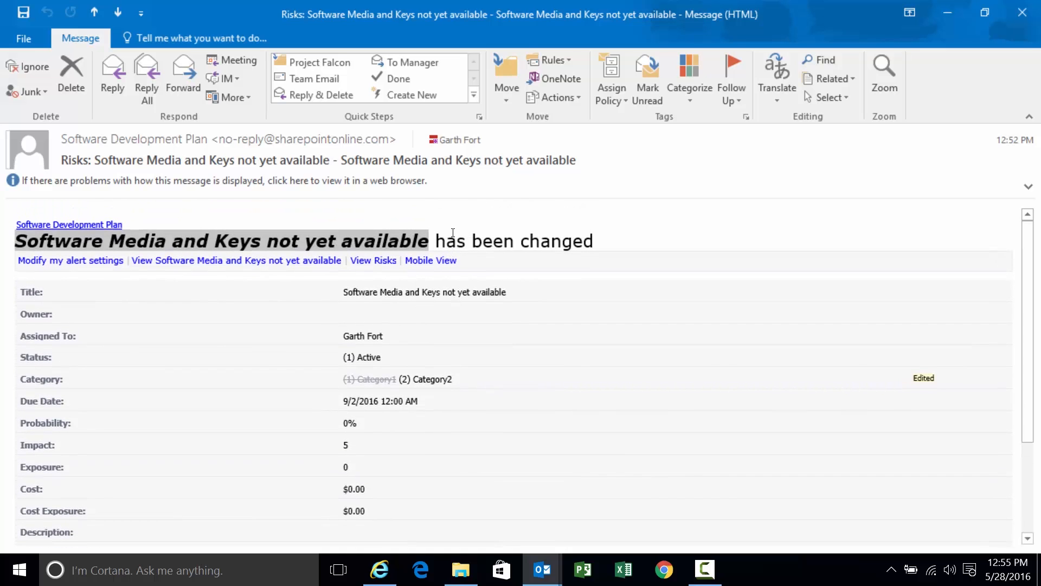
pyautogui.moveTo(14, 295)
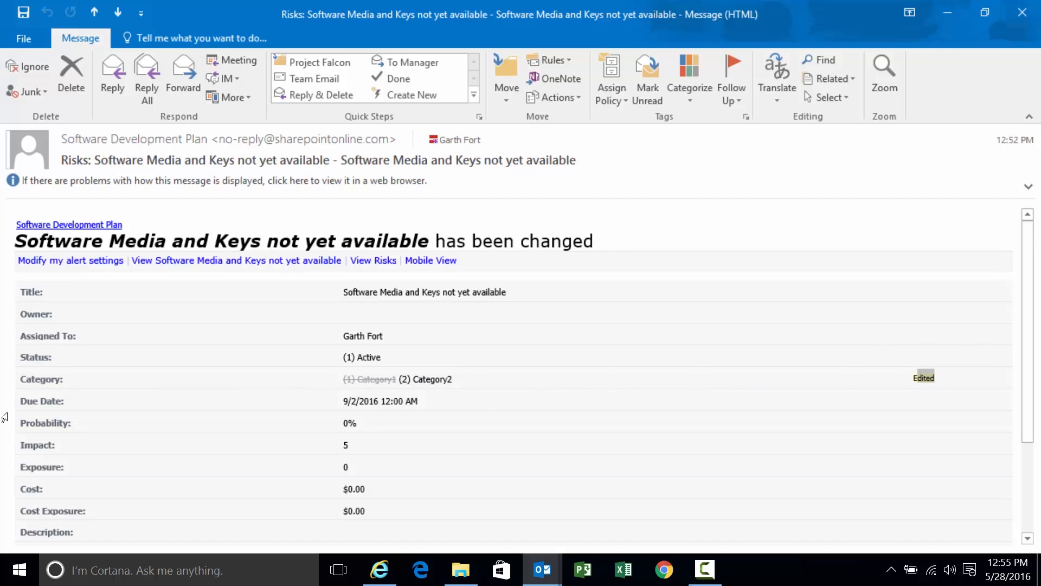
pyautogui.moveTo(188, 478)
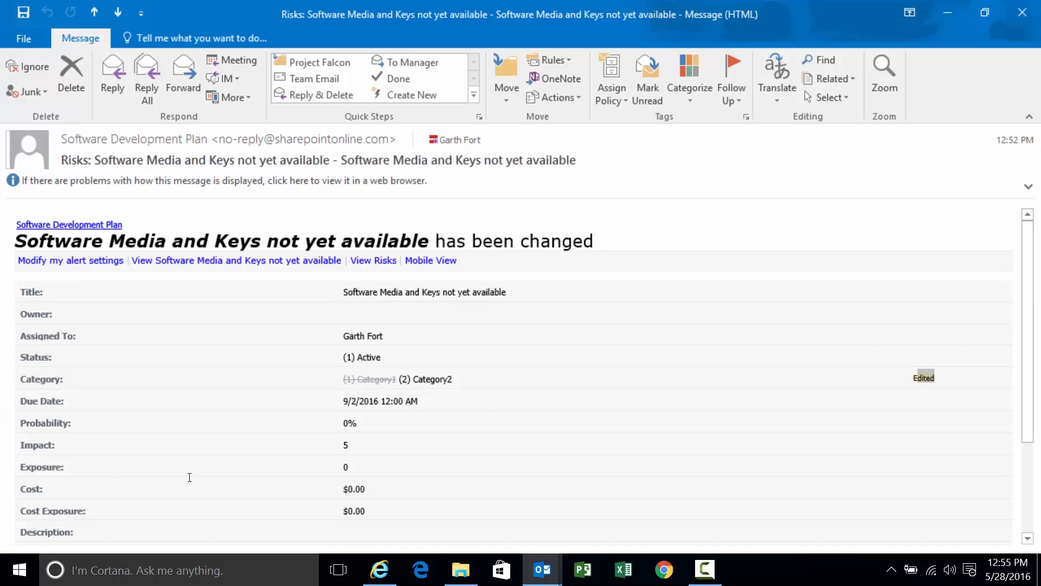
pyautogui.moveTo(947, 13)
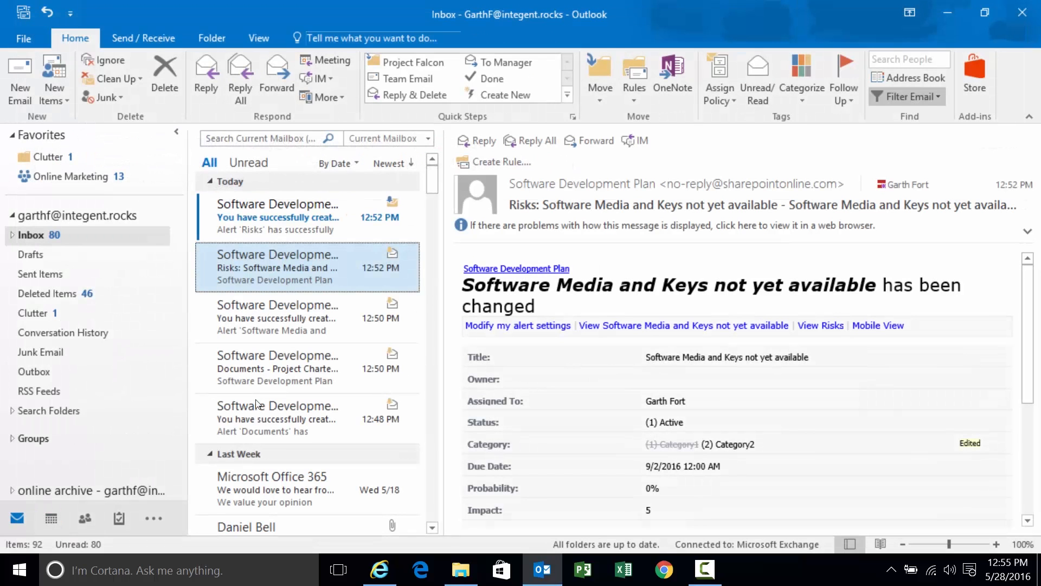
# Read the 'successfully created an alert for Risks' email and highlight the list name Risks
pyautogui.click(285, 216)
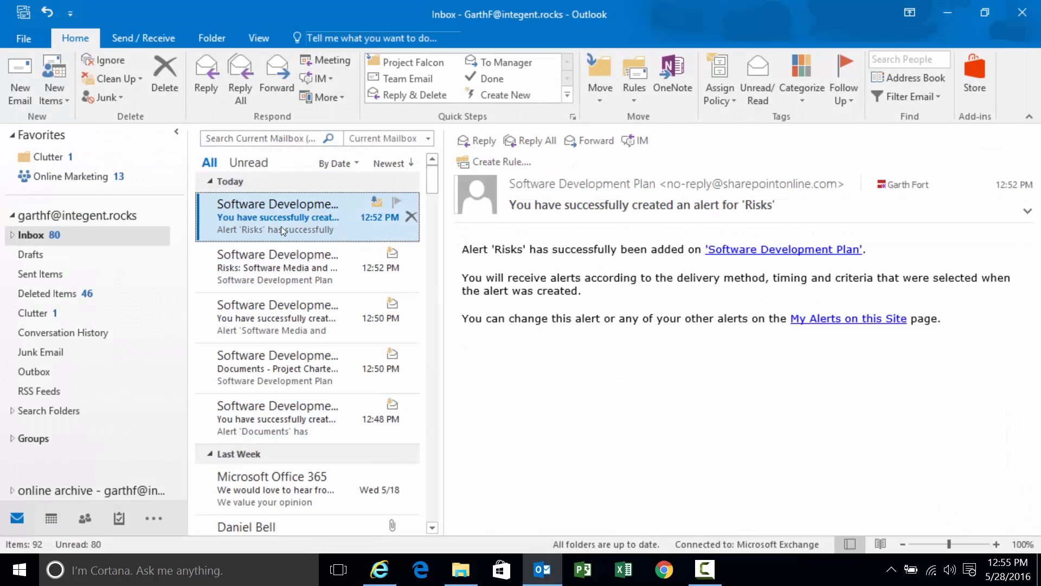
pyautogui.moveTo(498, 250)
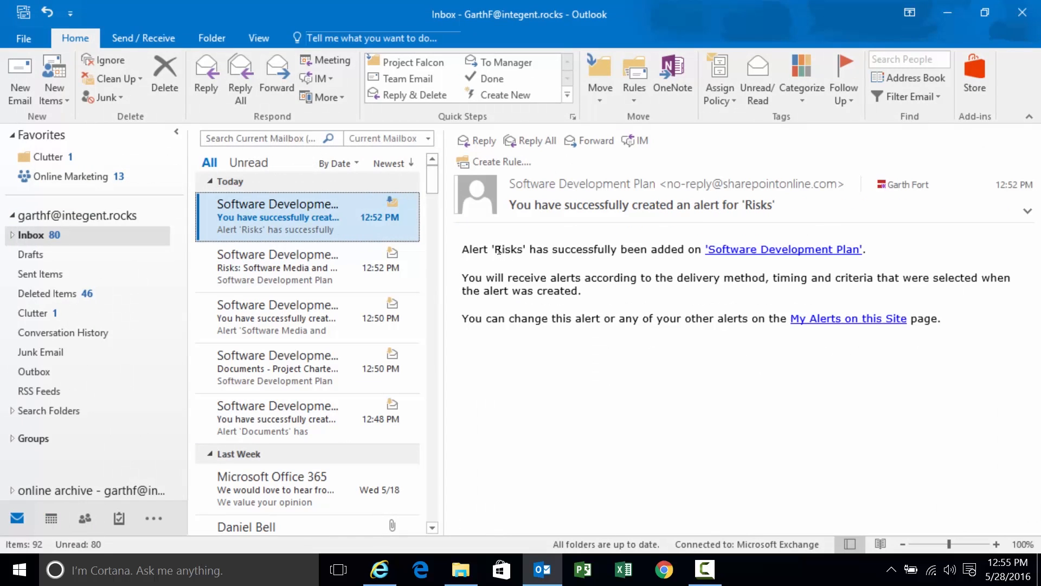
pyautogui.doubleClick(507, 250)
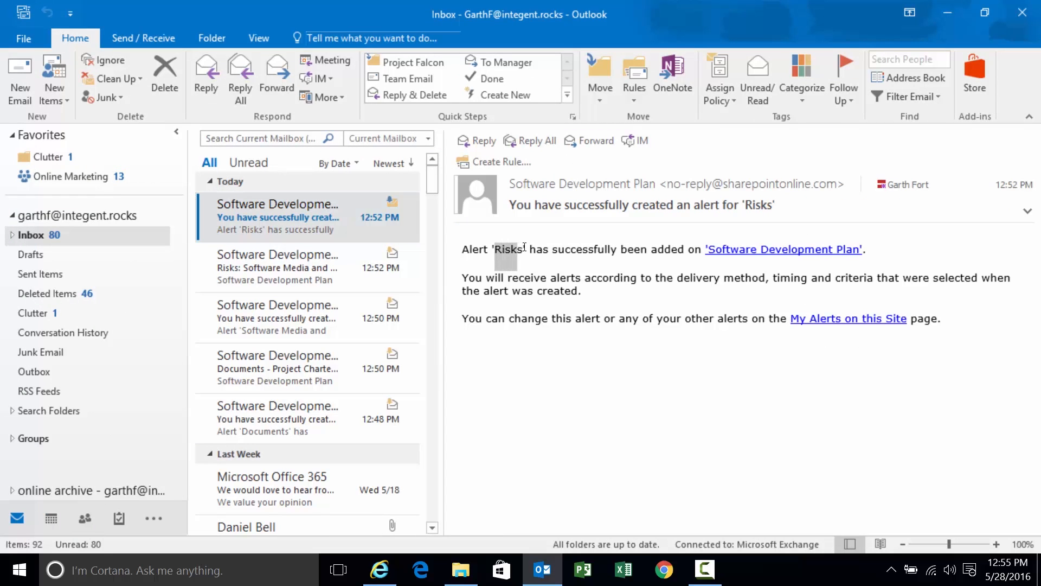
pyautogui.moveTo(783, 250)
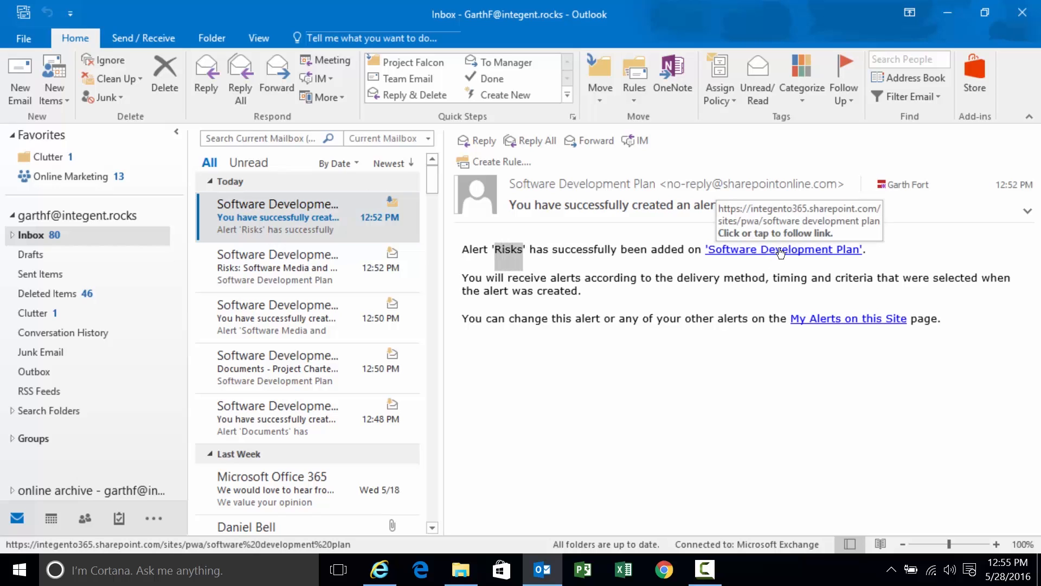
pyautogui.moveTo(552, 291)
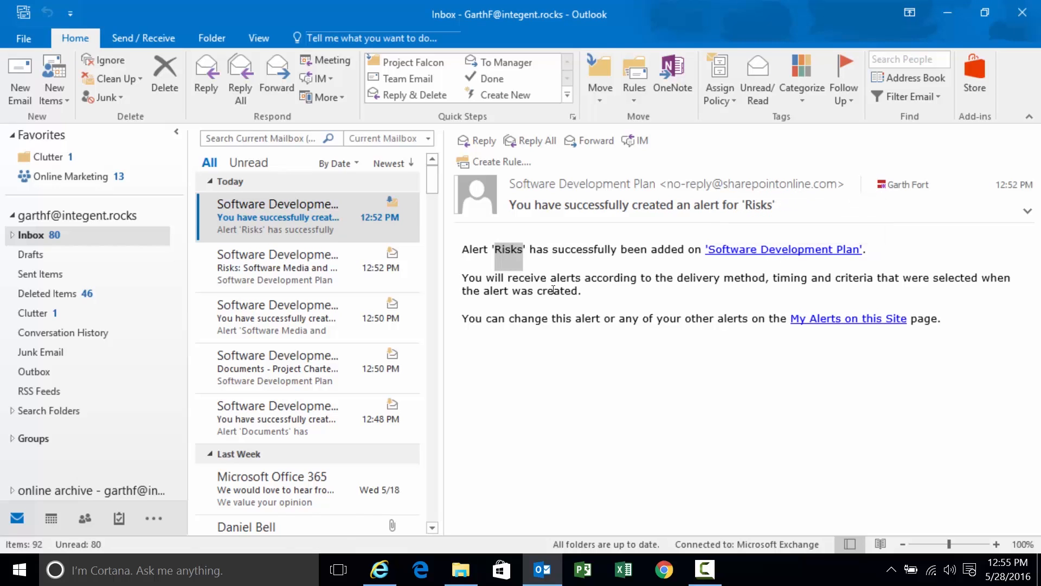
pyautogui.moveTo(596, 288)
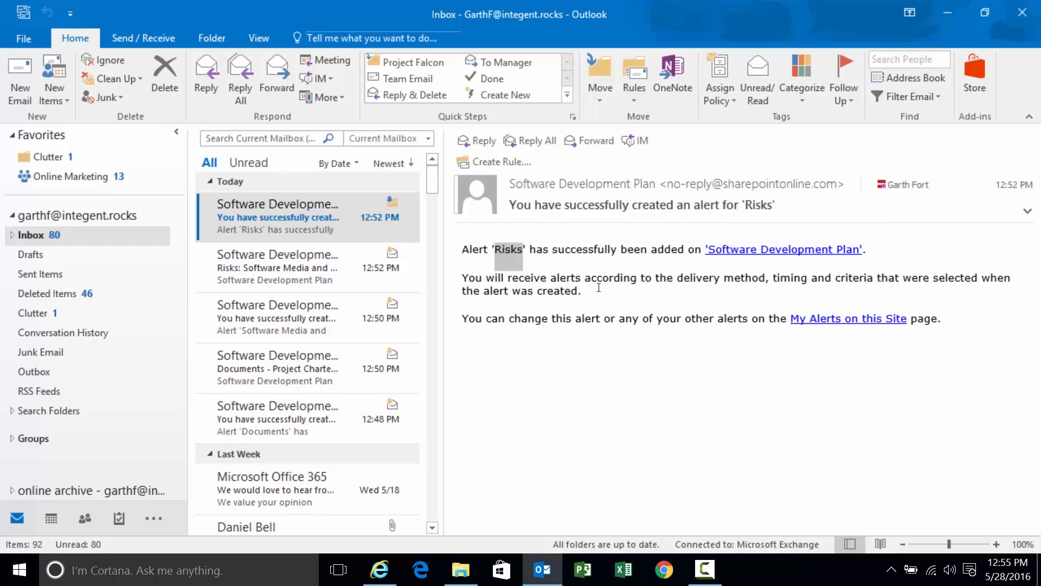
pyautogui.moveTo(848, 318)
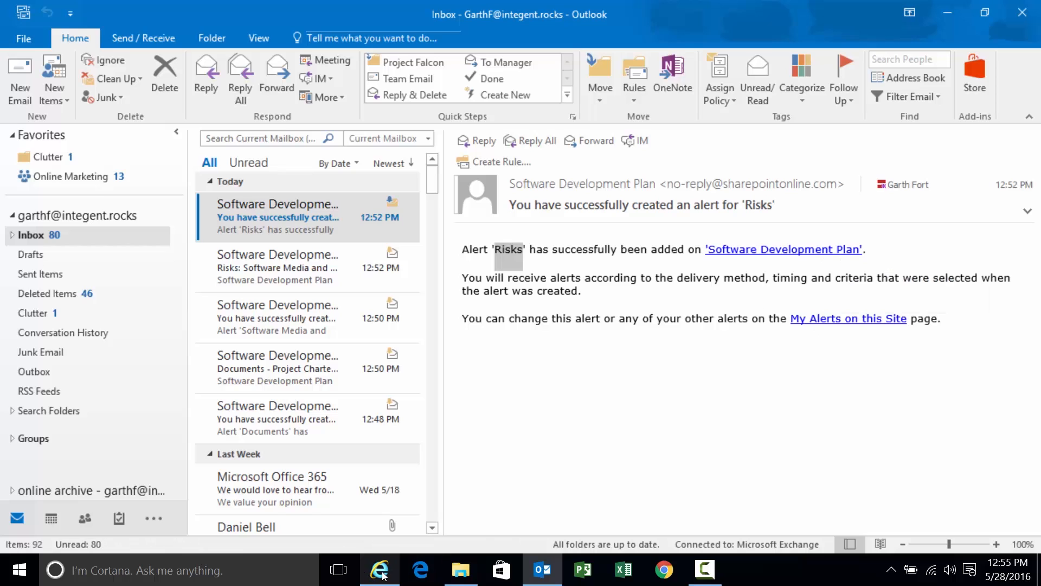
# Edit the 'Test team notes test plans need additional scenarios' risk, set Category to (3) Category3 and save
pyautogui.click(784, 250)
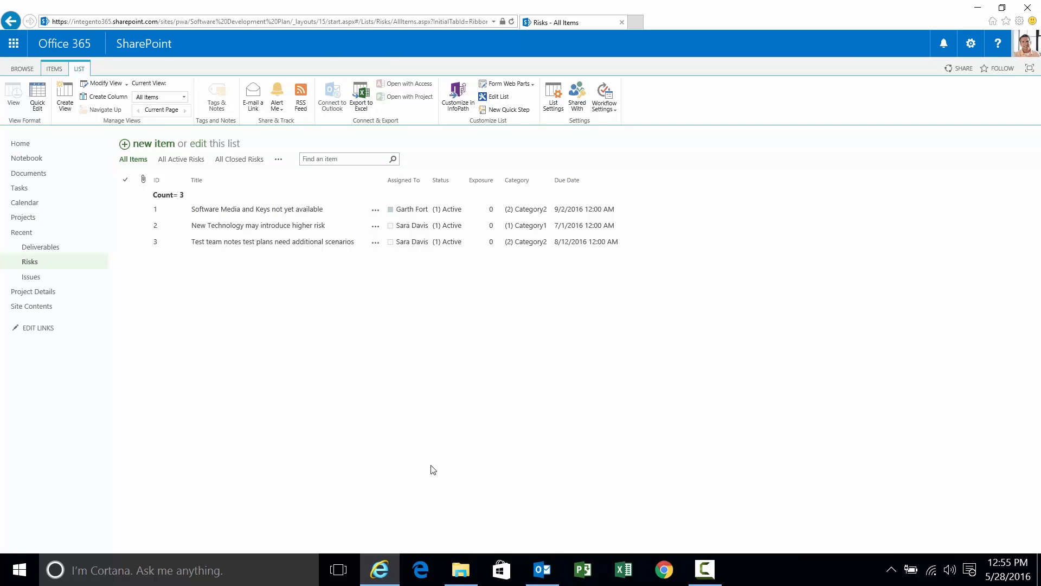
pyautogui.moveTo(404, 415)
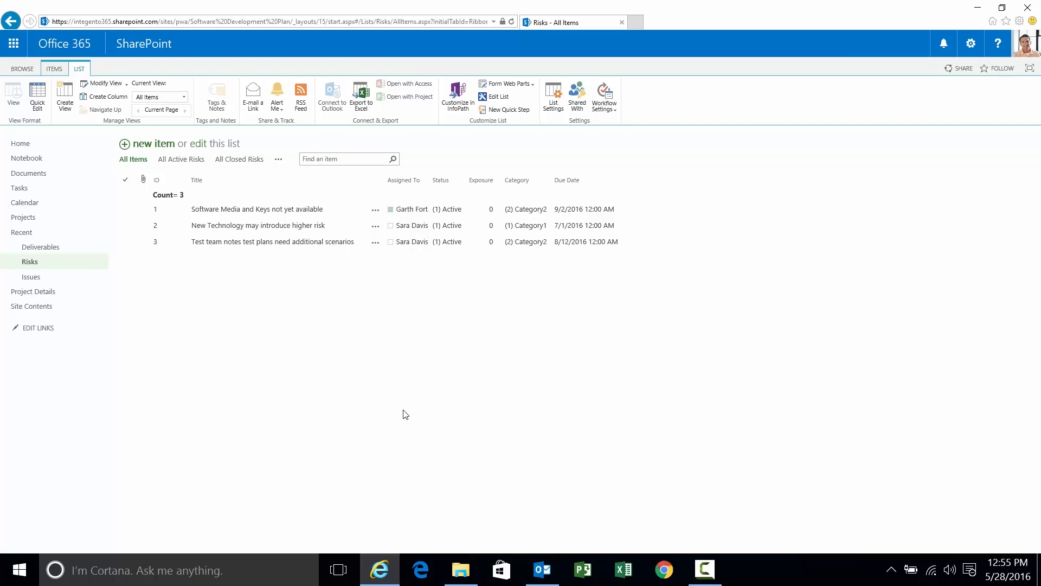
pyautogui.click(376, 240)
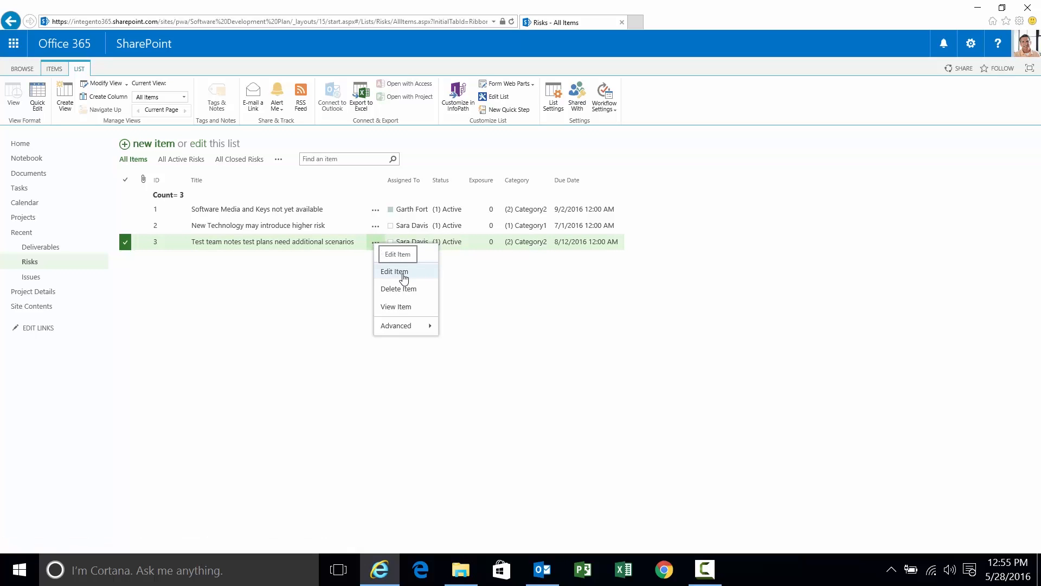
pyautogui.click(393, 271)
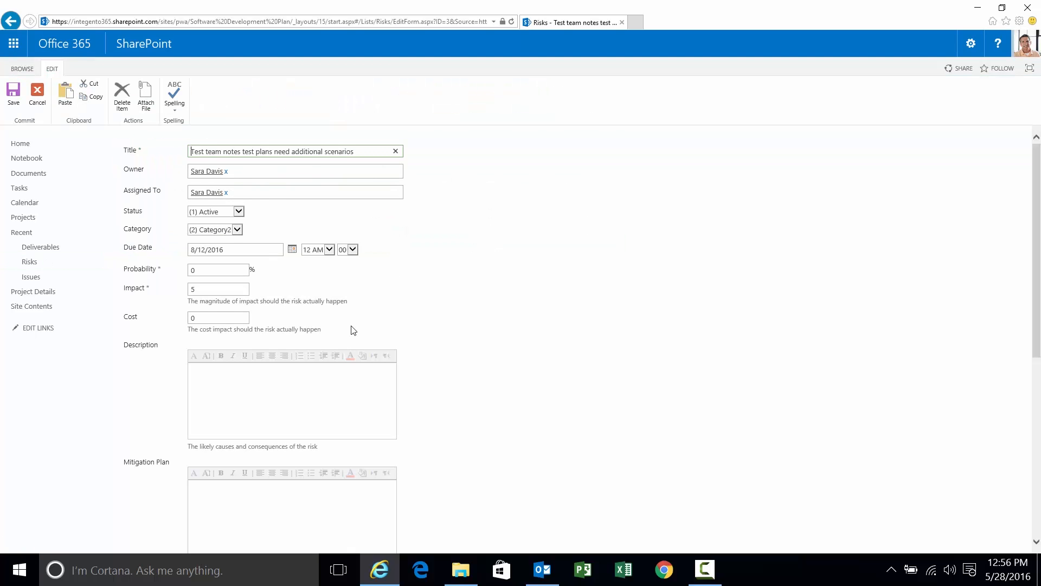
pyautogui.click(237, 228)
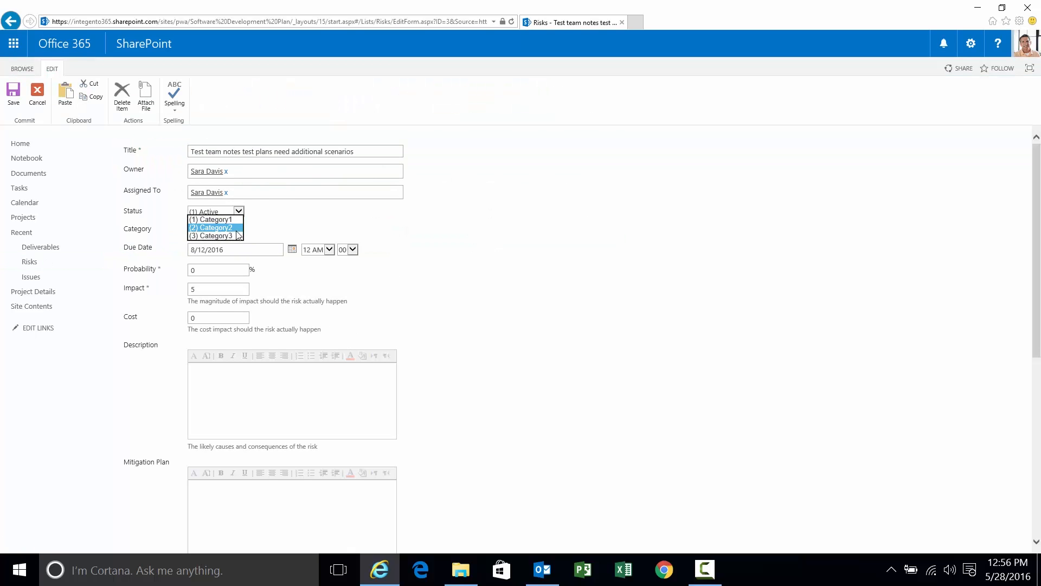
pyautogui.click(211, 235)
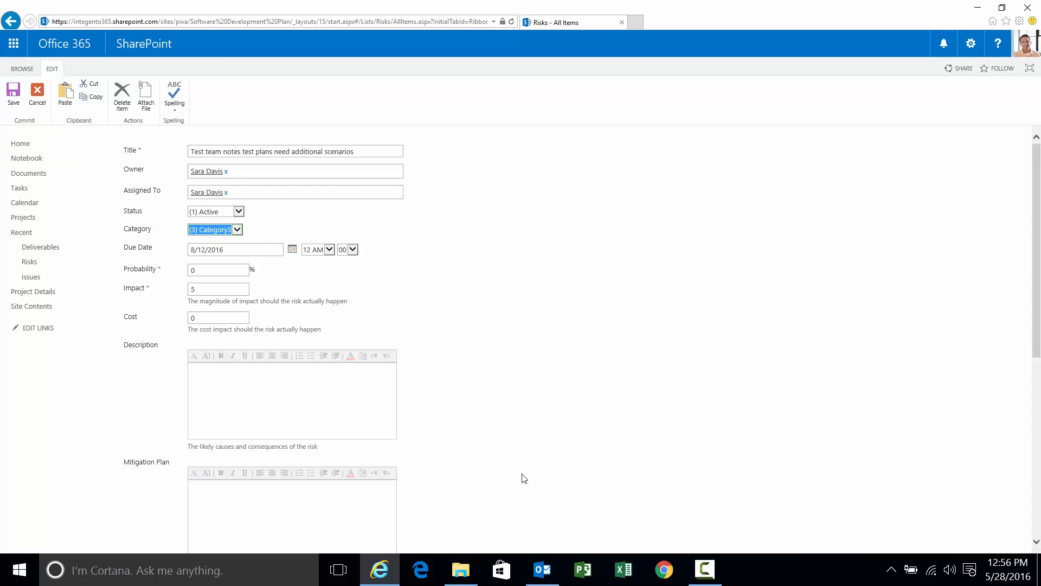
pyautogui.click(542, 570)
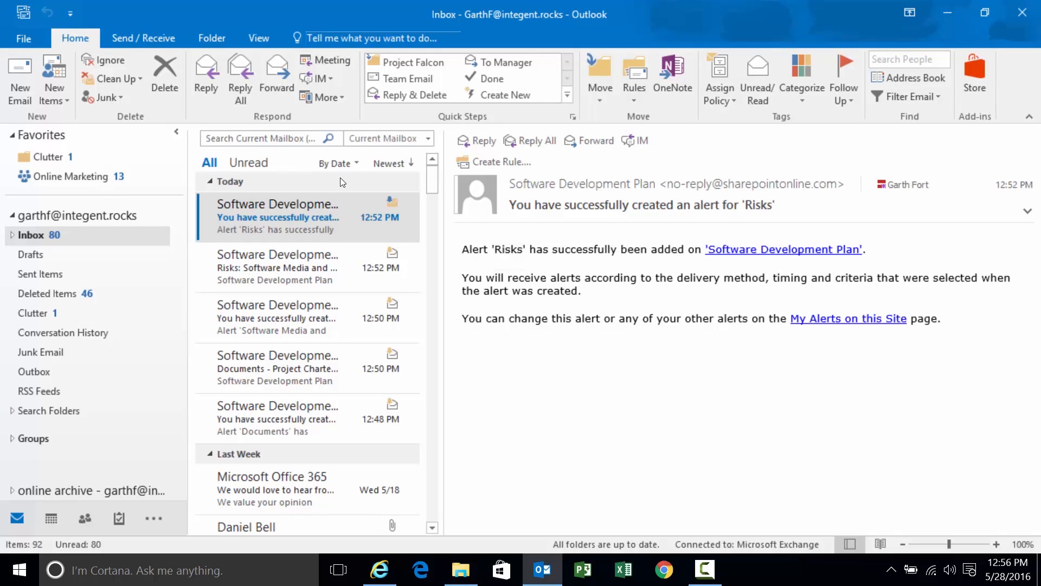
pyautogui.moveTo(278, 267)
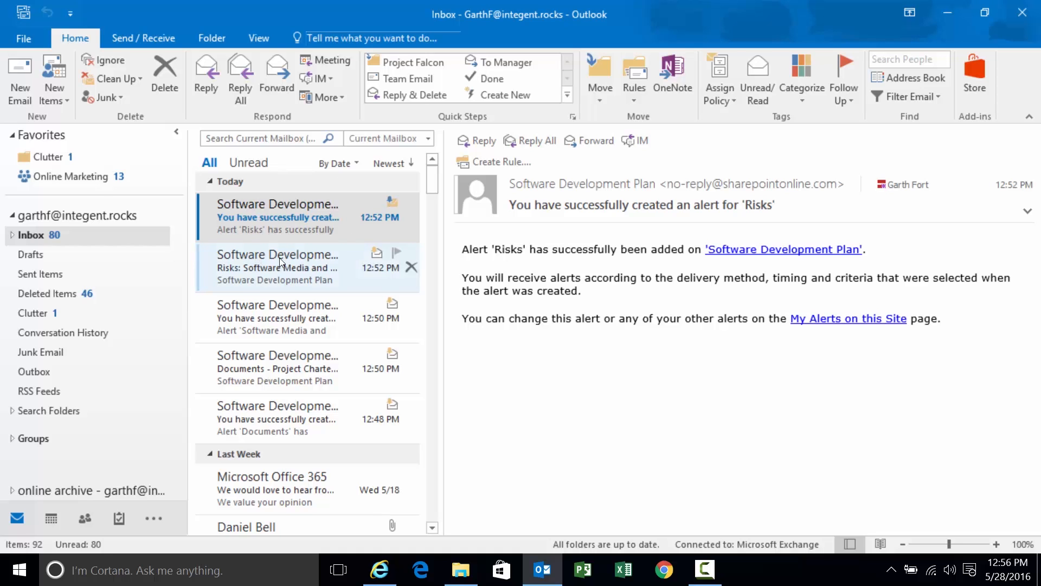
# Read the 'Test team notes... has been changed' alert email confirming Category2 changed to Category3
pyautogui.click(276, 267)
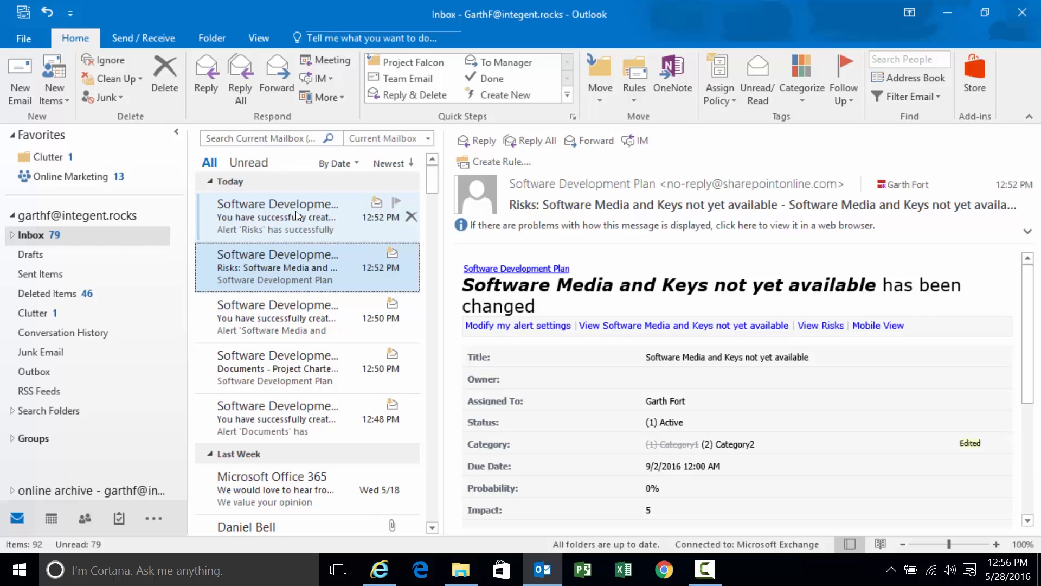
pyautogui.click(300, 216)
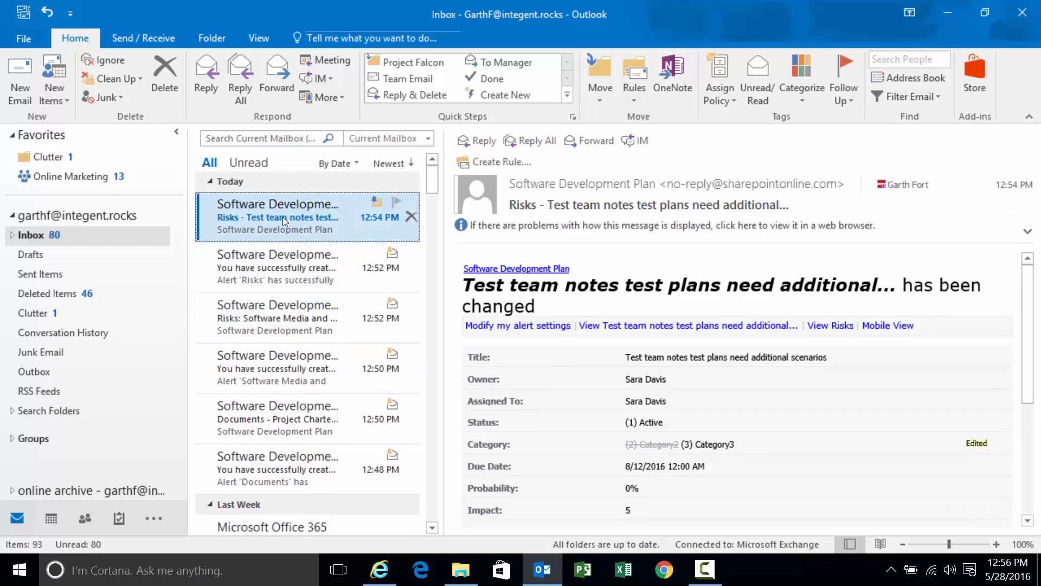
pyautogui.doubleClick(300, 217)
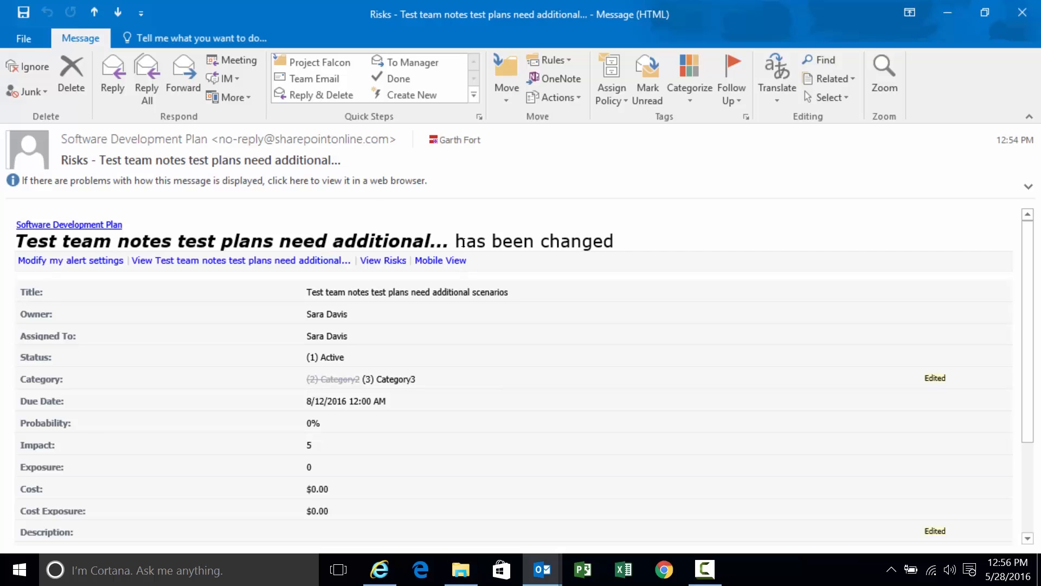
pyautogui.scroll(-3)
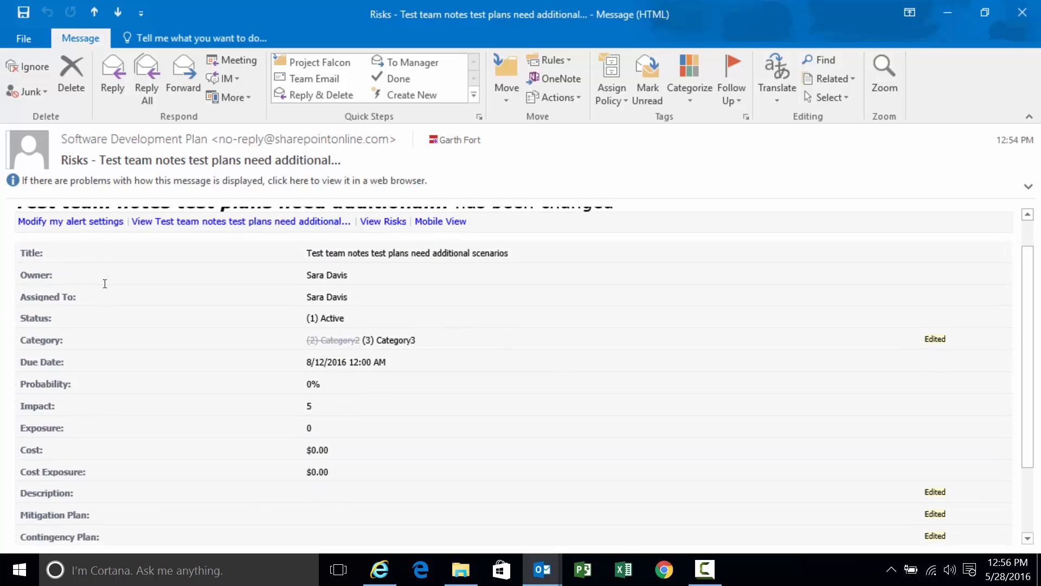
pyautogui.scroll(-3)
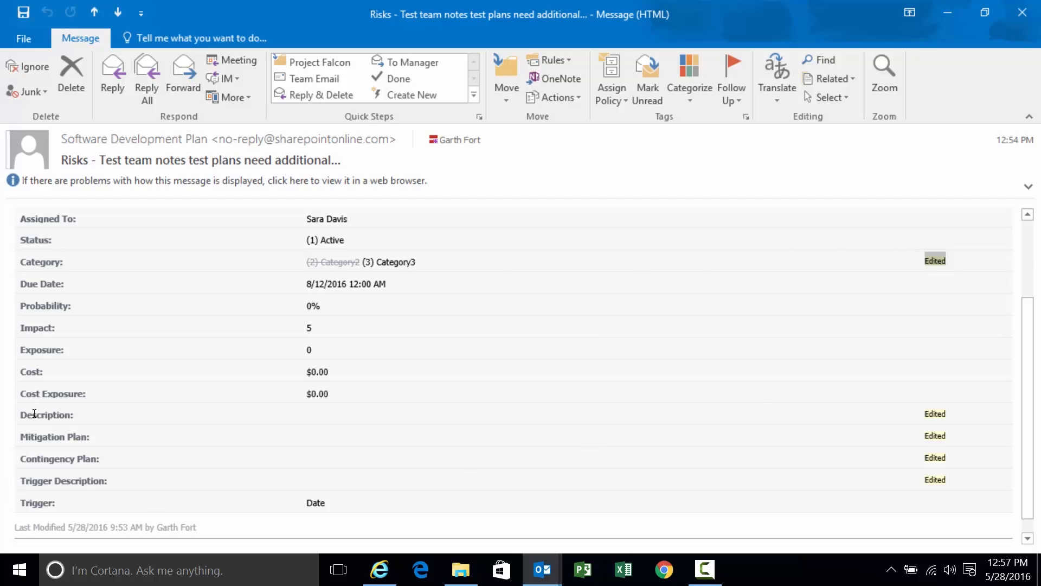
pyautogui.moveTo(26, 458)
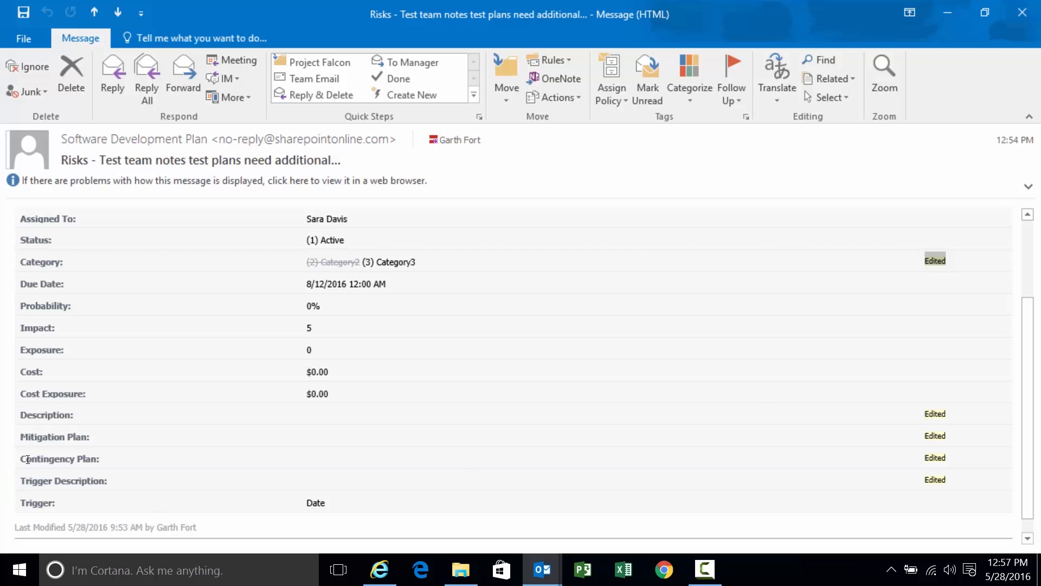
pyautogui.scroll(3)
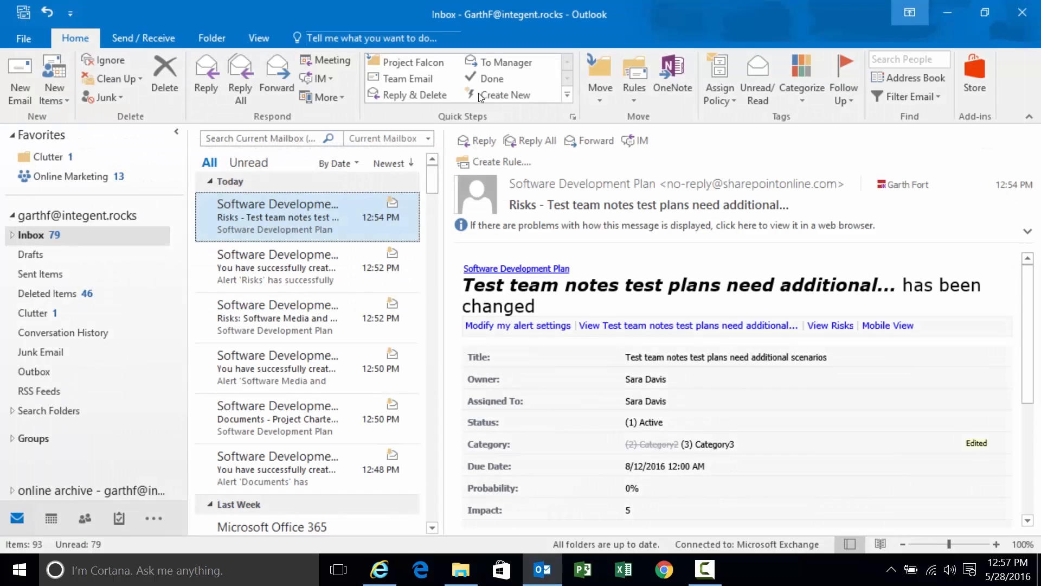
# Return to the Risks list in Edge, where the test team notes risk shows Category3
pyautogui.click(829, 326)
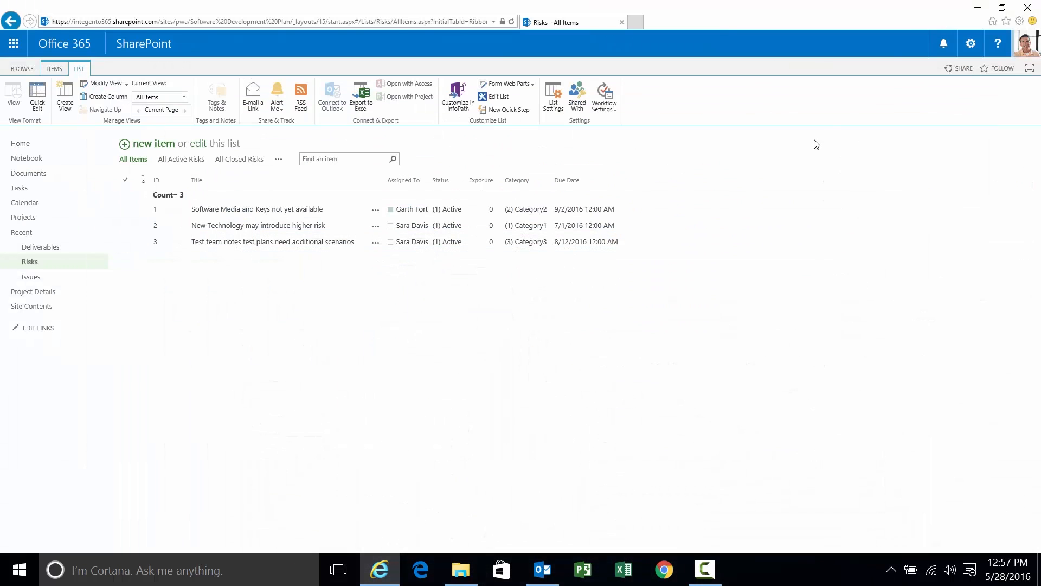
pyautogui.moveTo(684, 259)
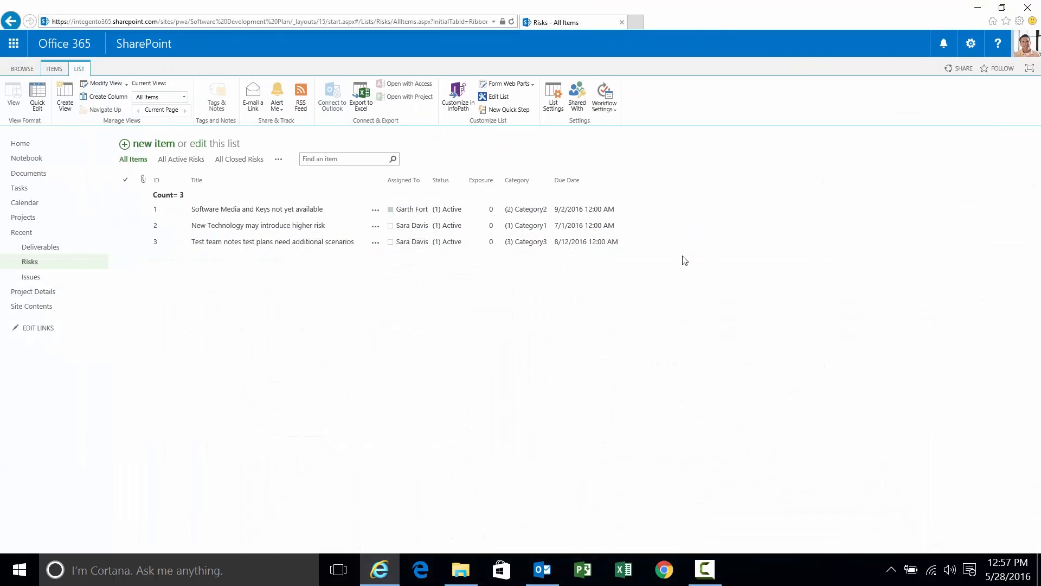